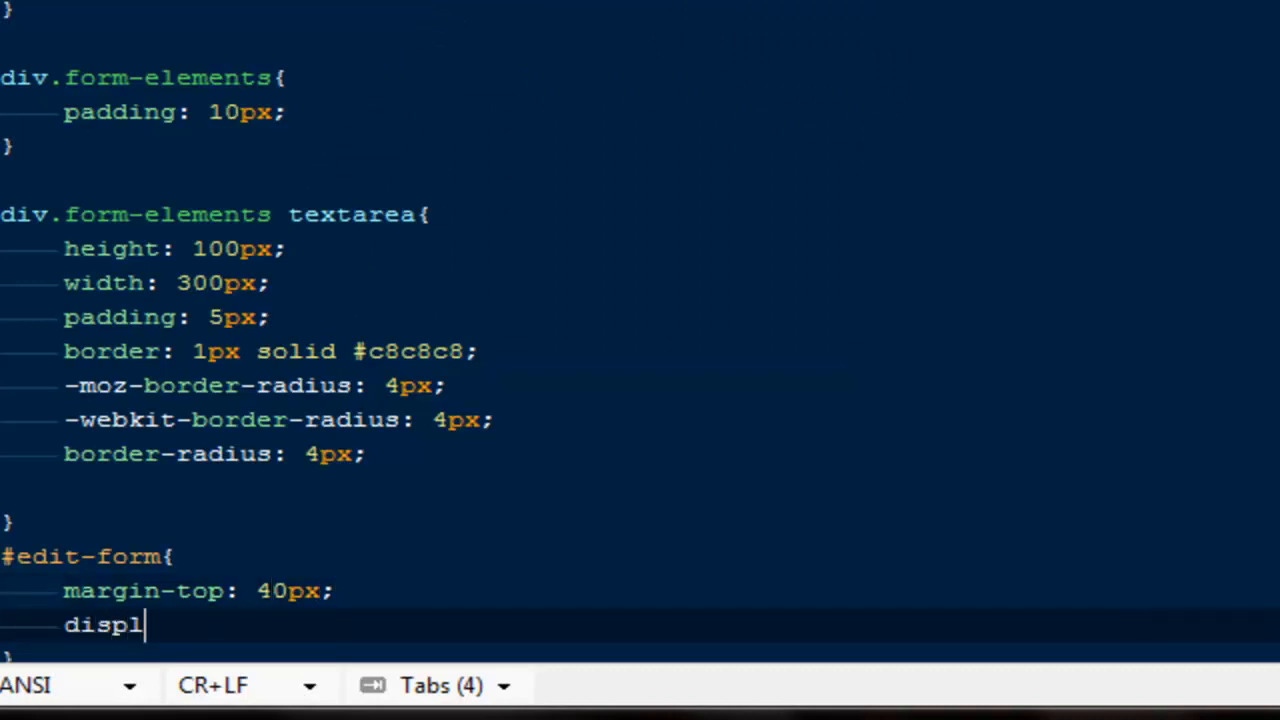
Step: Add display: none to the #edit-form rule in style.css and move to edit.php
{"action": "type", "text": "ay:"}
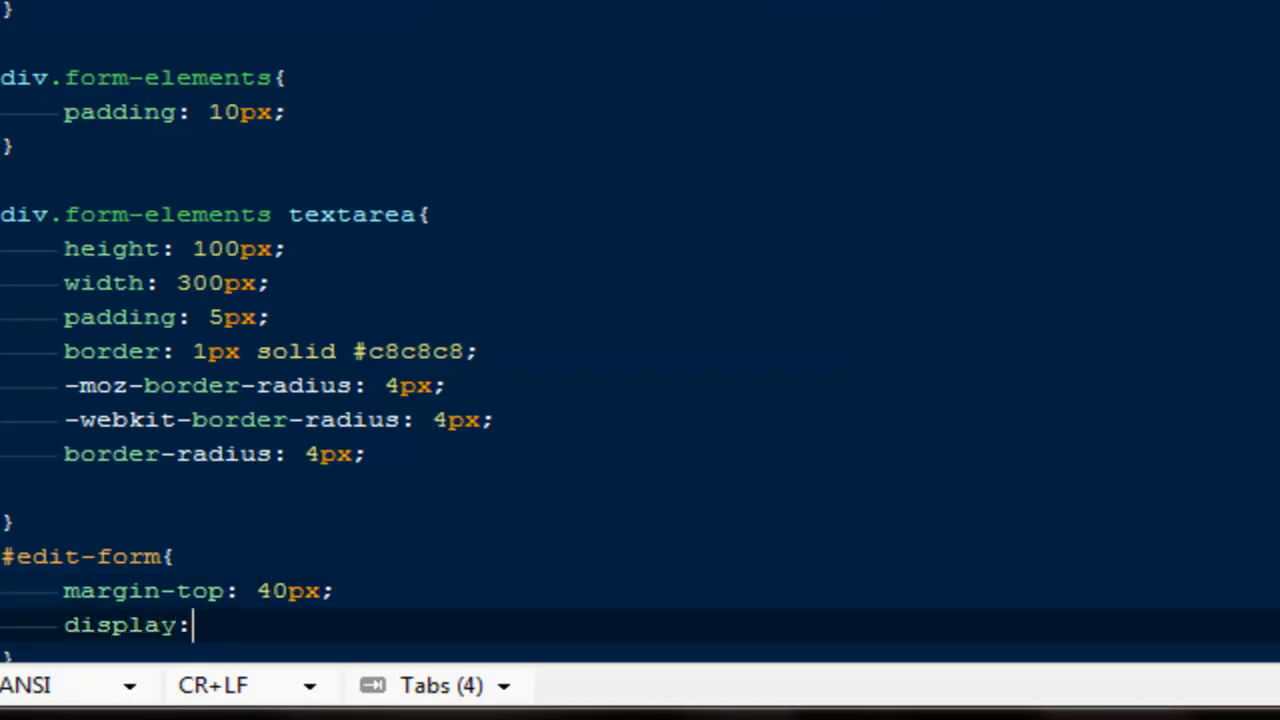
{"action": "type", "text": "none"}
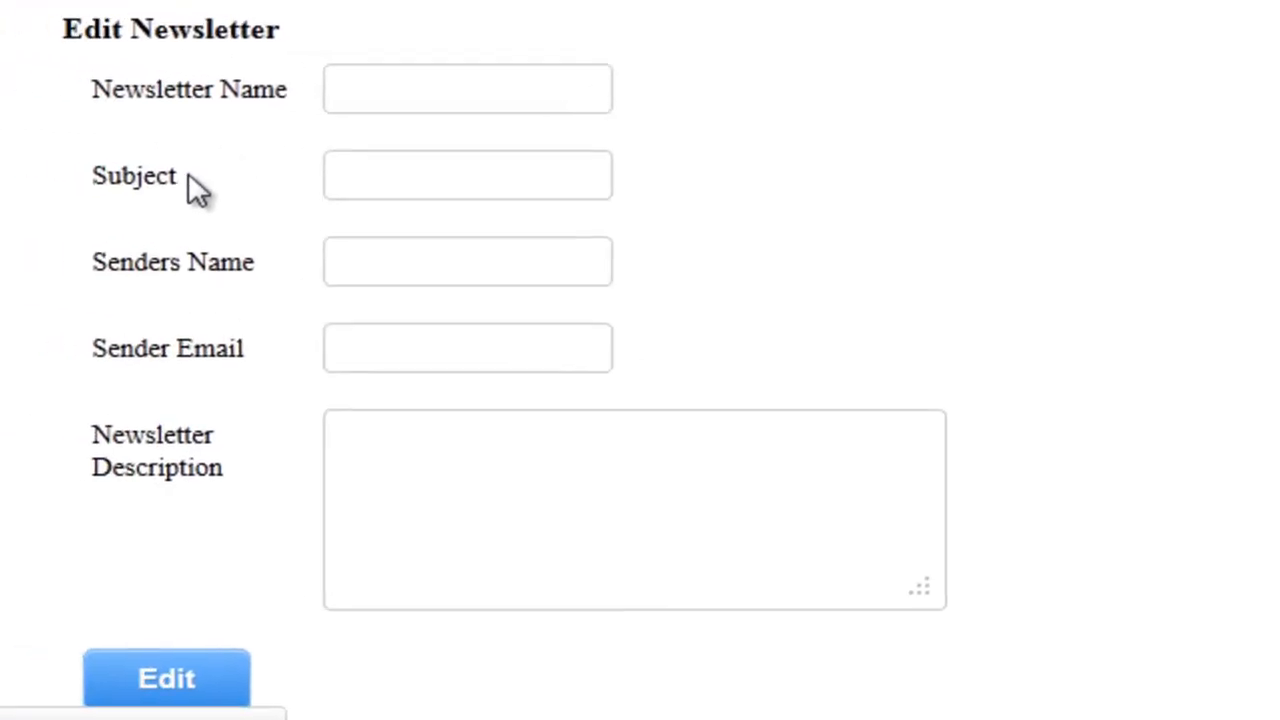
{"action": "left_click", "coordinate": [166, 678]}
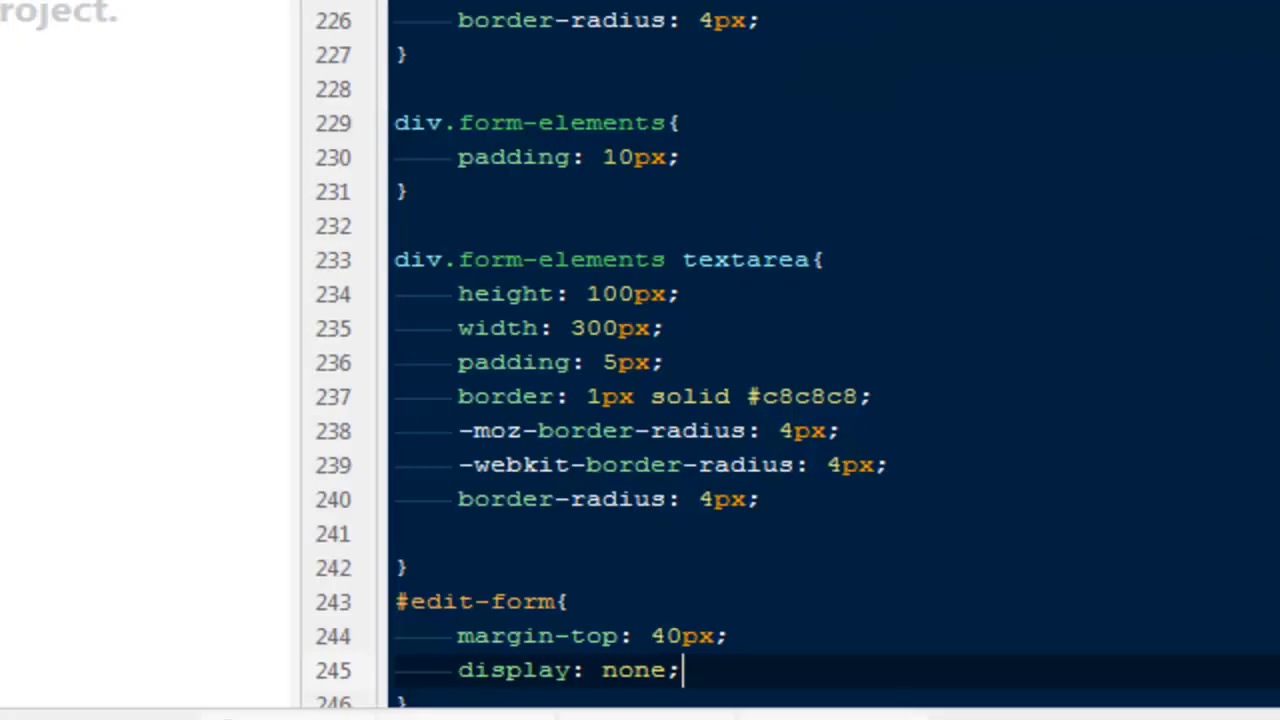
{"action": "left_click", "coordinate": [518, 48]}
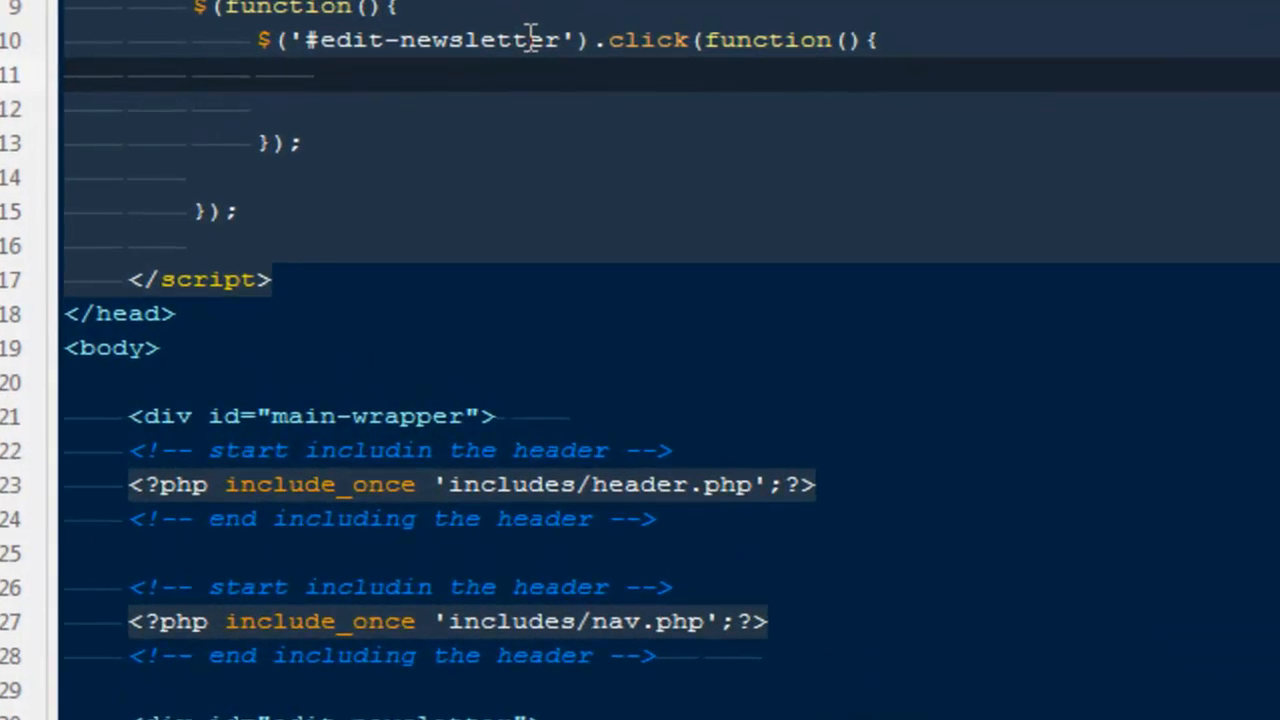
Step: Have the #edit-newsletter click handler call $('#edit-form').slideToggle(700)
{"action": "type", "text": "$"}
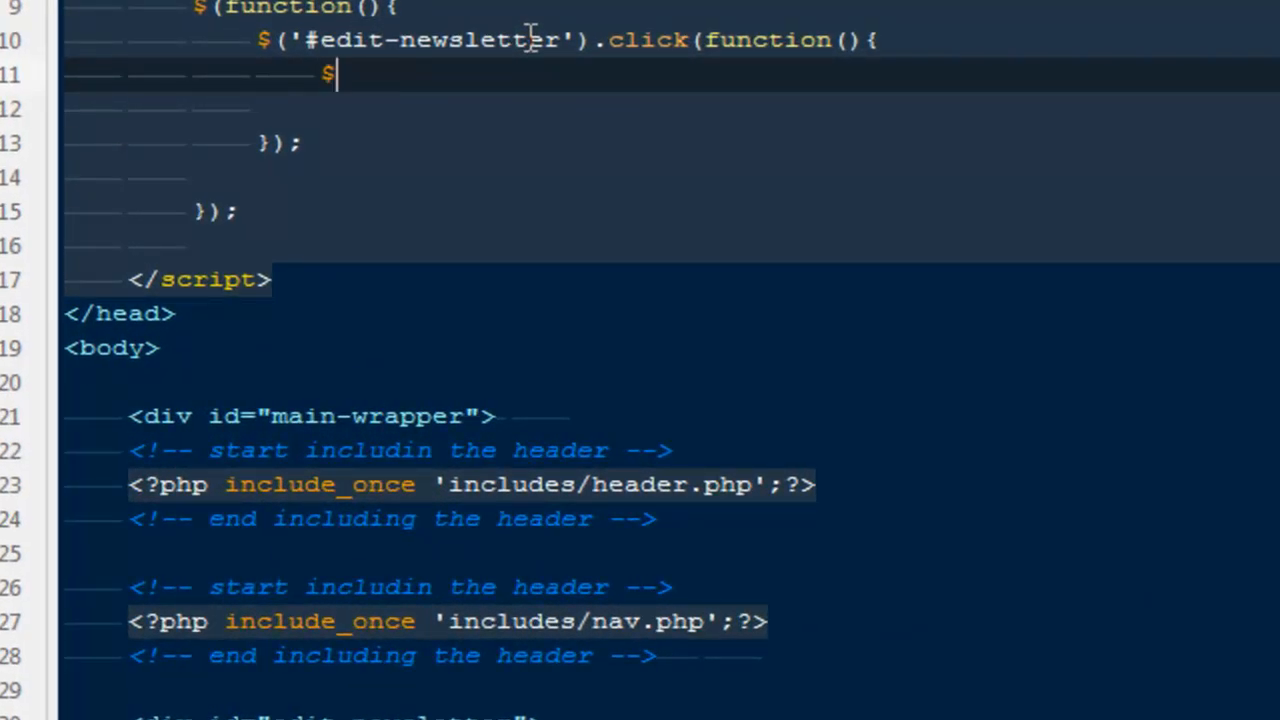
{"action": "type", "text": "('#')"}
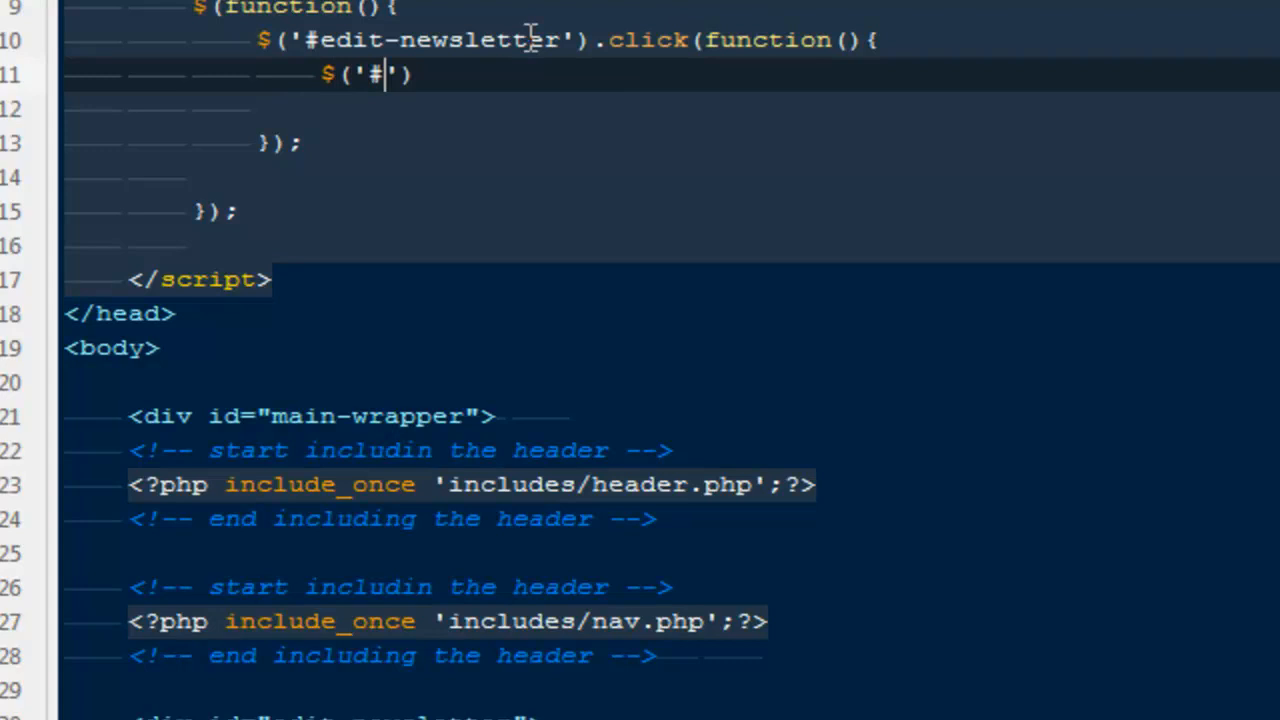
{"action": "type", "text": "edit-for"}
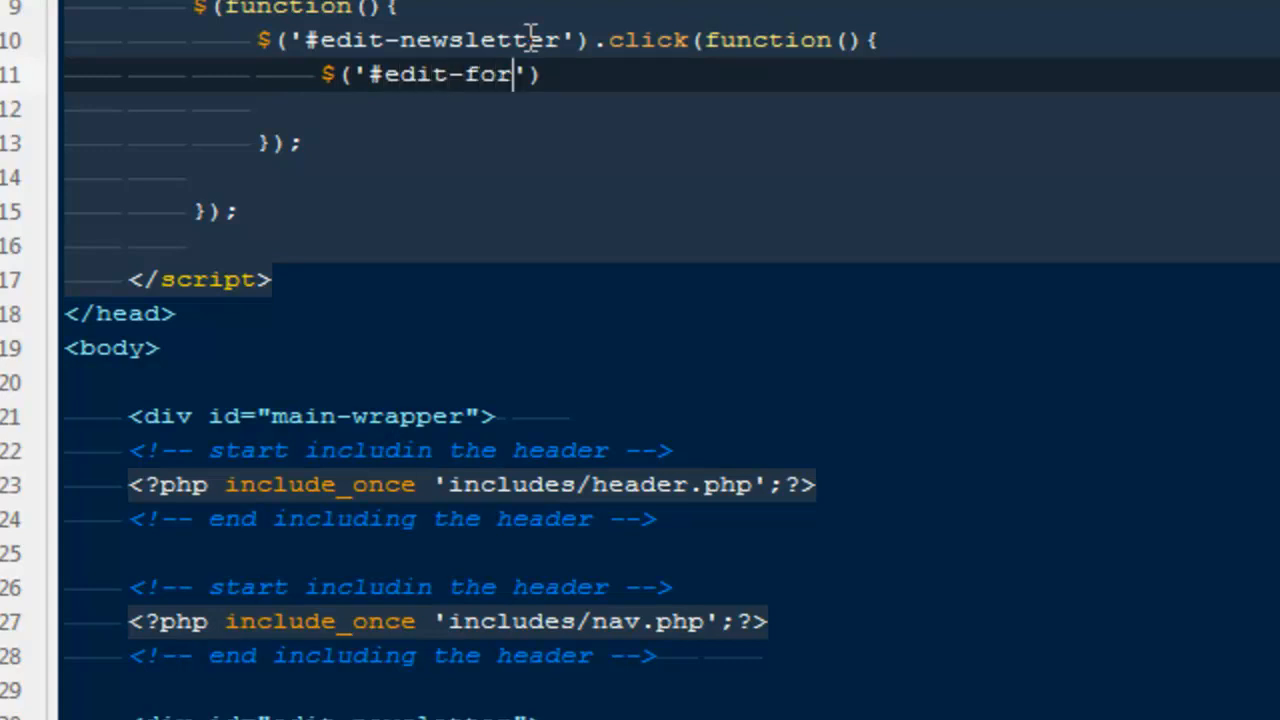
{"action": "type", "text": "m')."}
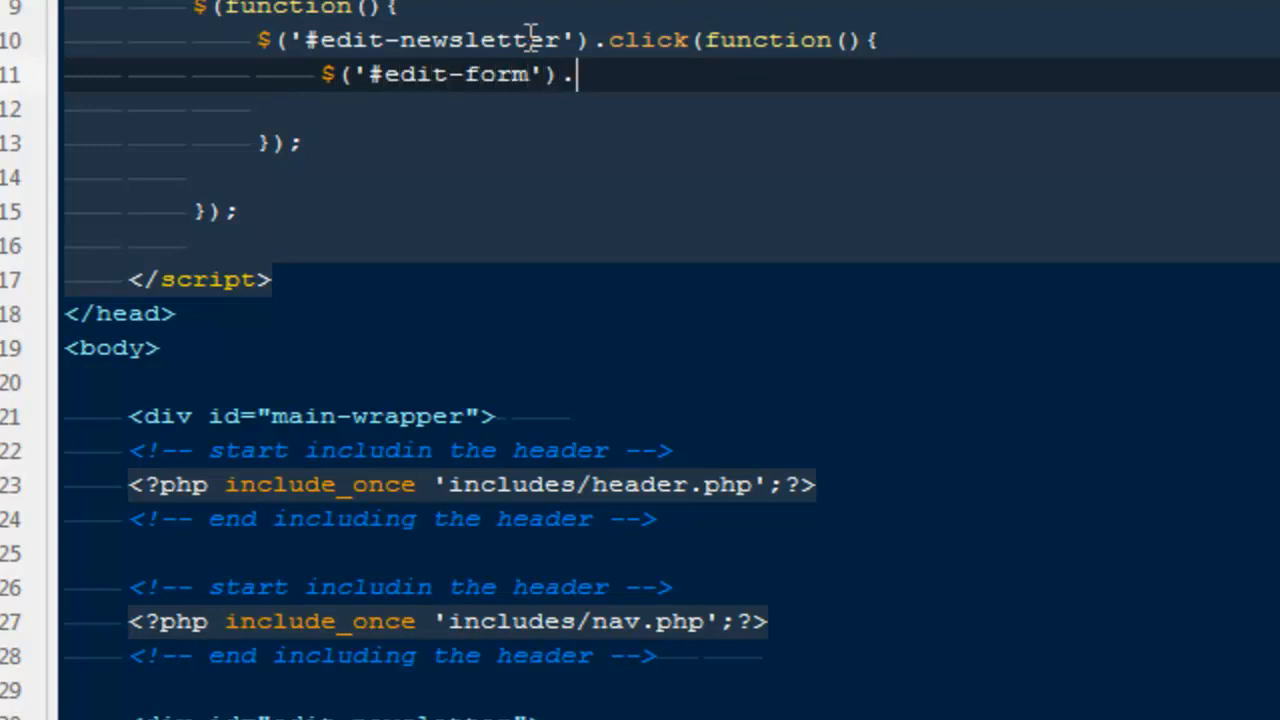
{"action": "type", "text": "slideToggl"}
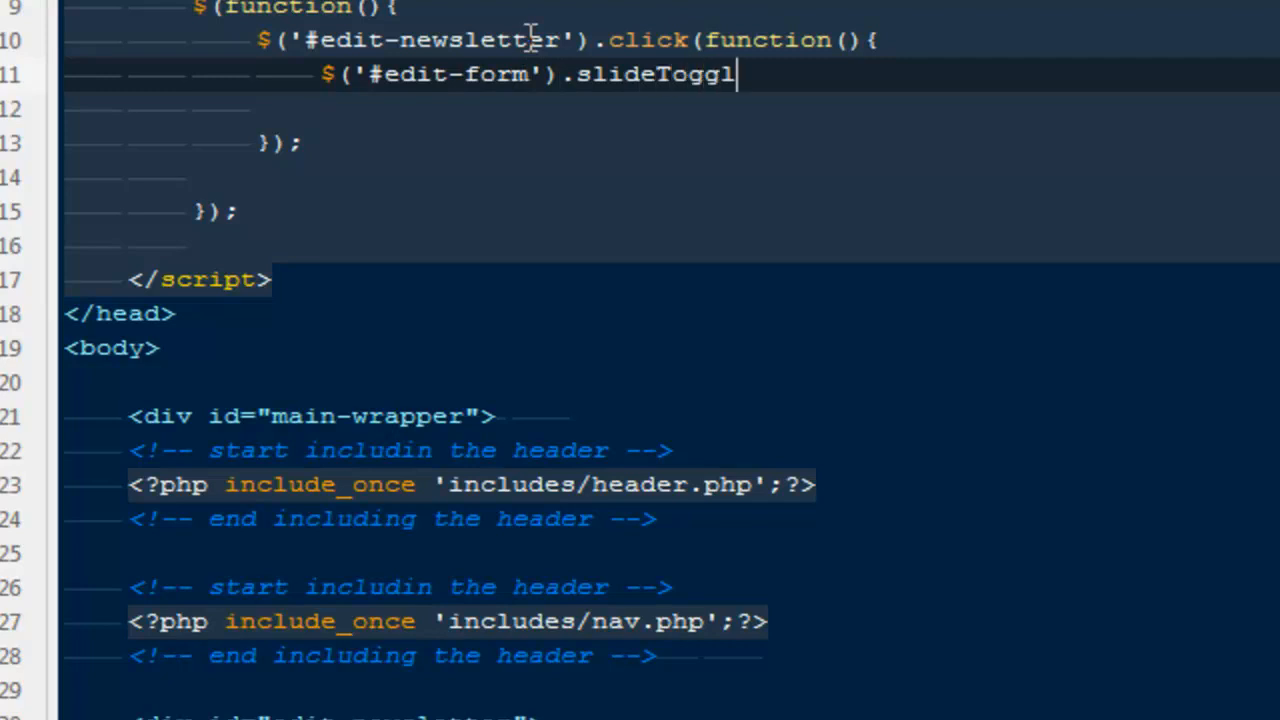
{"action": "type", "text": "e(7)"}
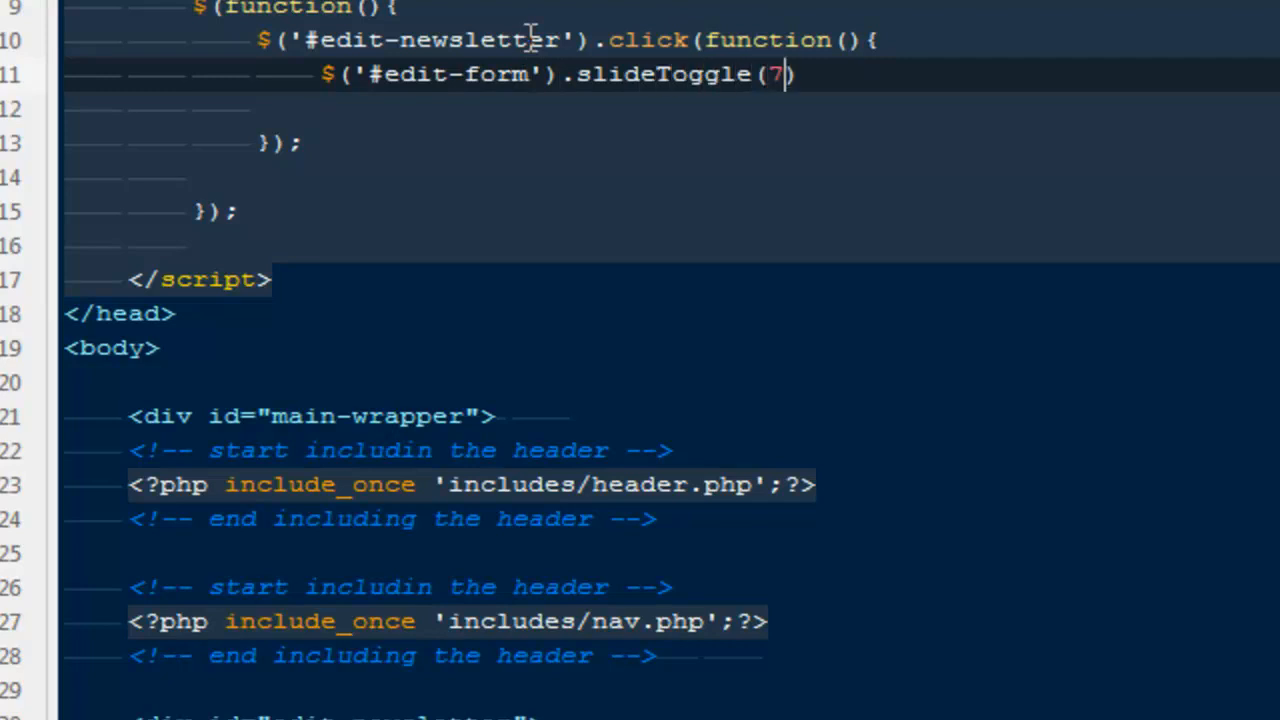
{"action": "type", "text": "00);"}
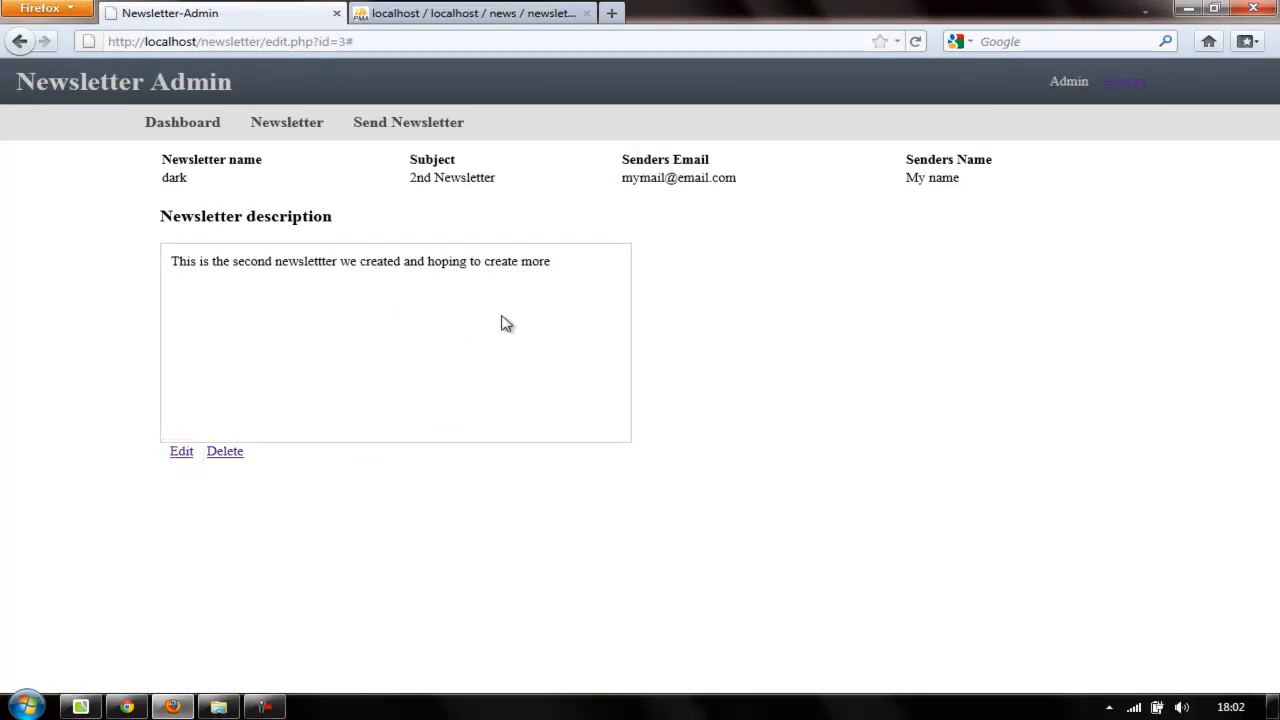
Step: Add return false; on the line after the slide toggle
{"action": "left_click", "coordinate": [264, 706]}
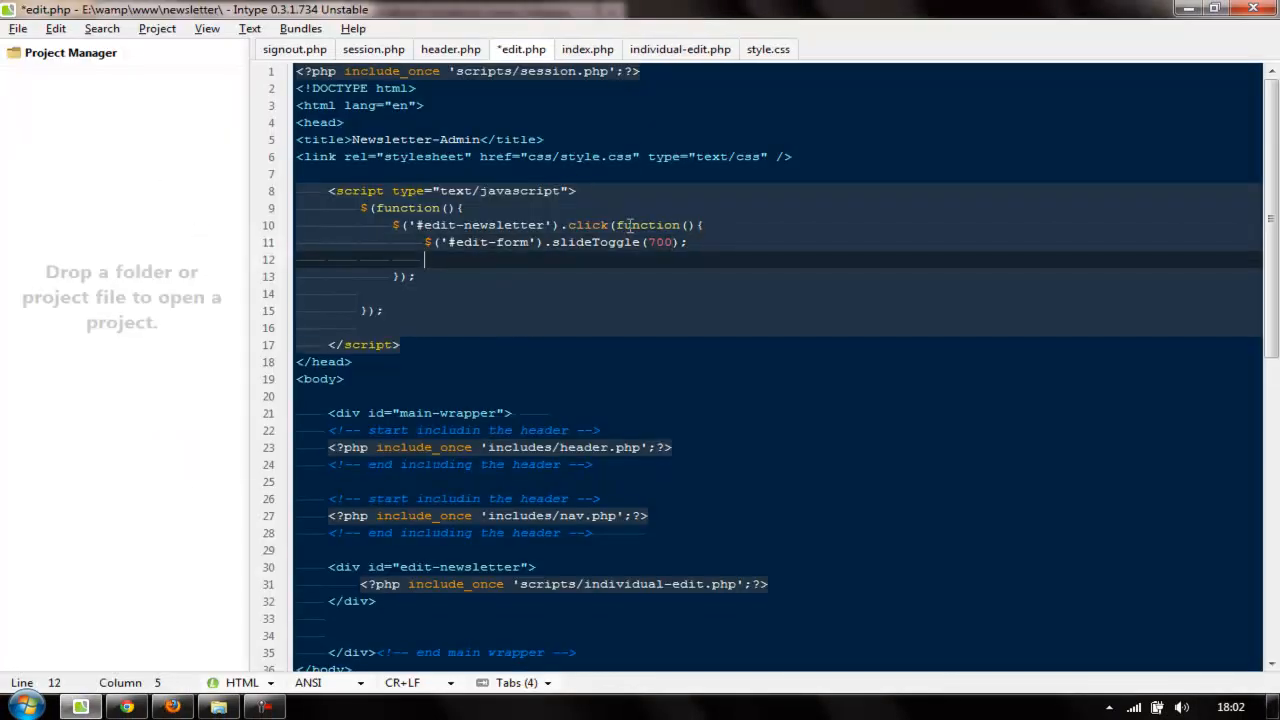
{"action": "type", "text": "return flas"}
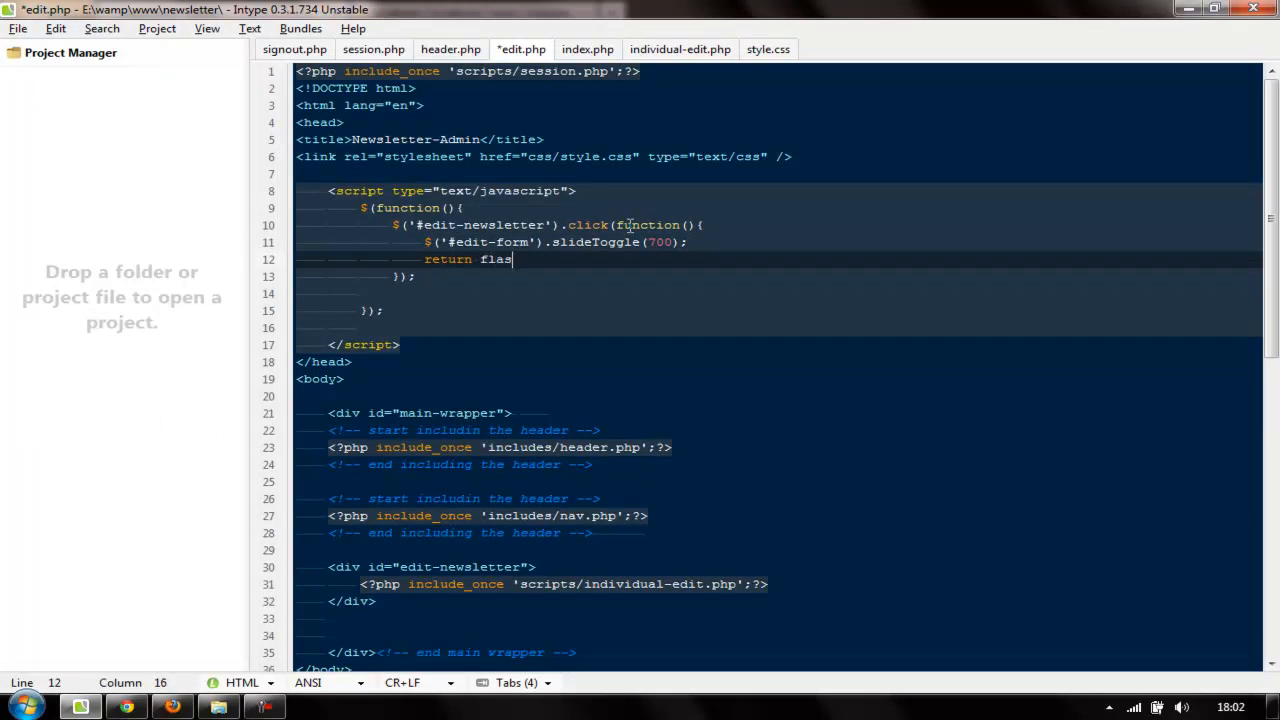
{"action": "type", "text": "e;"}
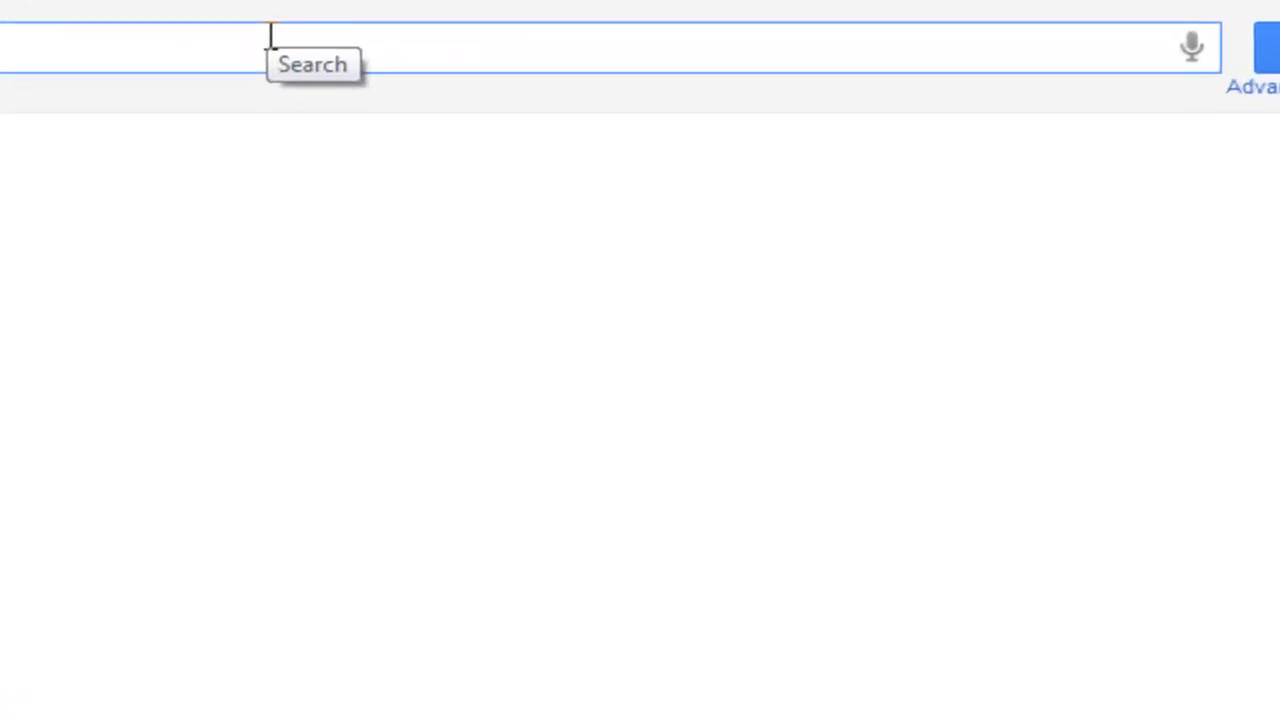
Step: Search Google for 'google jquery link' and keep waiting for the unresponsive results page
{"action": "type", "text": "google"}
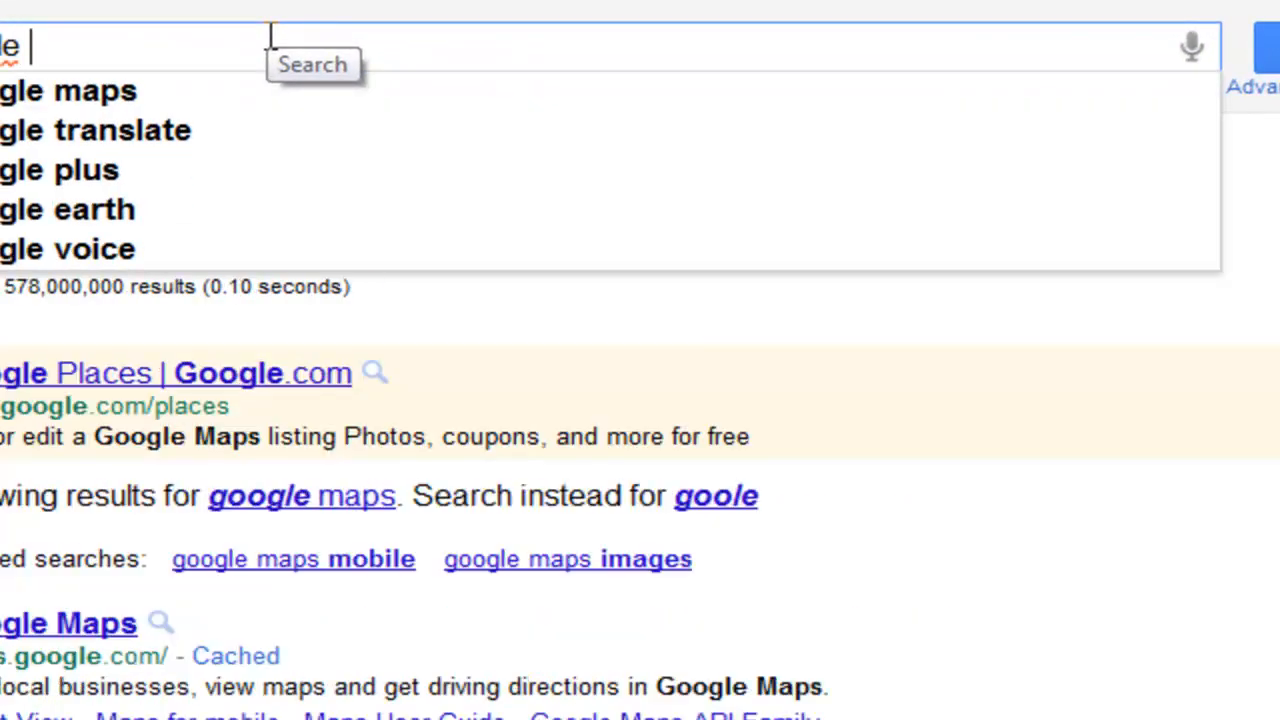
{"action": "type", "text": "j"}
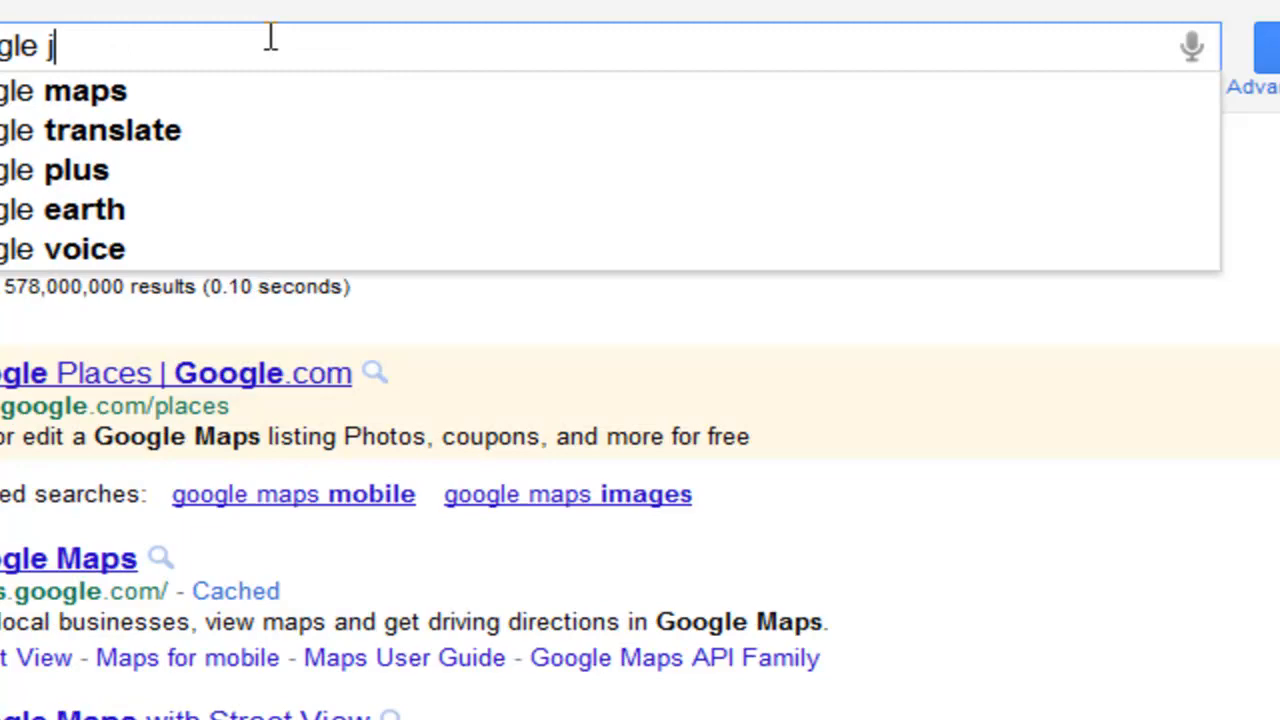
{"action": "type", "text": "query lonk"}
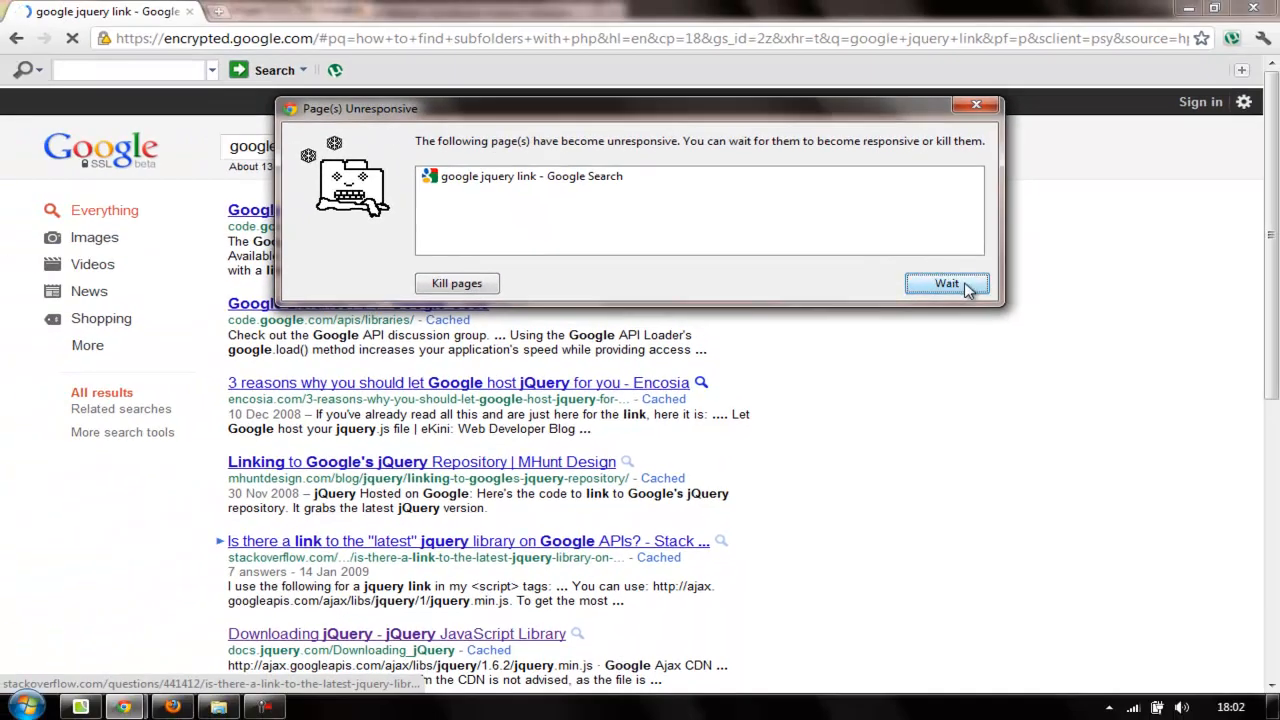
{"action": "left_click", "coordinate": [946, 284]}
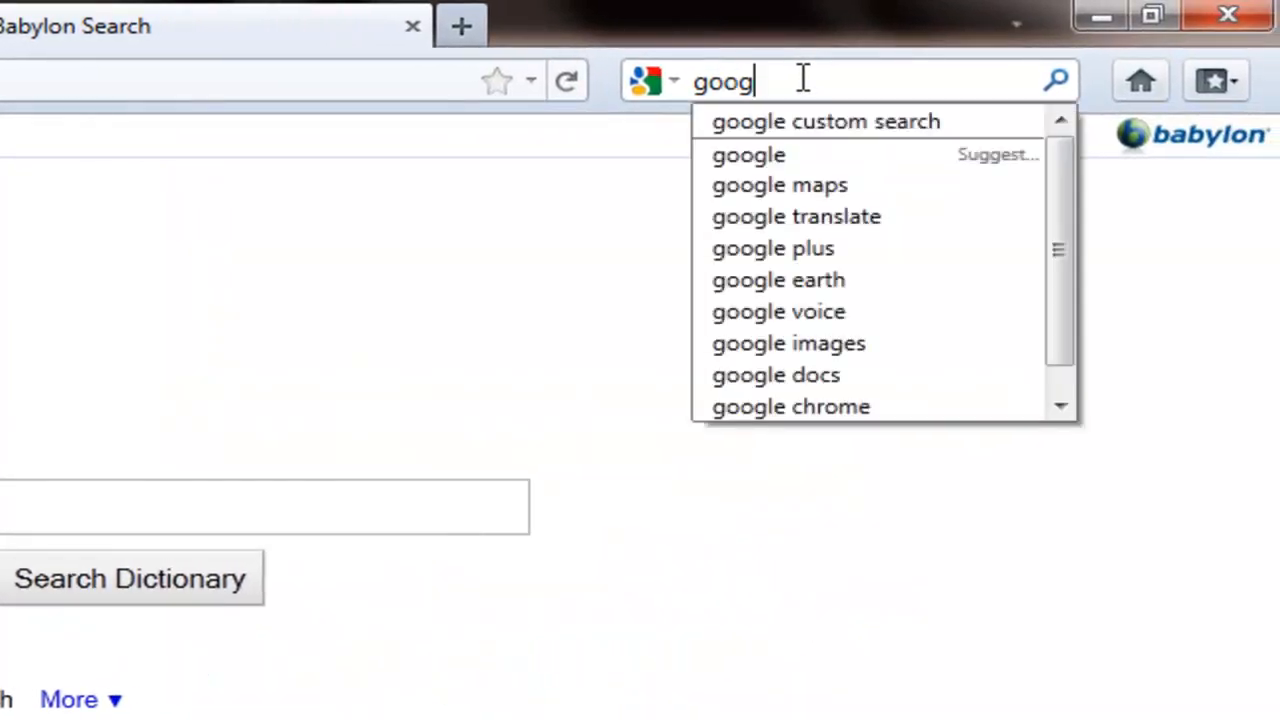
Step: Search 'google jquery' and scroll the Libraries API Developer's Guide to the available libraries
{"action": "type", "text": "jqu"}
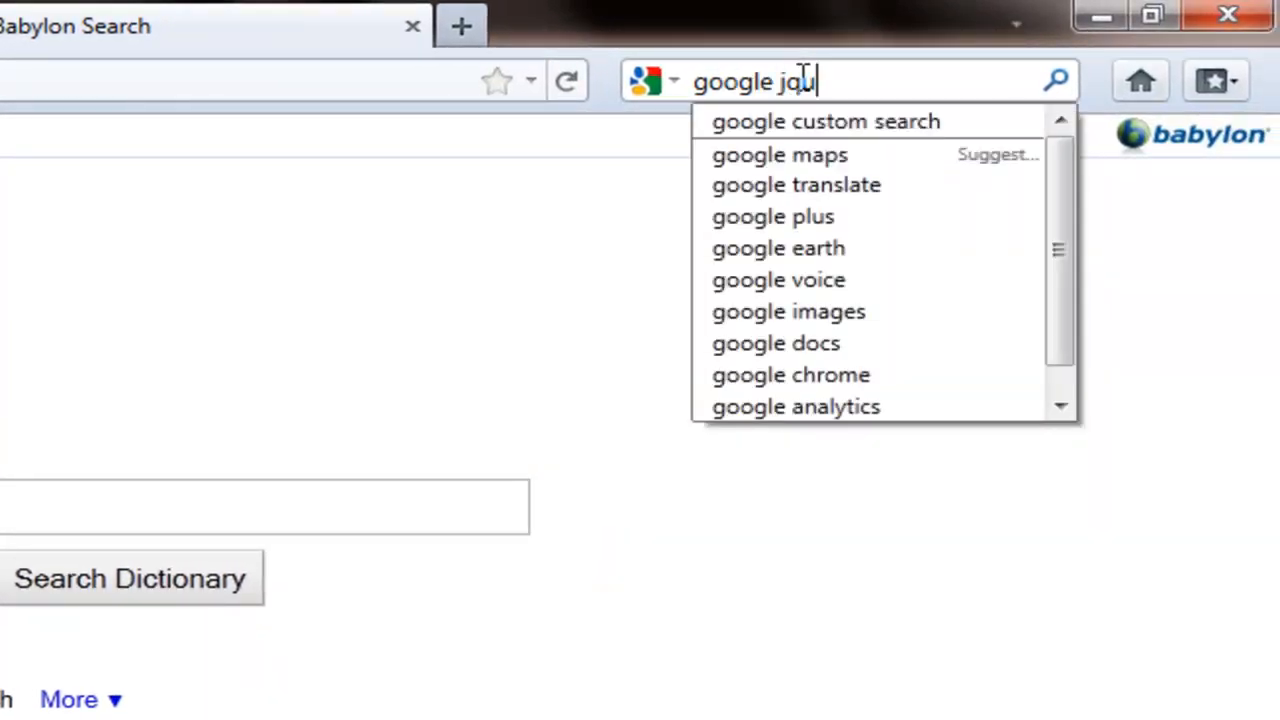
{"action": "key", "text": "Return"}
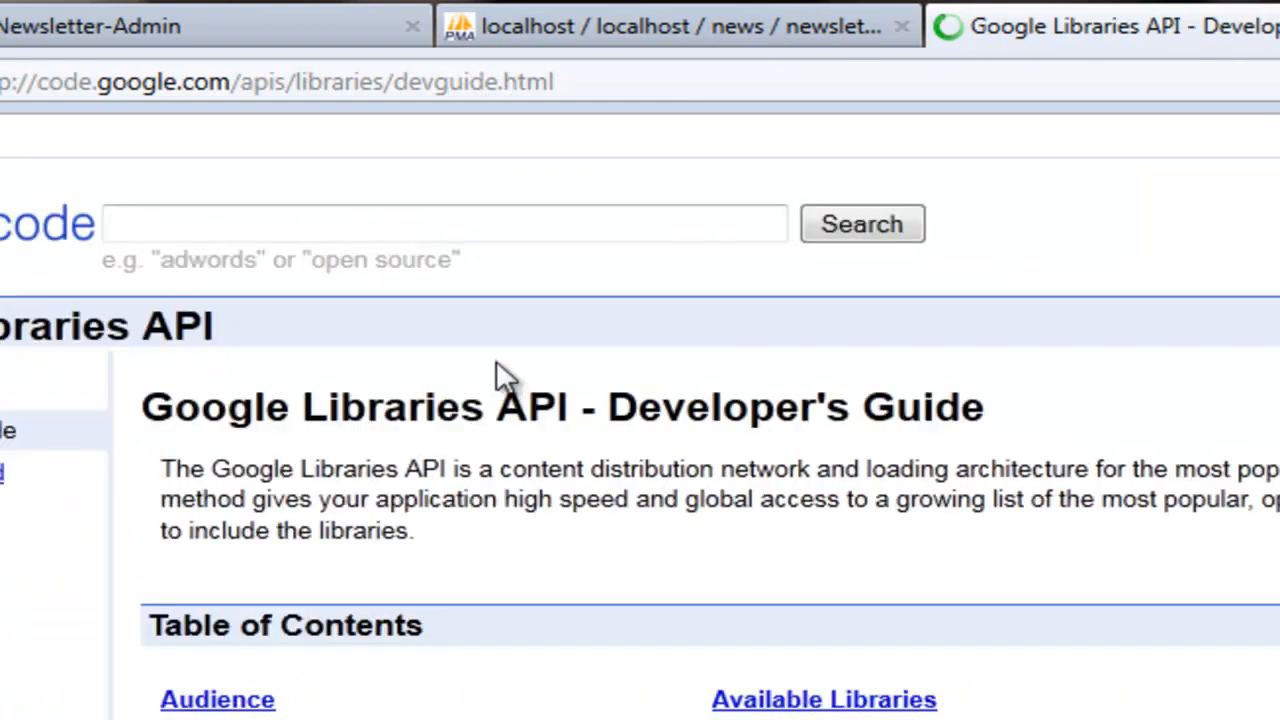
{"action": "scroll", "scroll_direction": "down", "scroll_amount": 3}
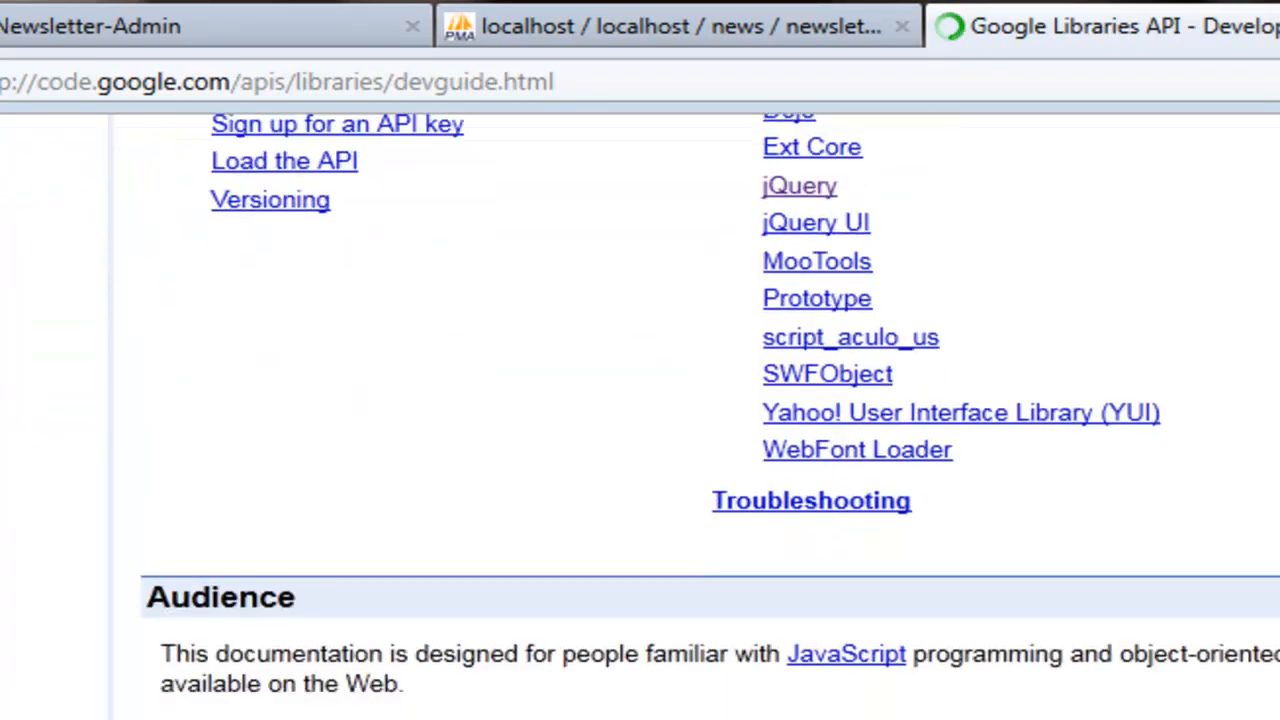
{"action": "scroll", "scroll_direction": "down", "scroll_amount": 3}
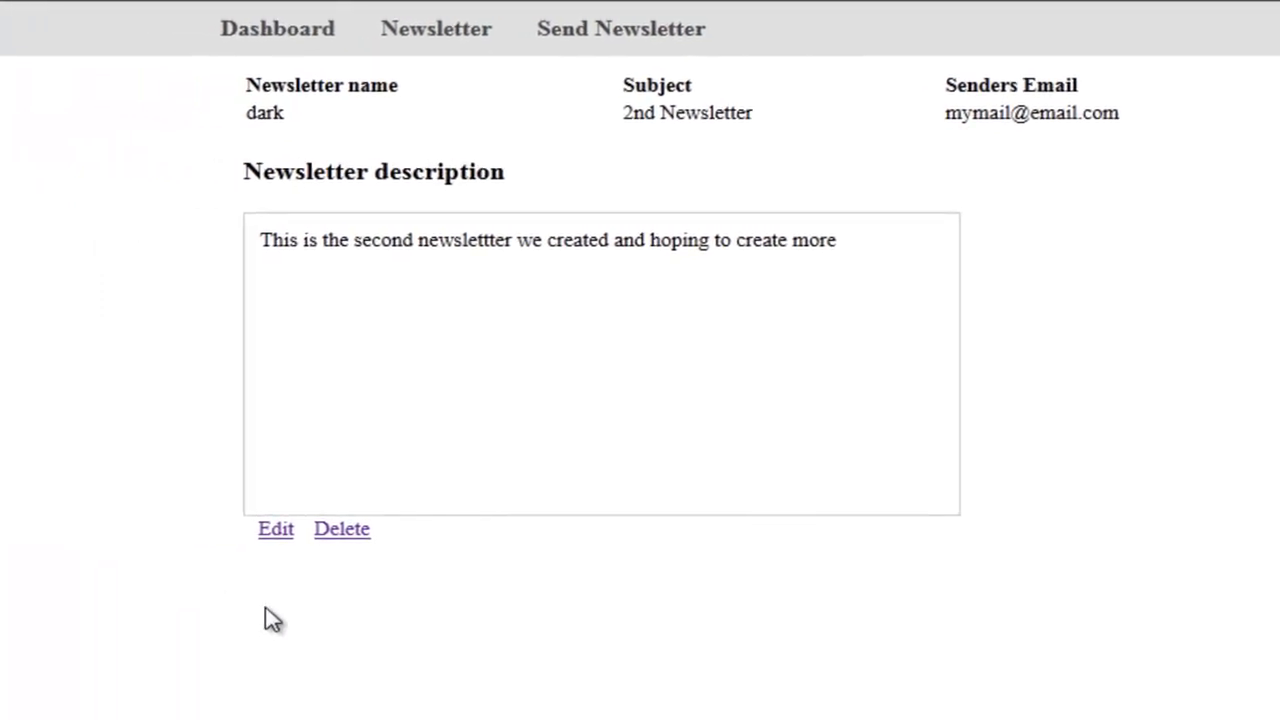
{"action": "mouse_move", "coordinate": [276, 528]}
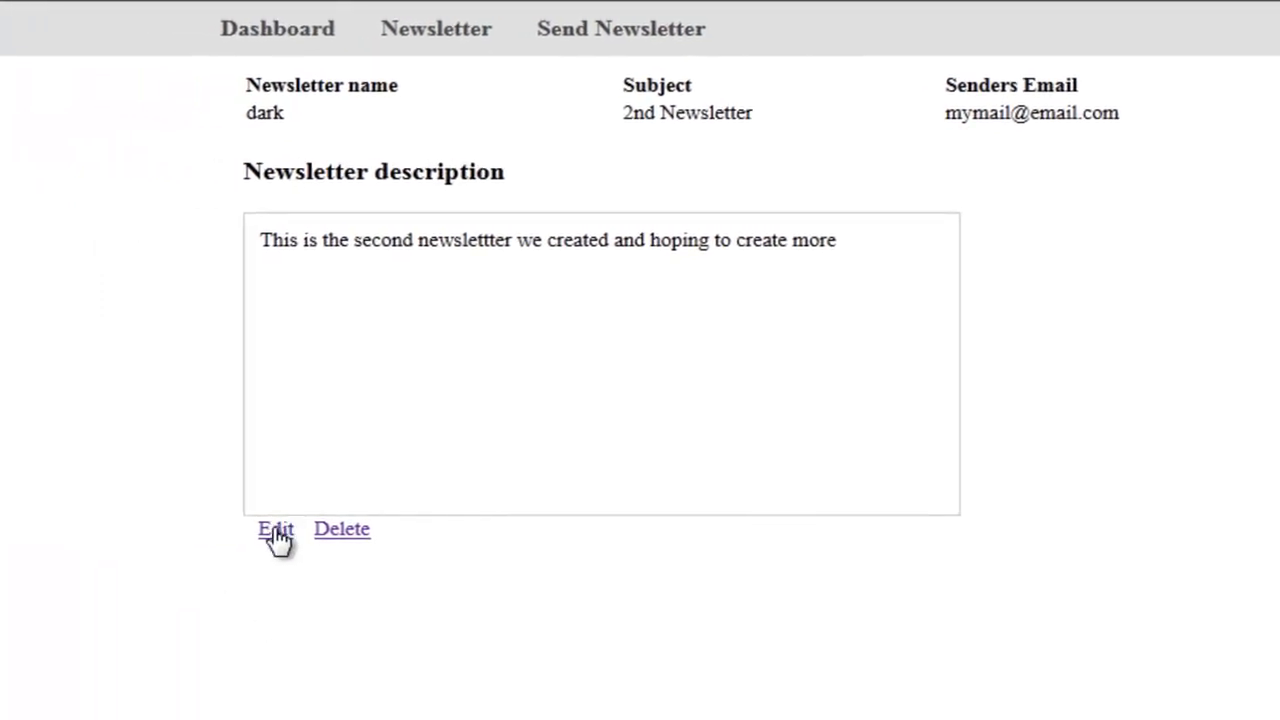
Step: Slide the edit form open and shut with the Edit link, then reload the page
{"action": "left_click", "coordinate": [276, 528]}
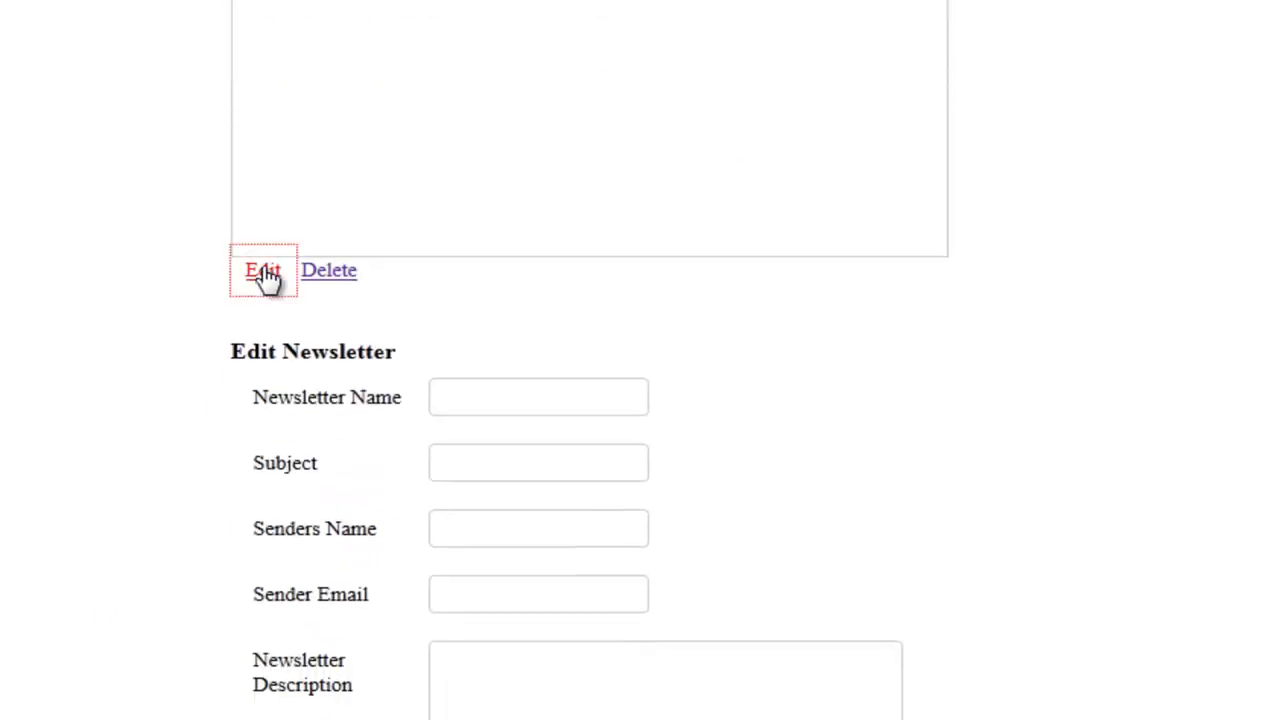
{"action": "scroll", "scroll_direction": "up", "scroll_amount": 3}
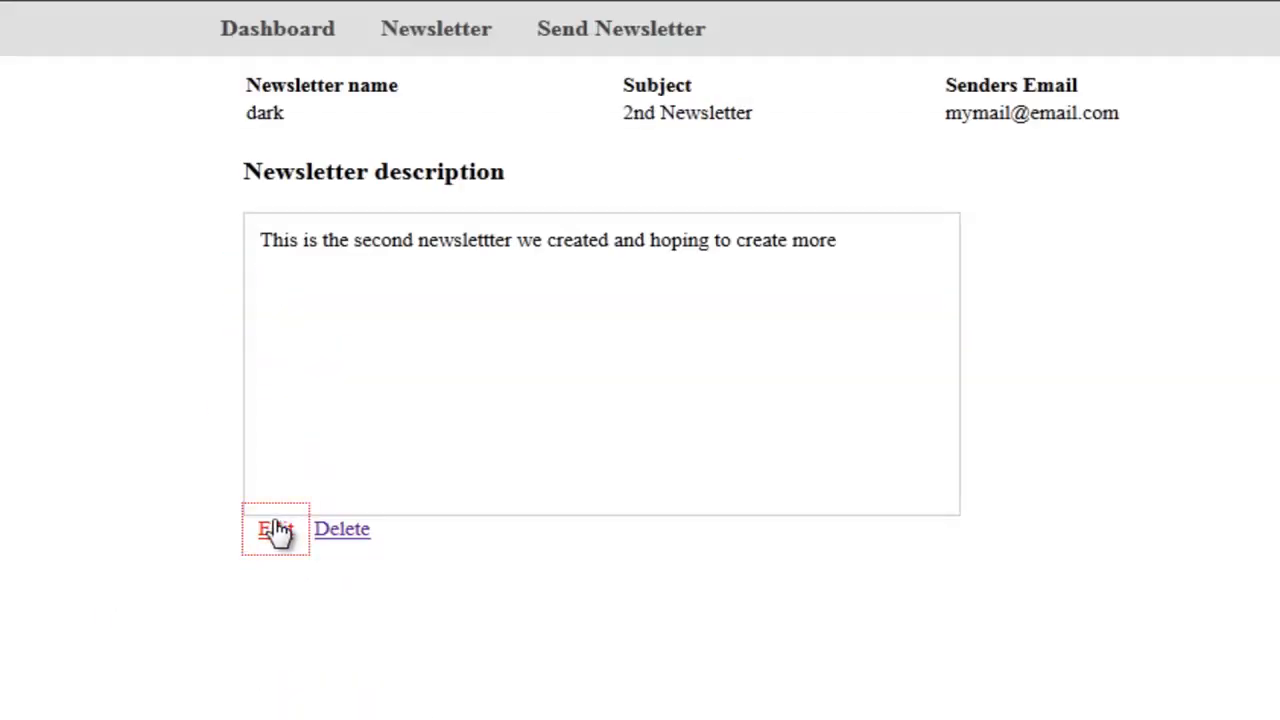
{"action": "left_click", "coordinate": [276, 528]}
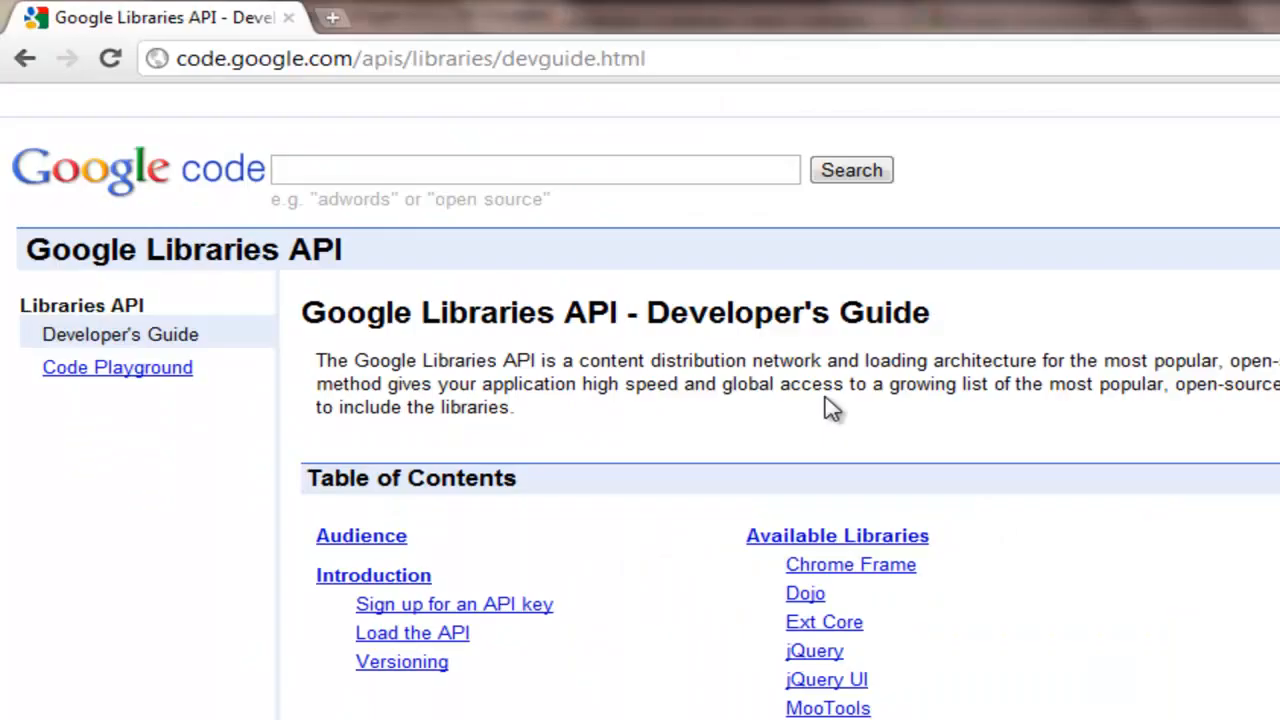
{"action": "left_click", "coordinate": [258, 20]}
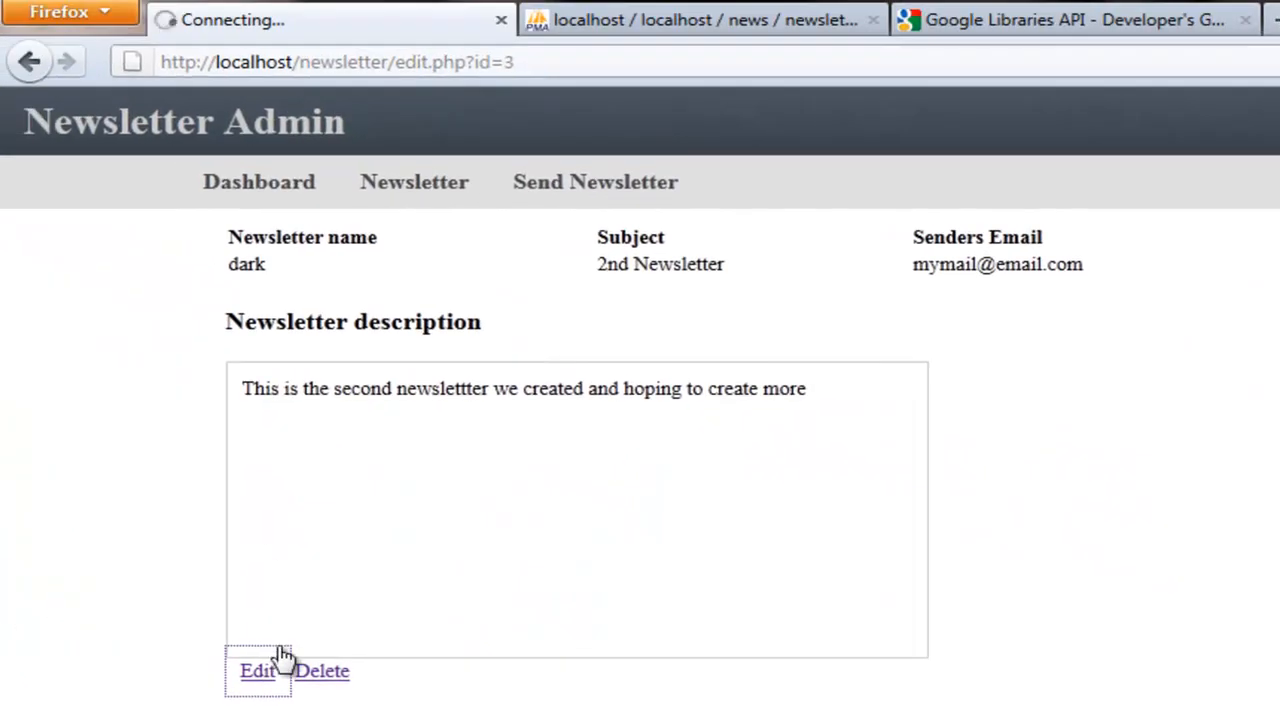
Step: Open the edit form on the reloaded page and return to its markup in the editor
{"action": "left_click", "coordinate": [256, 670]}
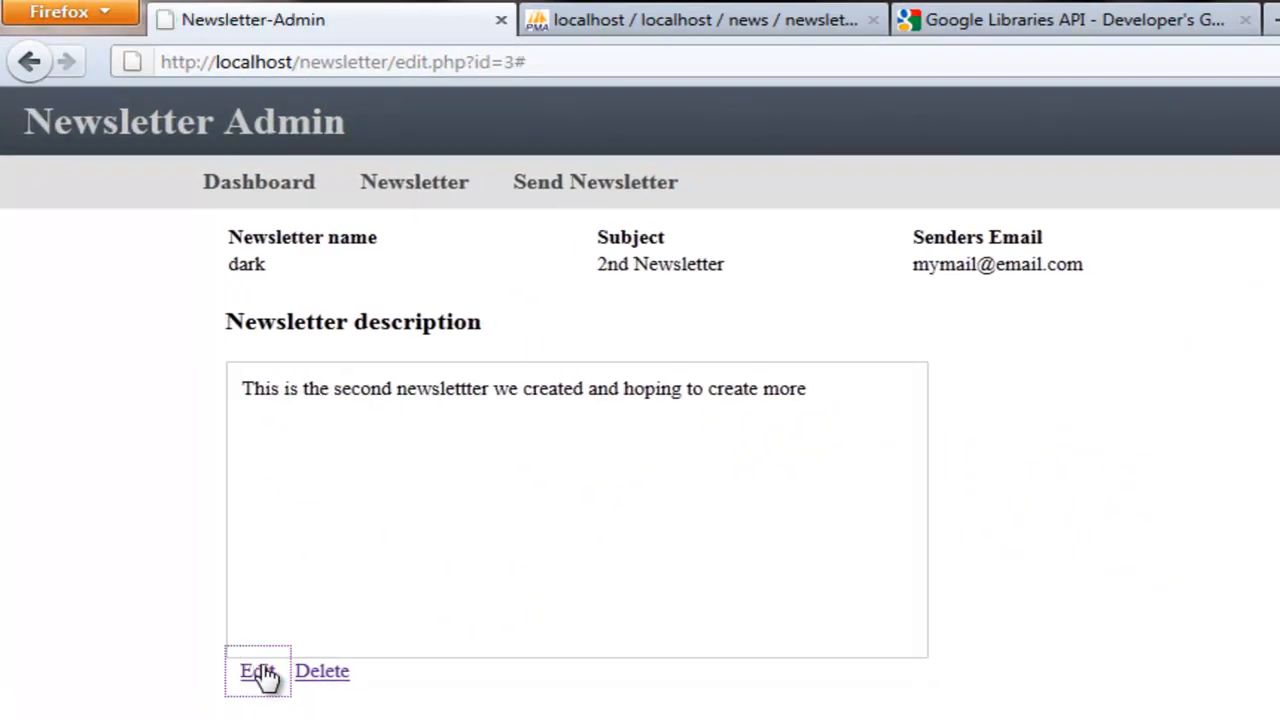
{"action": "mouse_move", "coordinate": [516, 180]}
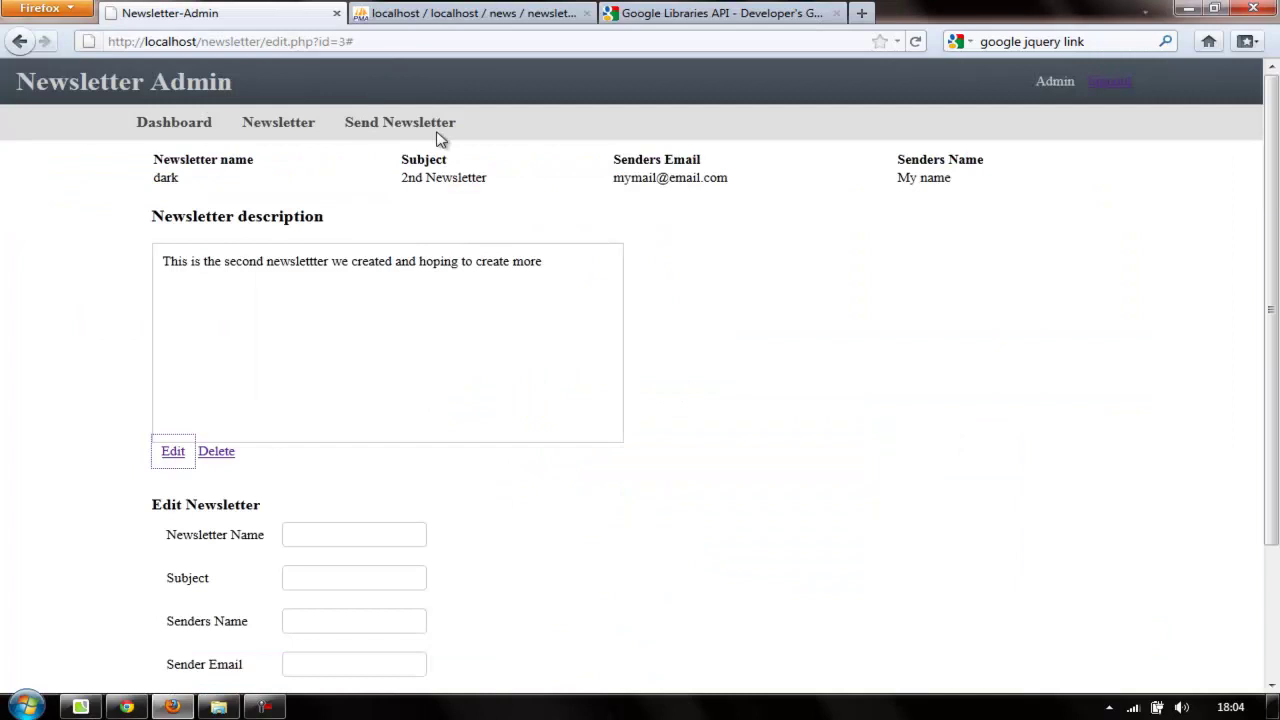
{"action": "scroll", "scroll_direction": "down", "scroll_amount": 3}
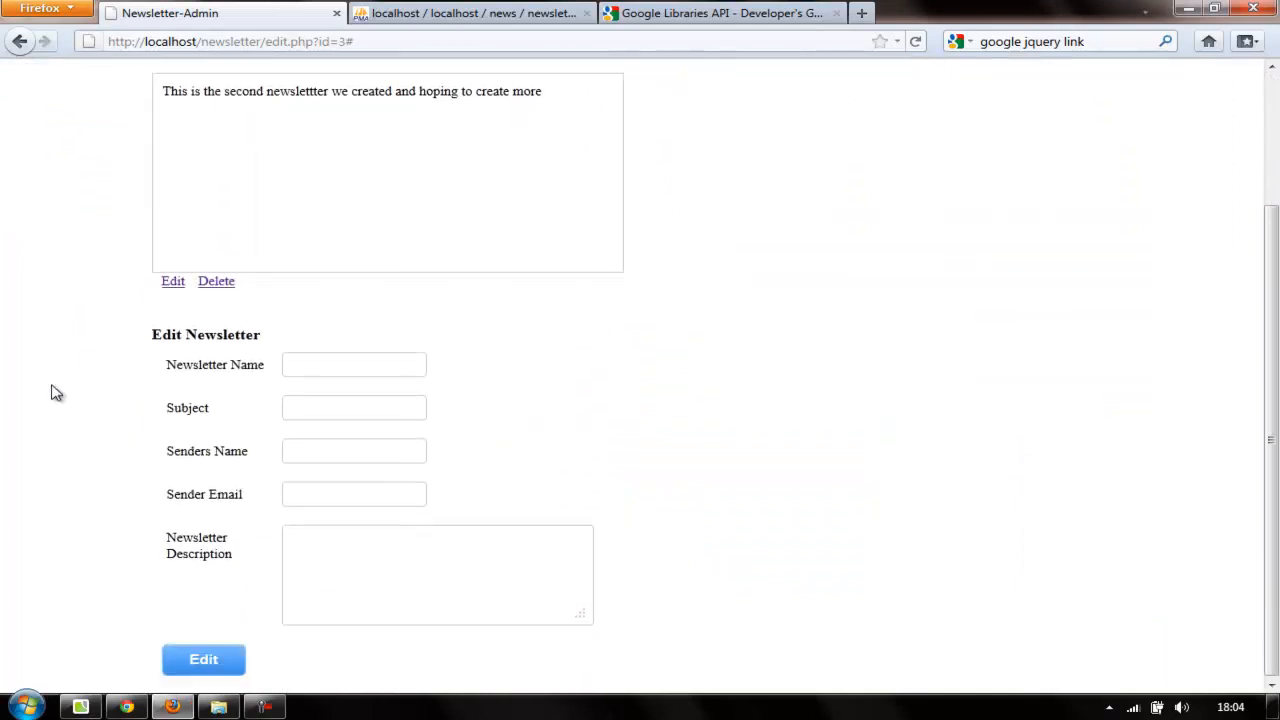
{"action": "scroll", "scroll_direction": "up", "scroll_amount": 3}
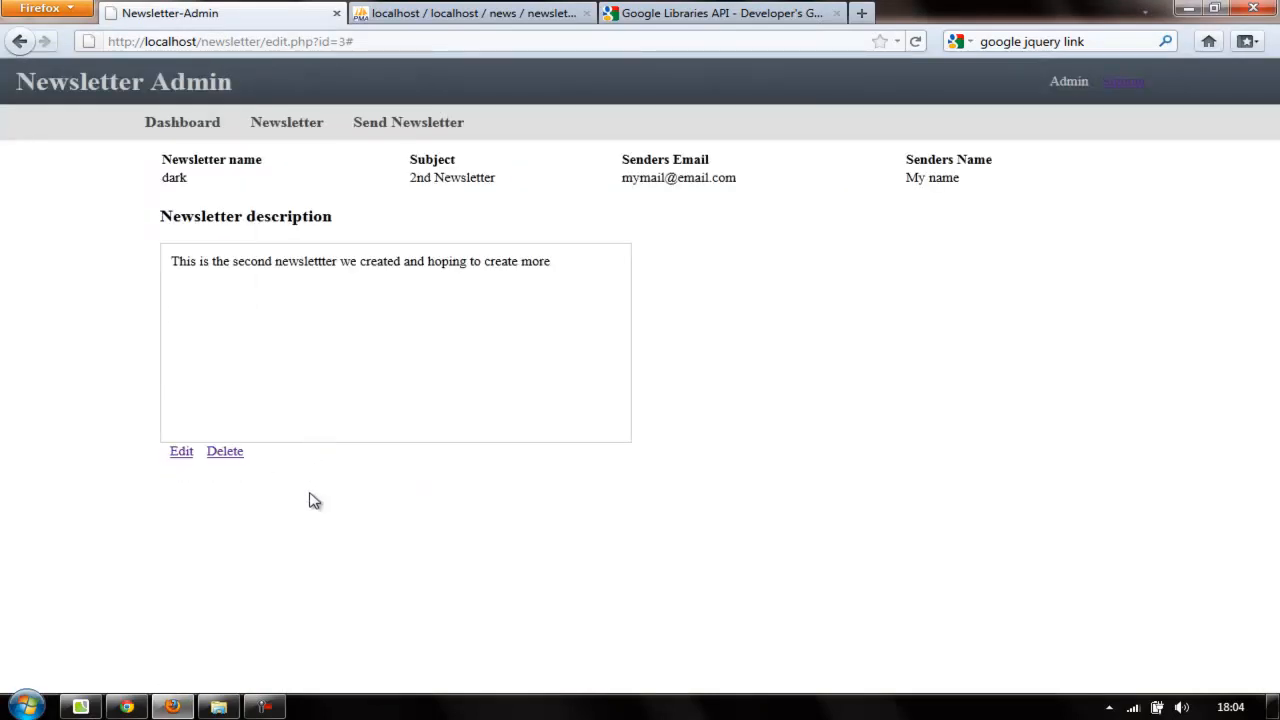
{"action": "mouse_move", "coordinate": [176, 486]}
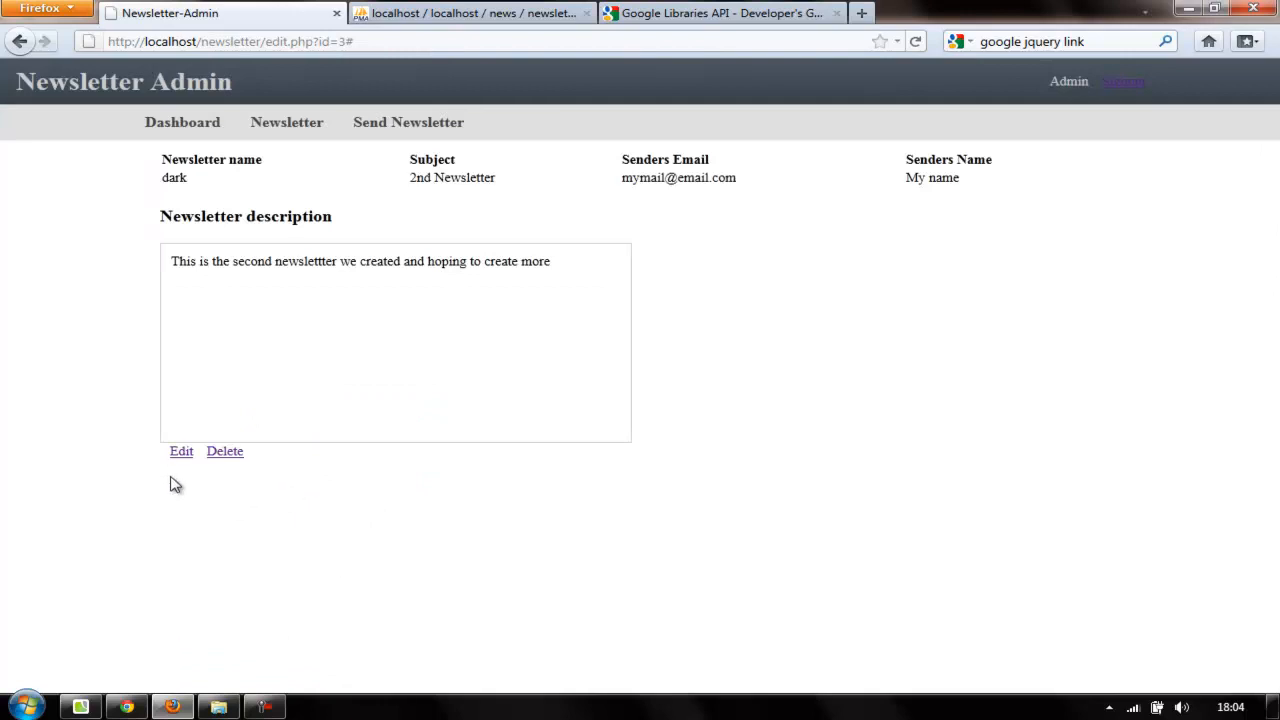
{"action": "left_click", "coordinate": [264, 706]}
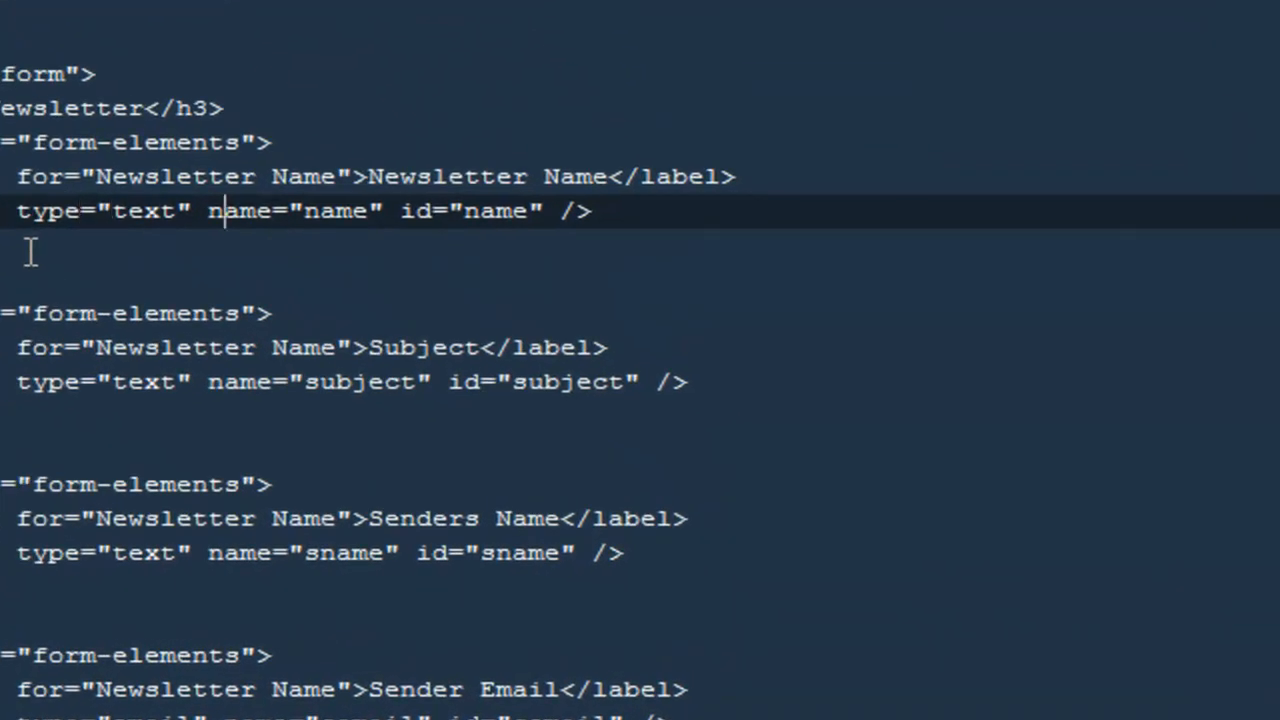
Step: Give the Newsletter Name input value="'.$temp_name.'" to pre-fill it from PHP
{"action": "type", "text": "v"}
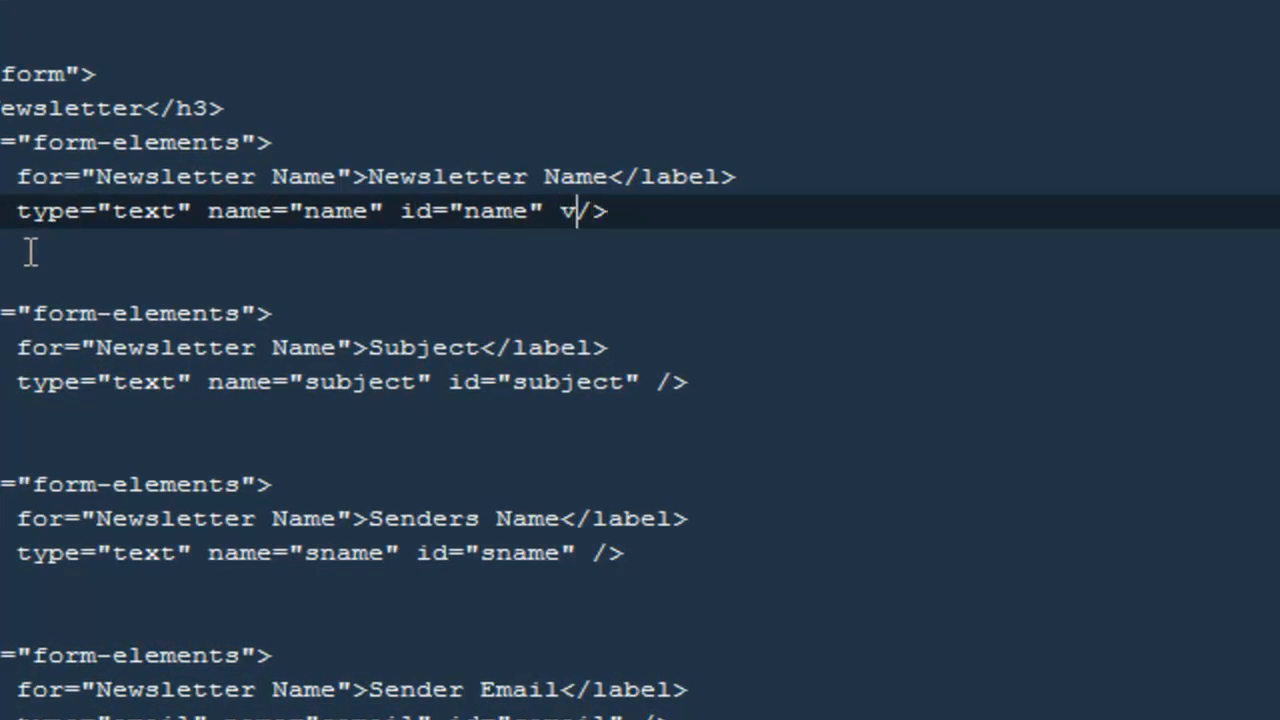
{"action": "type", "text": "alue="}
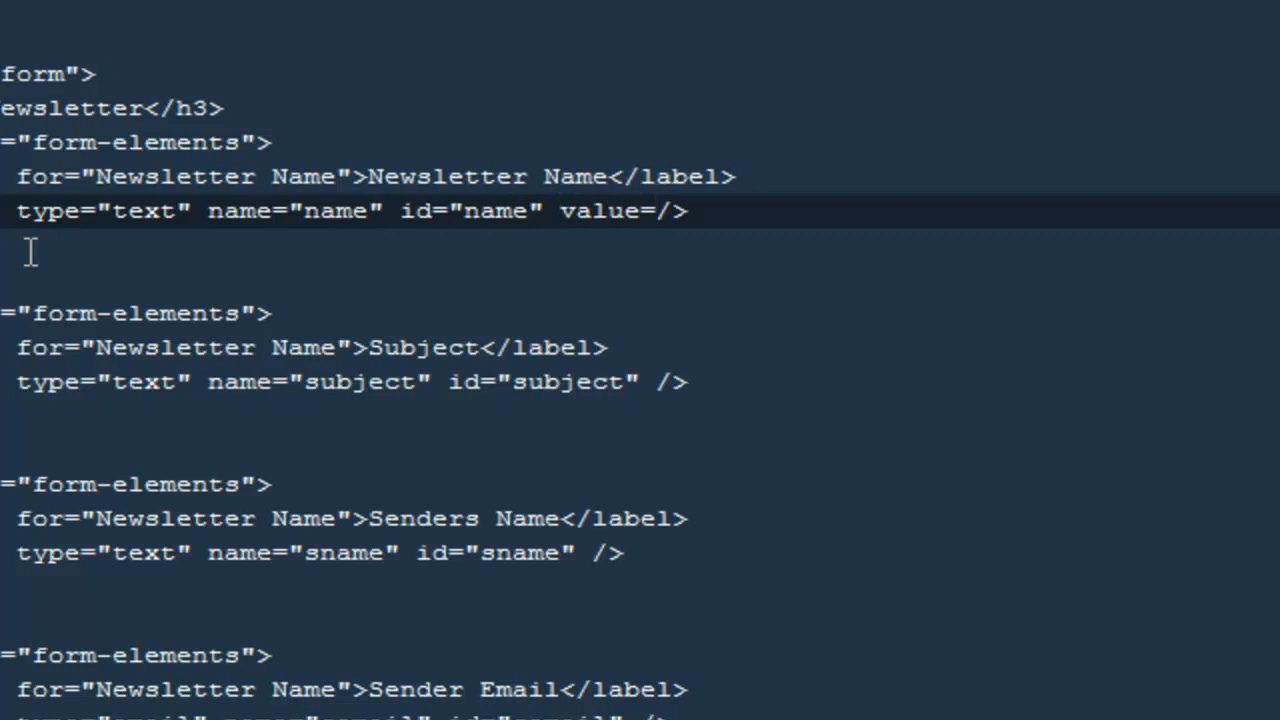
{"action": "type", "text": "'/'"}
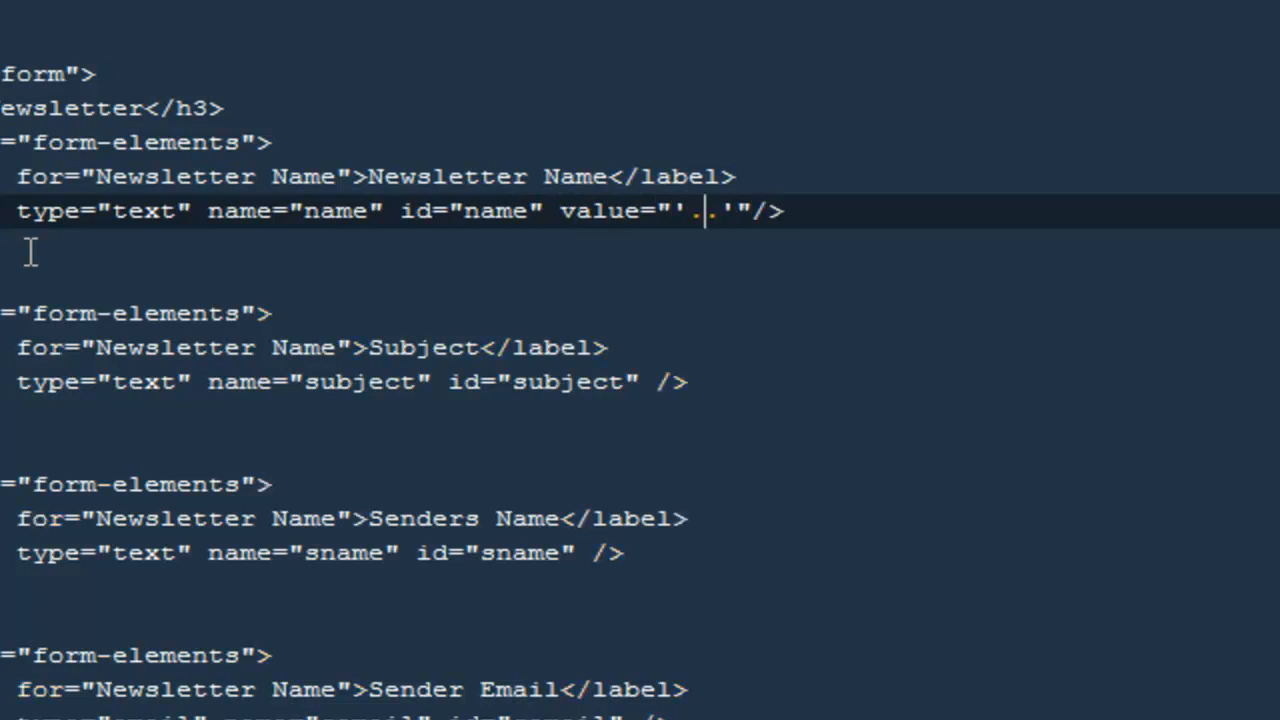
{"action": "type", "text": "$temp+na"}
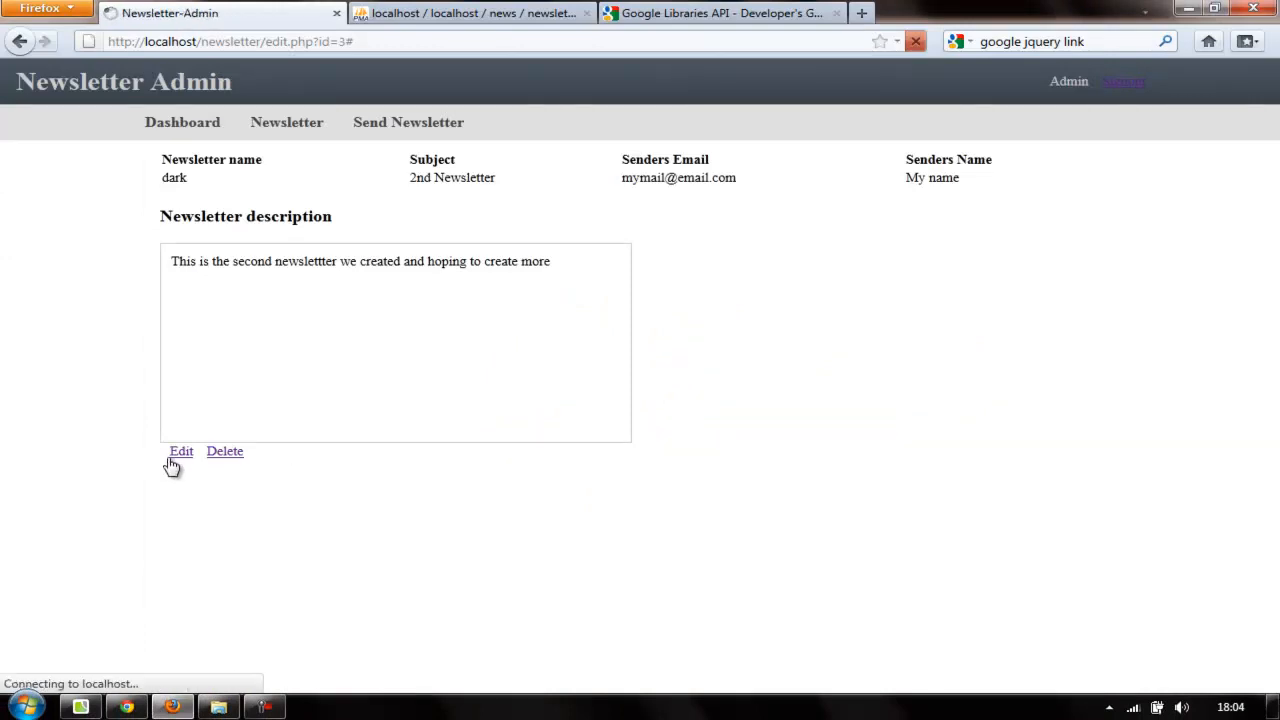
{"action": "left_click", "coordinate": [180, 452]}
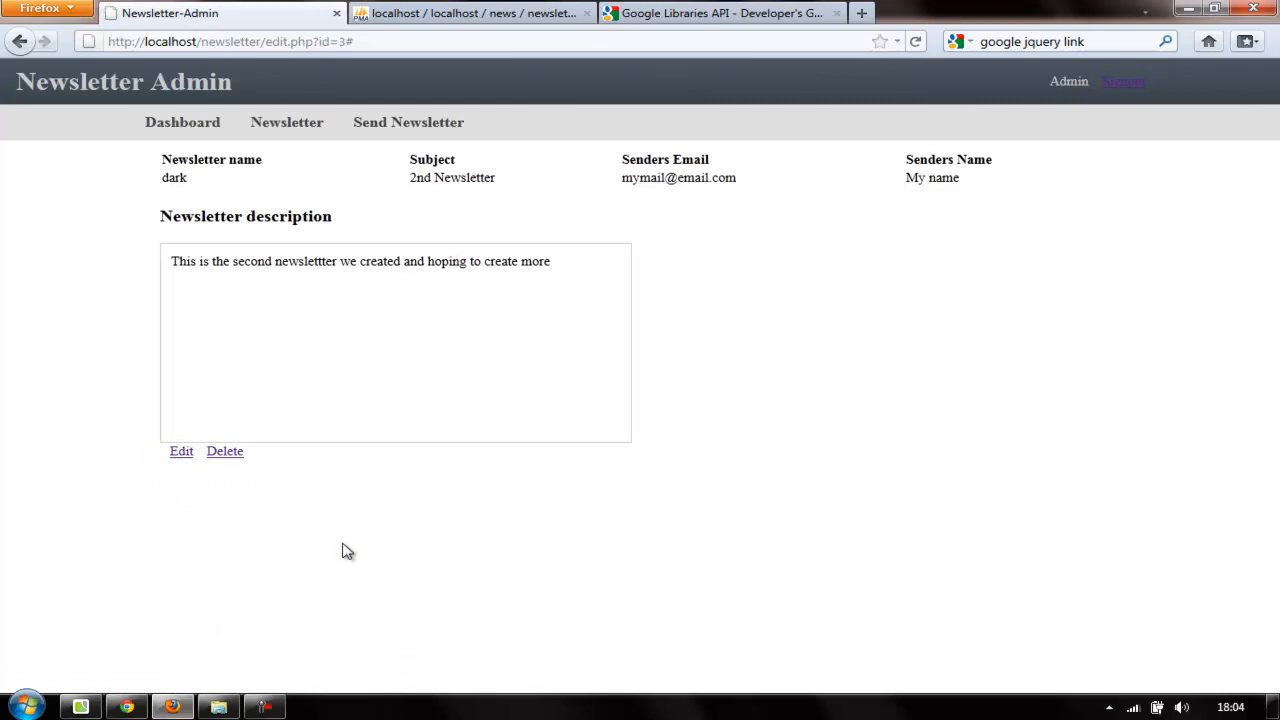
{"action": "left_click", "coordinate": [264, 706]}
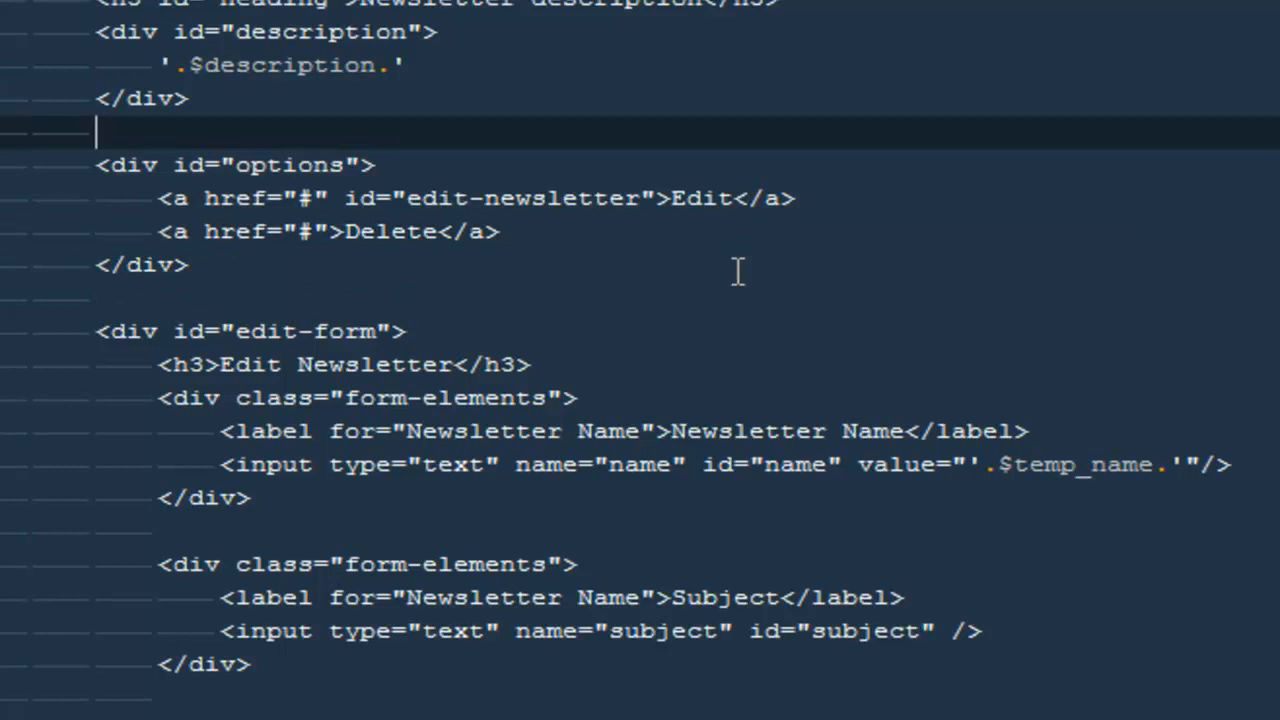
Step: Find 'edit-newsl' to review the Edit link div and its jQuery click handler
{"action": "scroll", "scroll_direction": "up", "scroll_amount": 3}
{"action": "type", "text": "edit"}
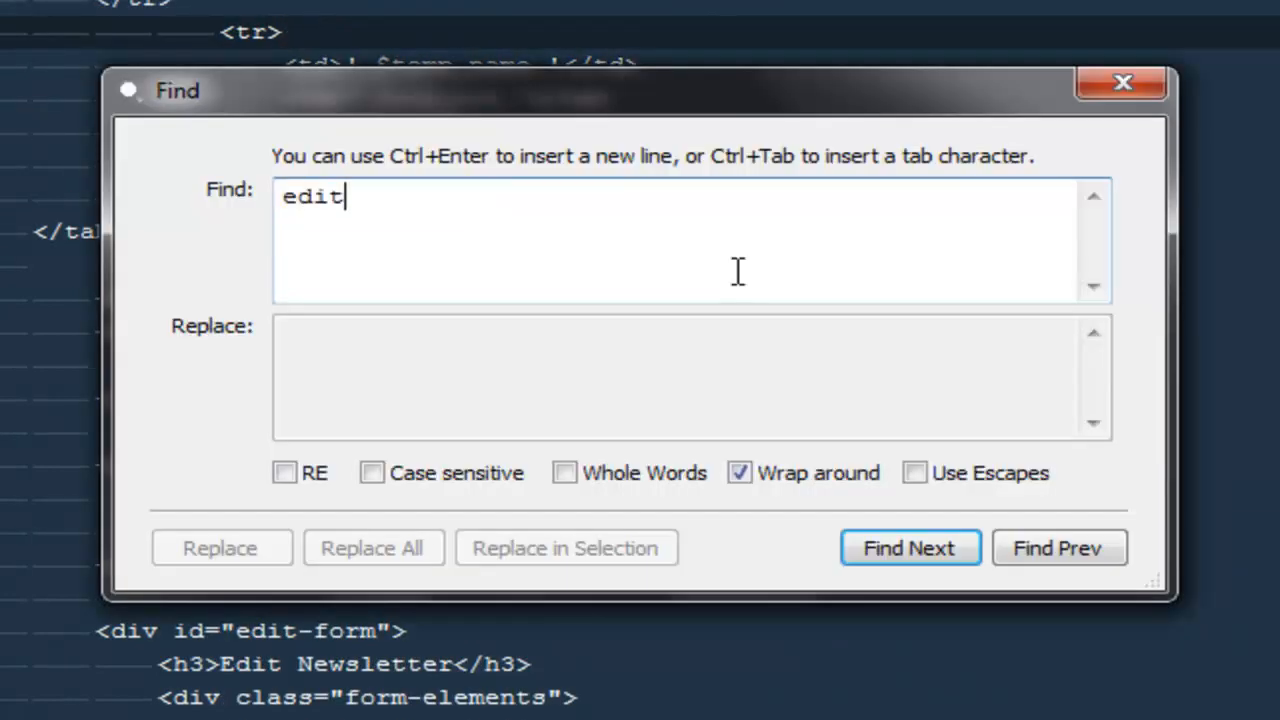
{"action": "type", "text": "-newsl"}
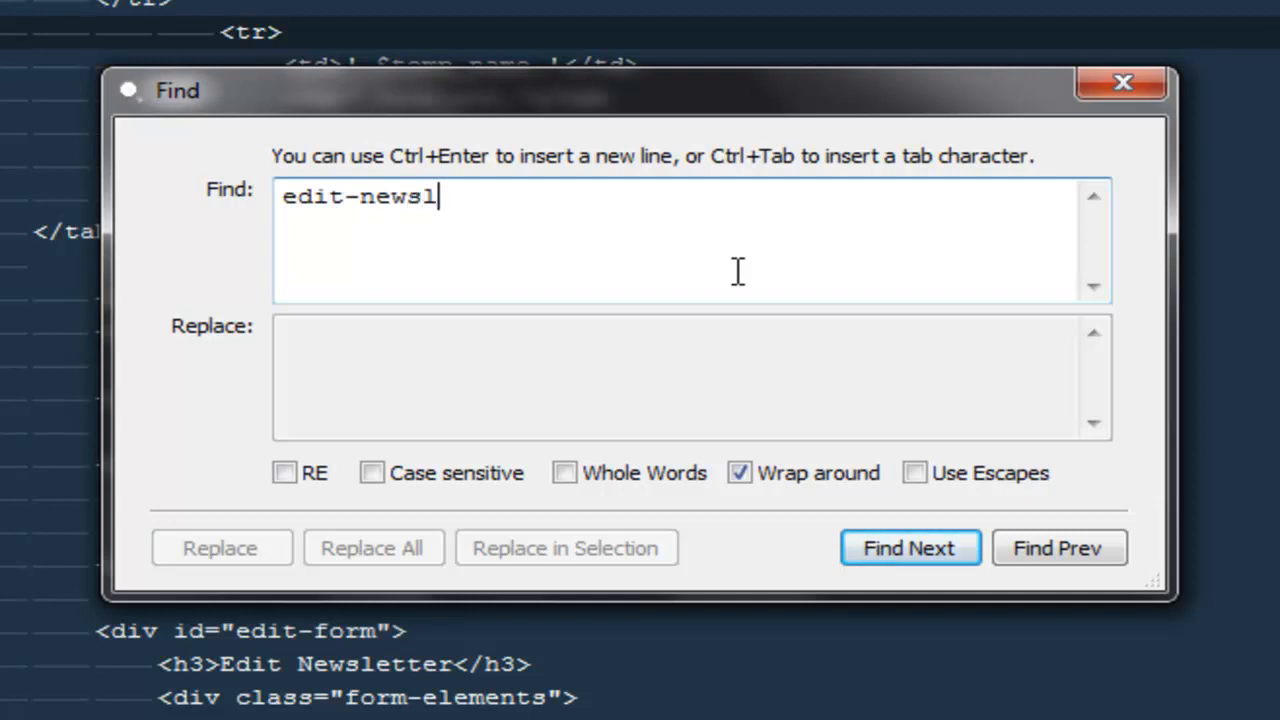
{"action": "left_click", "coordinate": [908, 548]}
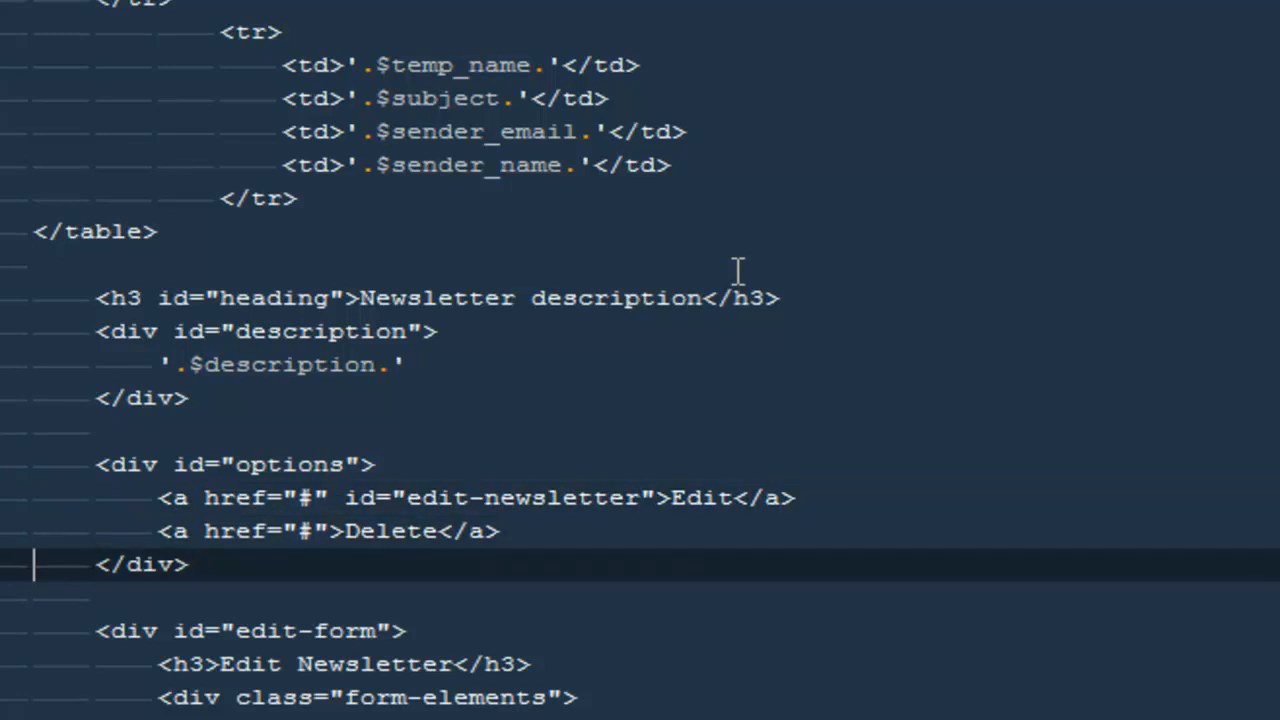
{"action": "scroll", "scroll_direction": "down", "scroll_amount": 3}
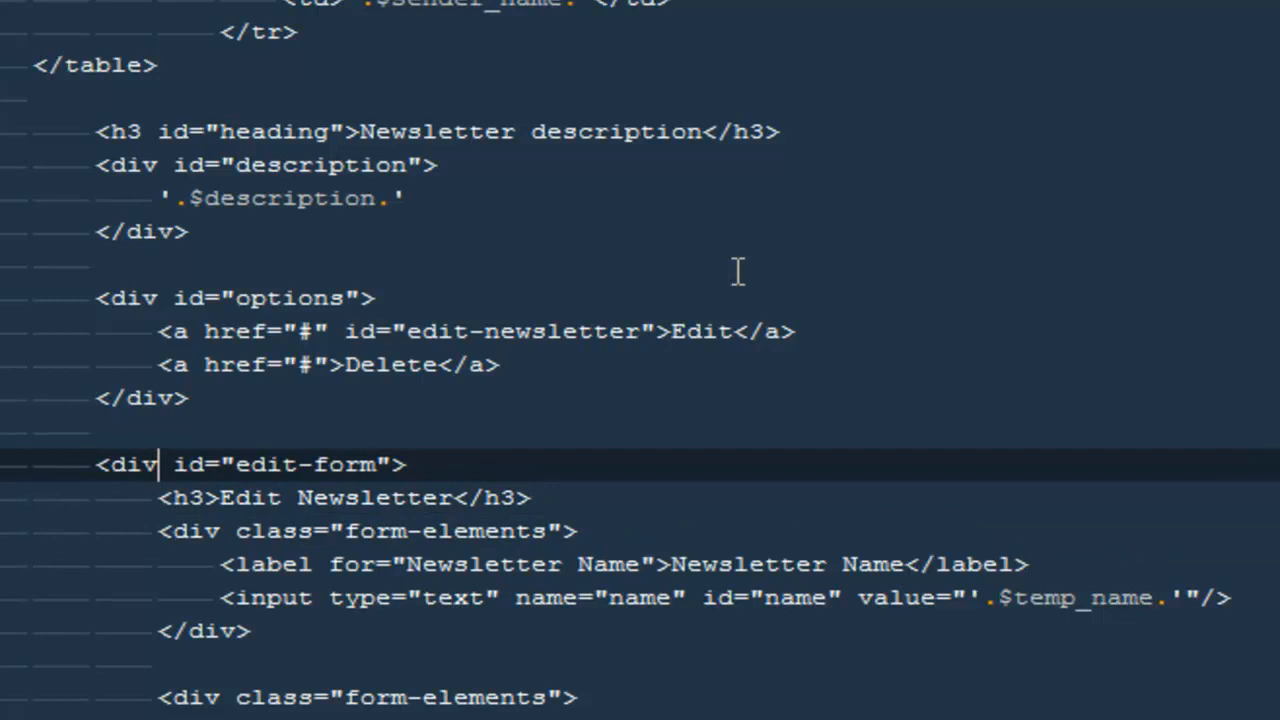
{"action": "scroll", "scroll_direction": "up", "scroll_amount": 3}
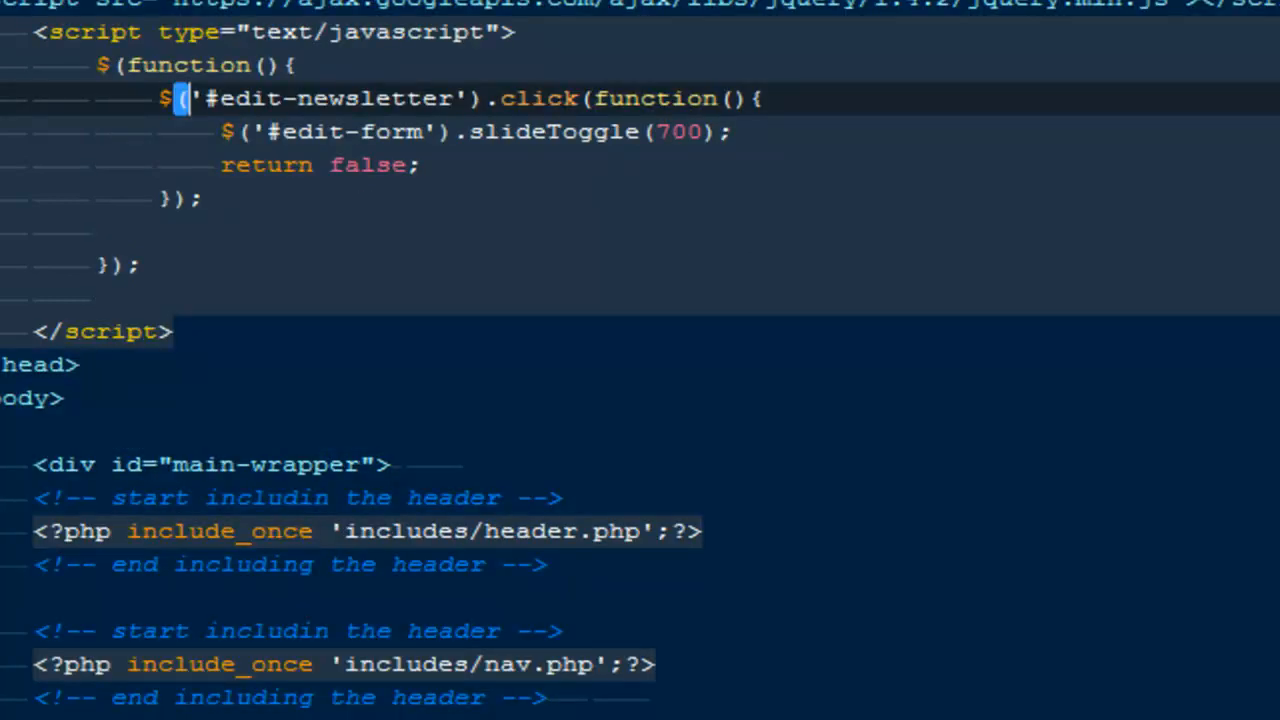
{"action": "left_click", "coordinate": [500, 132]}
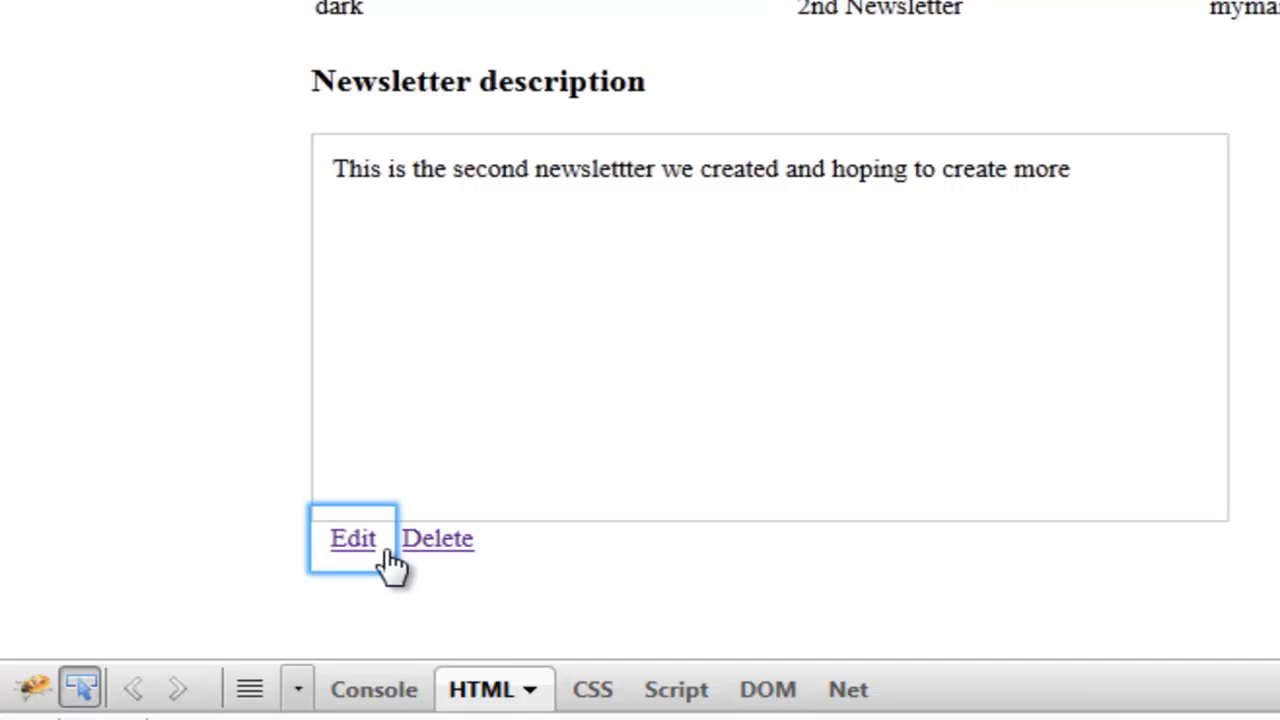
Step: Reveal the Edit Newsletter form beneath the description in Firefox
{"action": "left_click", "coordinate": [352, 538]}
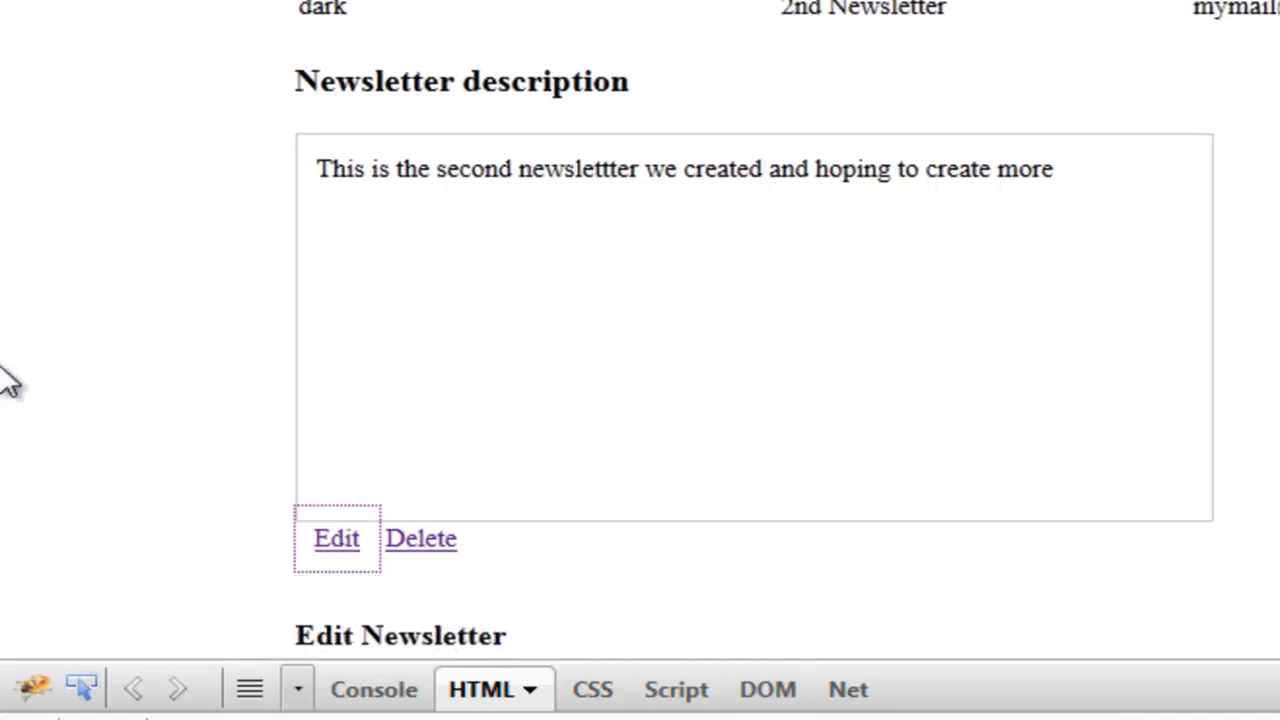
{"action": "scroll", "scroll_direction": "down", "scroll_amount": 3}
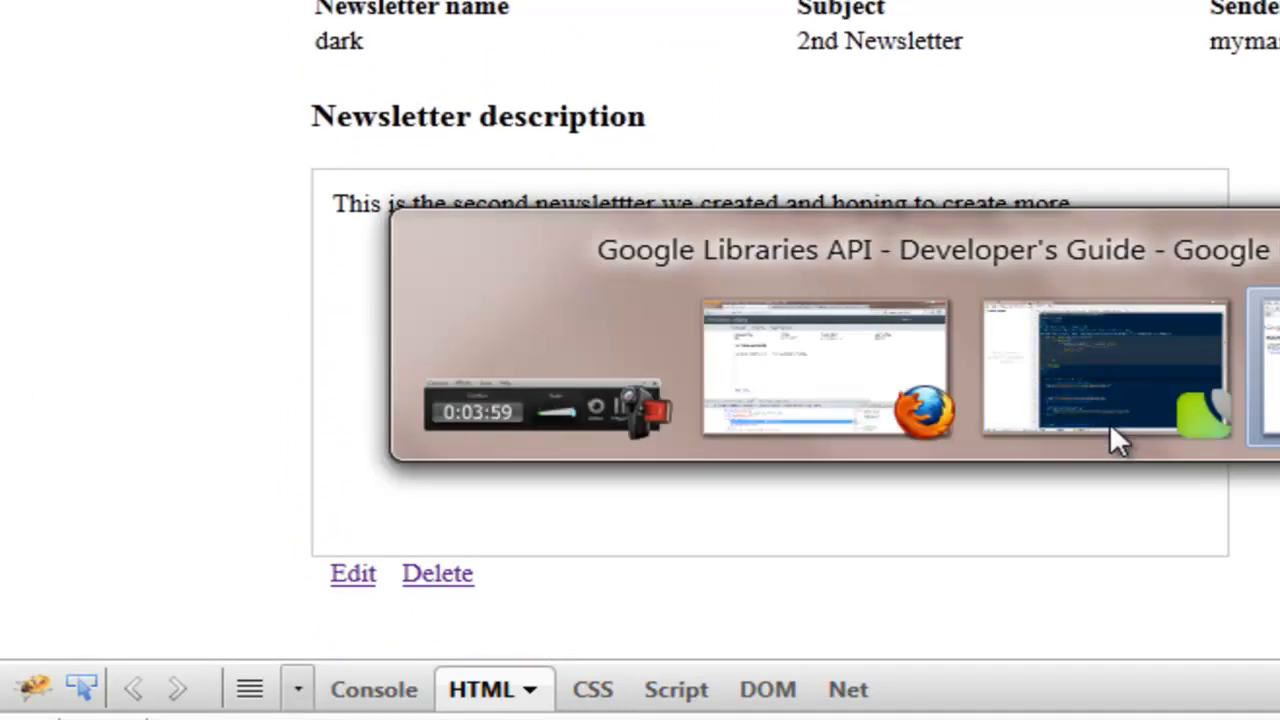
Step: Change the Edit link's id to edit-newsletterxxx in the markup
{"action": "left_click", "coordinate": [1104, 370]}
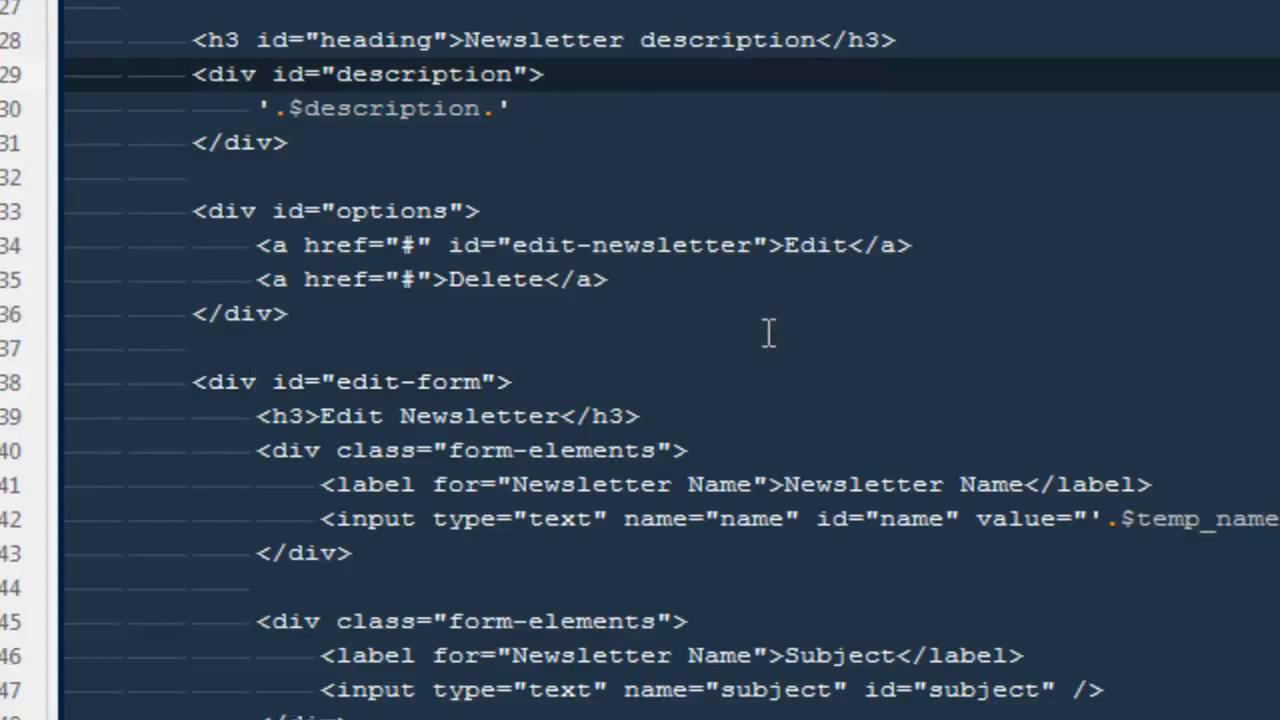
{"action": "left_click", "coordinate": [196, 244]}
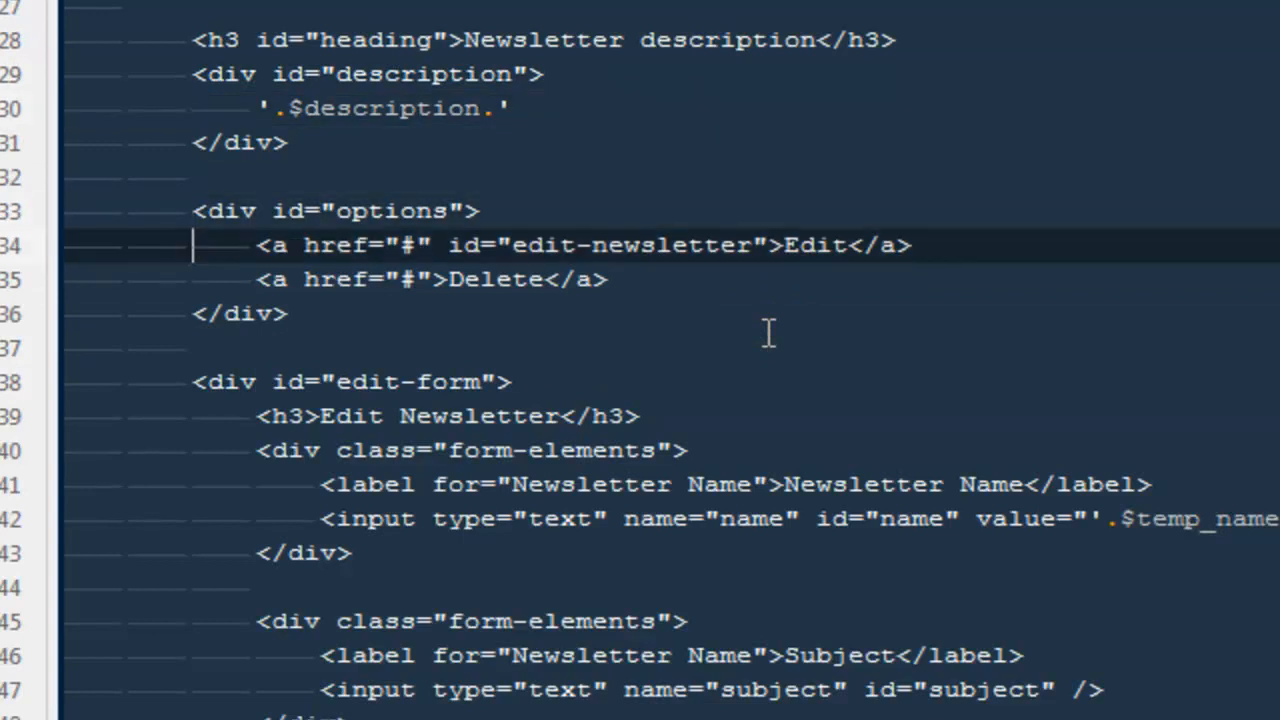
{"action": "left_click", "coordinate": [356, 280]}
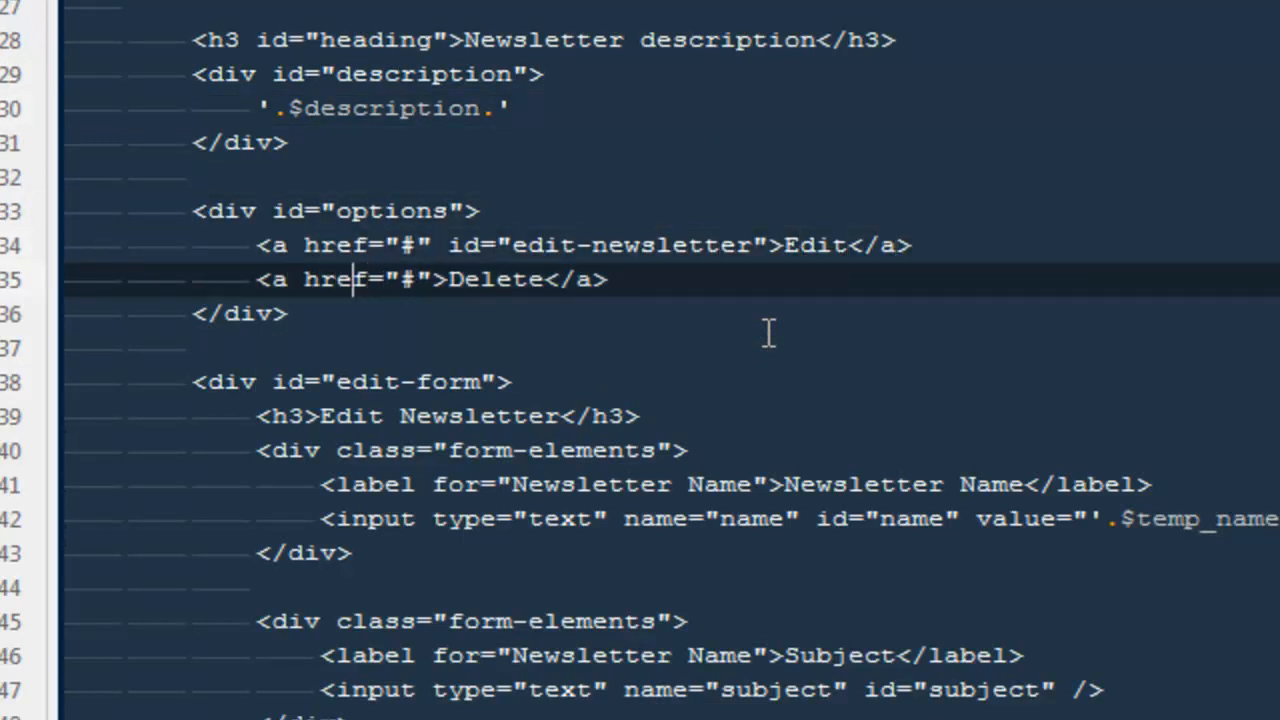
{"action": "left_click", "coordinate": [688, 620]}
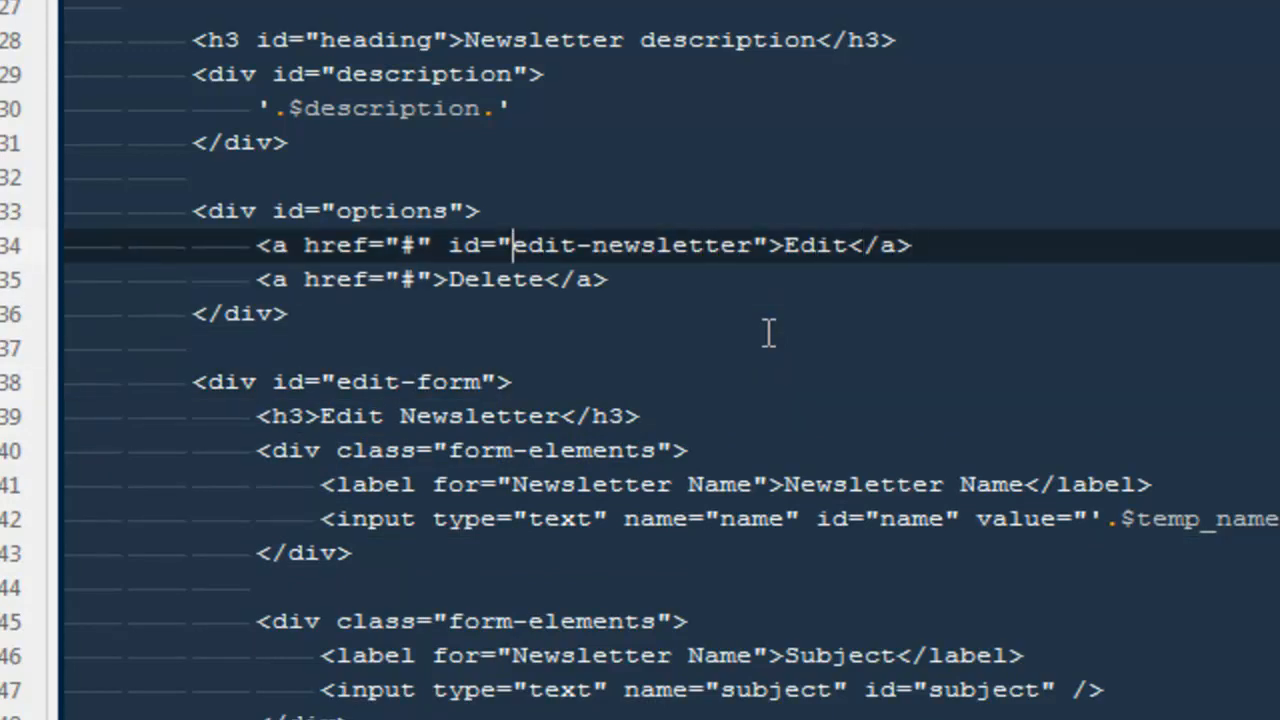
{"action": "scroll", "scroll_direction": "up", "scroll_amount": 3}
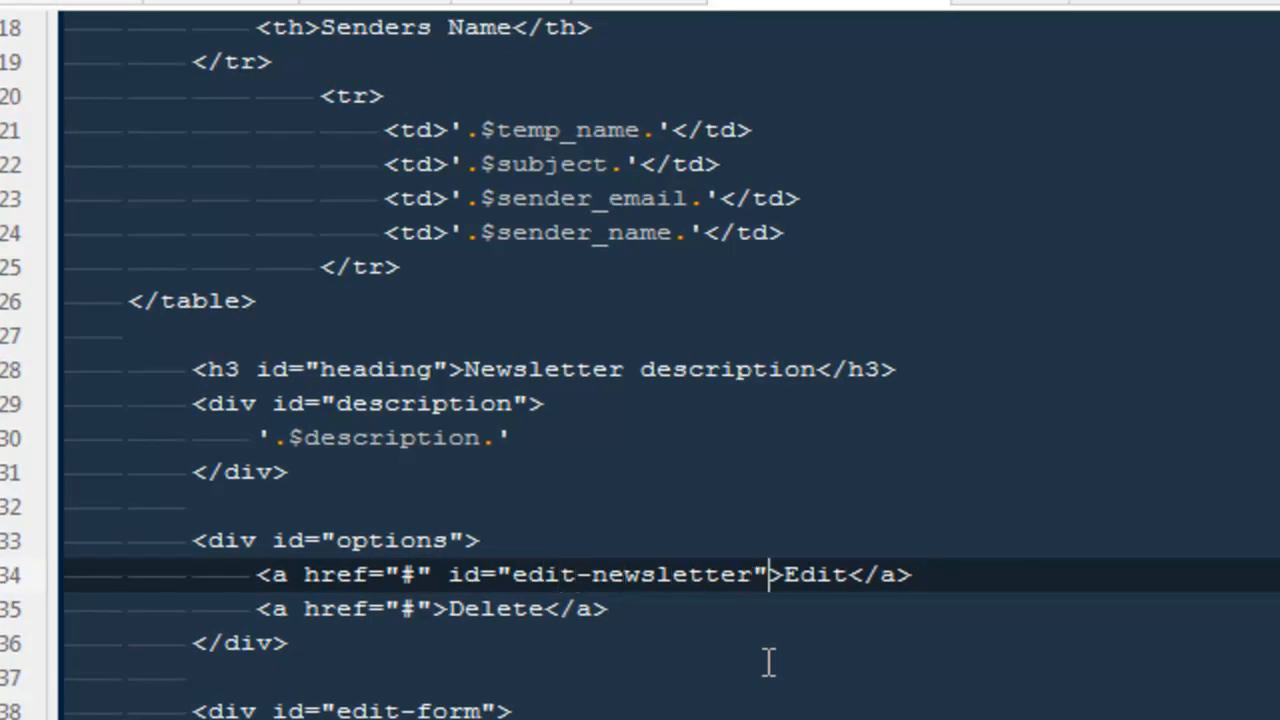
{"action": "type", "text": "xxx"}
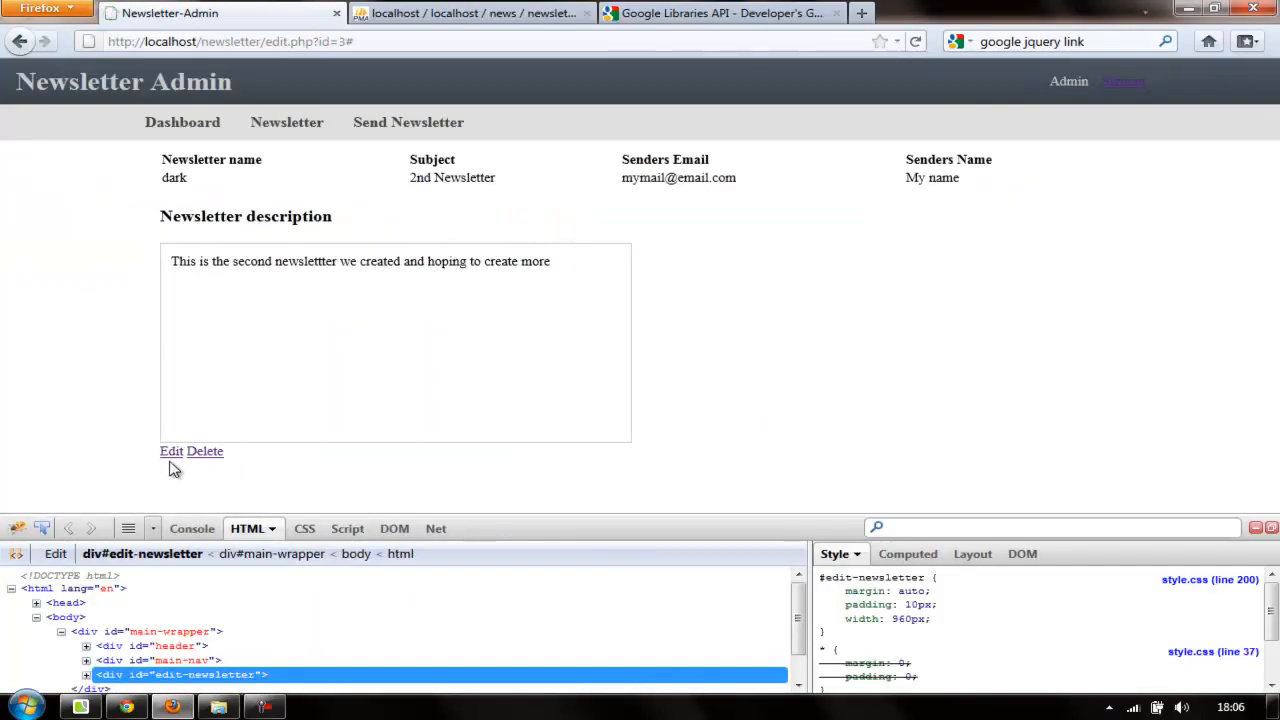
Step: Select the edit-newsletter id reused on the page wrapper div
{"action": "left_click", "coordinate": [172, 452]}
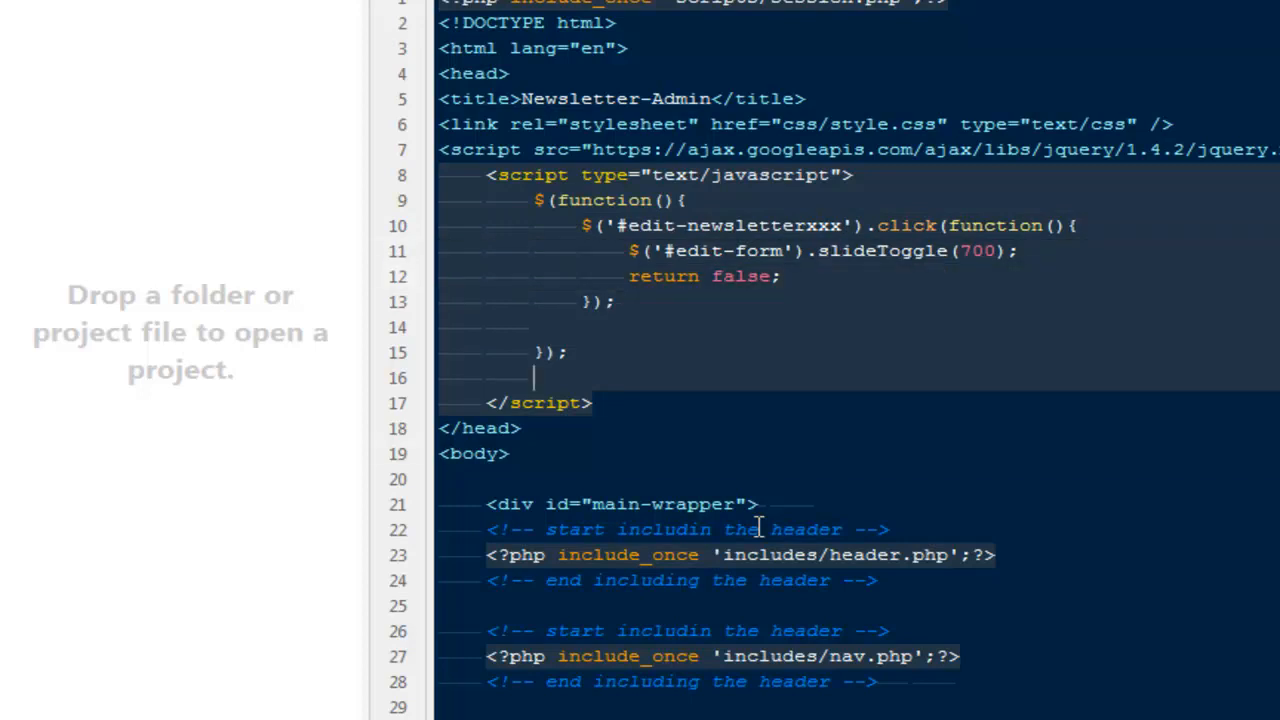
{"action": "scroll", "scroll_direction": "down", "scroll_amount": 3}
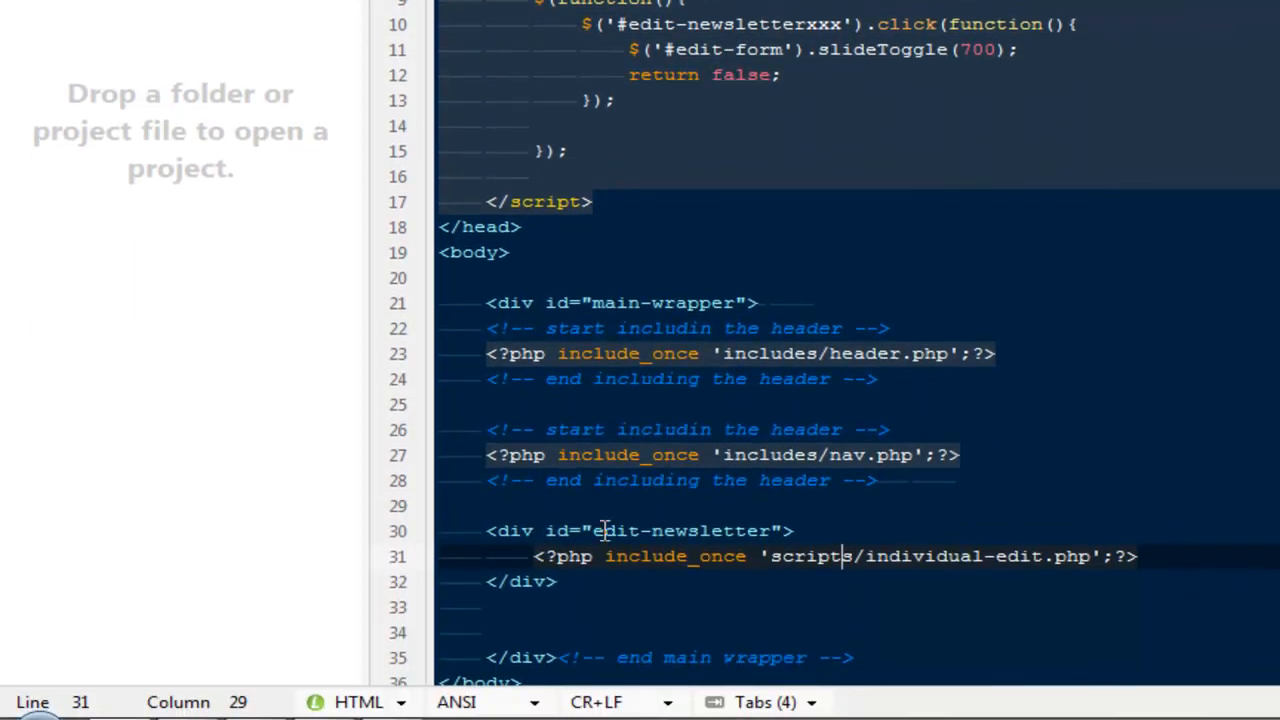
{"action": "double_click", "coordinate": [684, 530]}
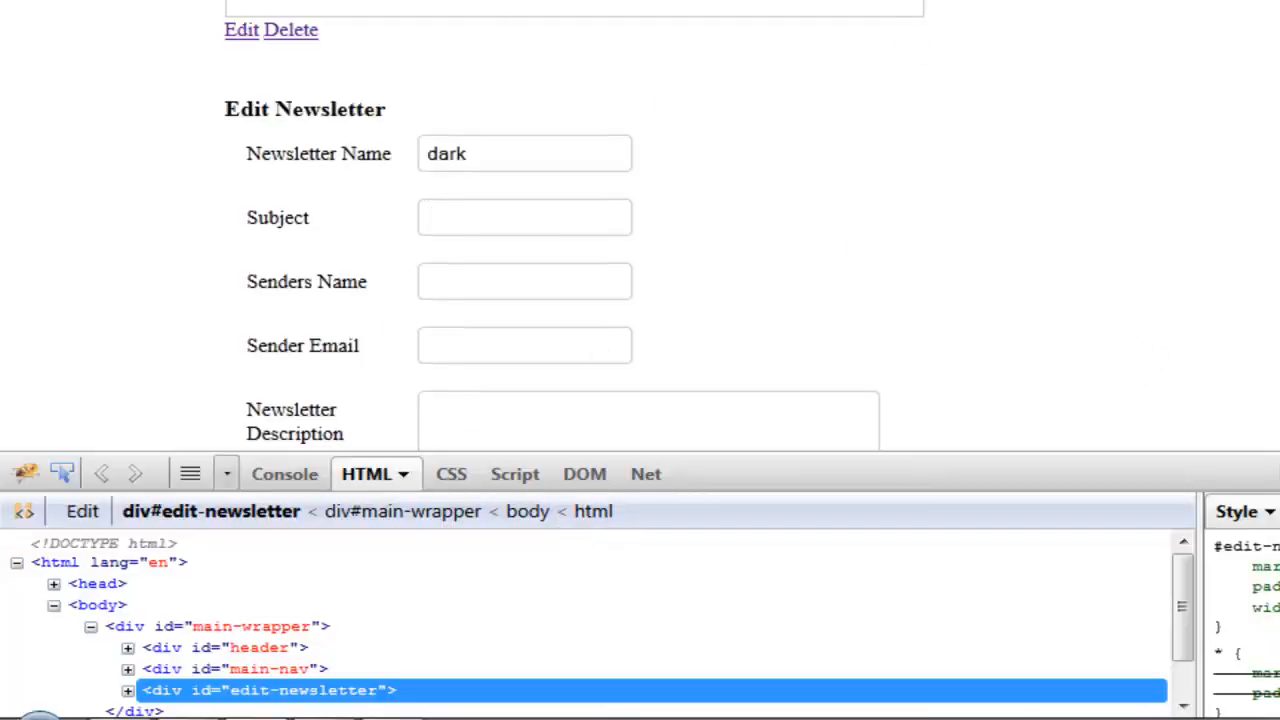
{"action": "mouse_move", "coordinate": [558, 320]}
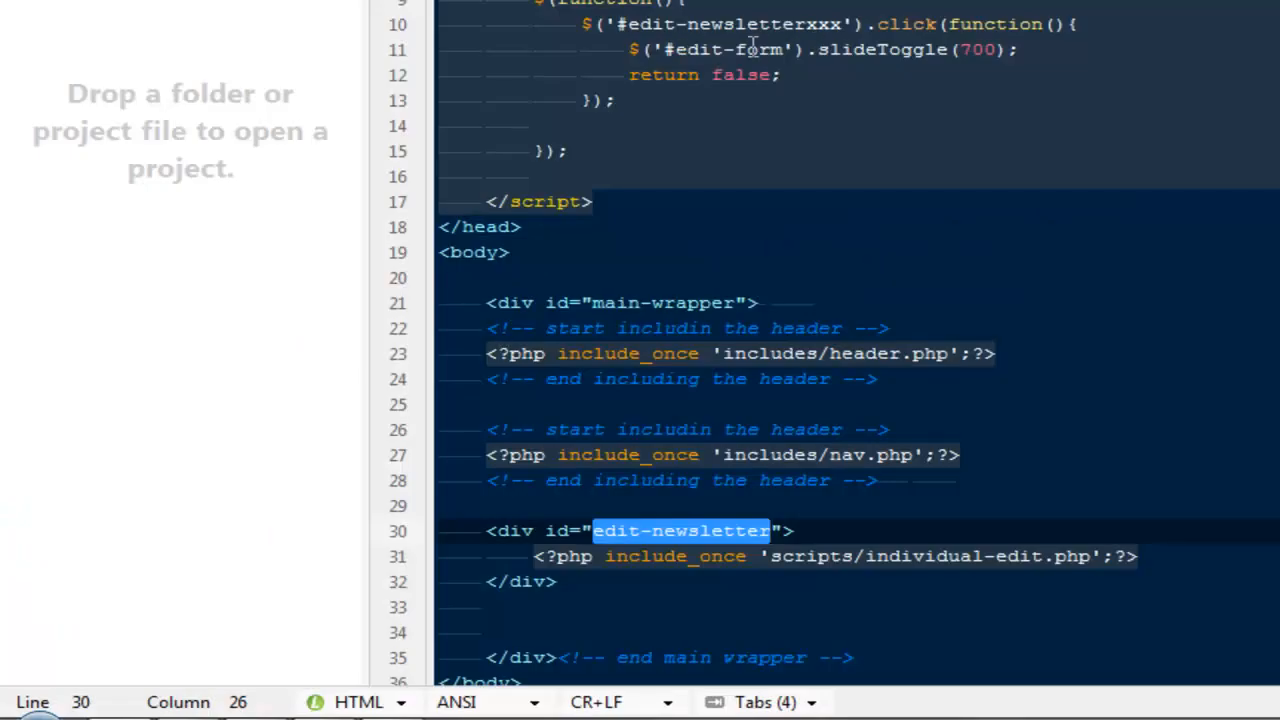
{"action": "mouse_move", "coordinate": [838, 36]}
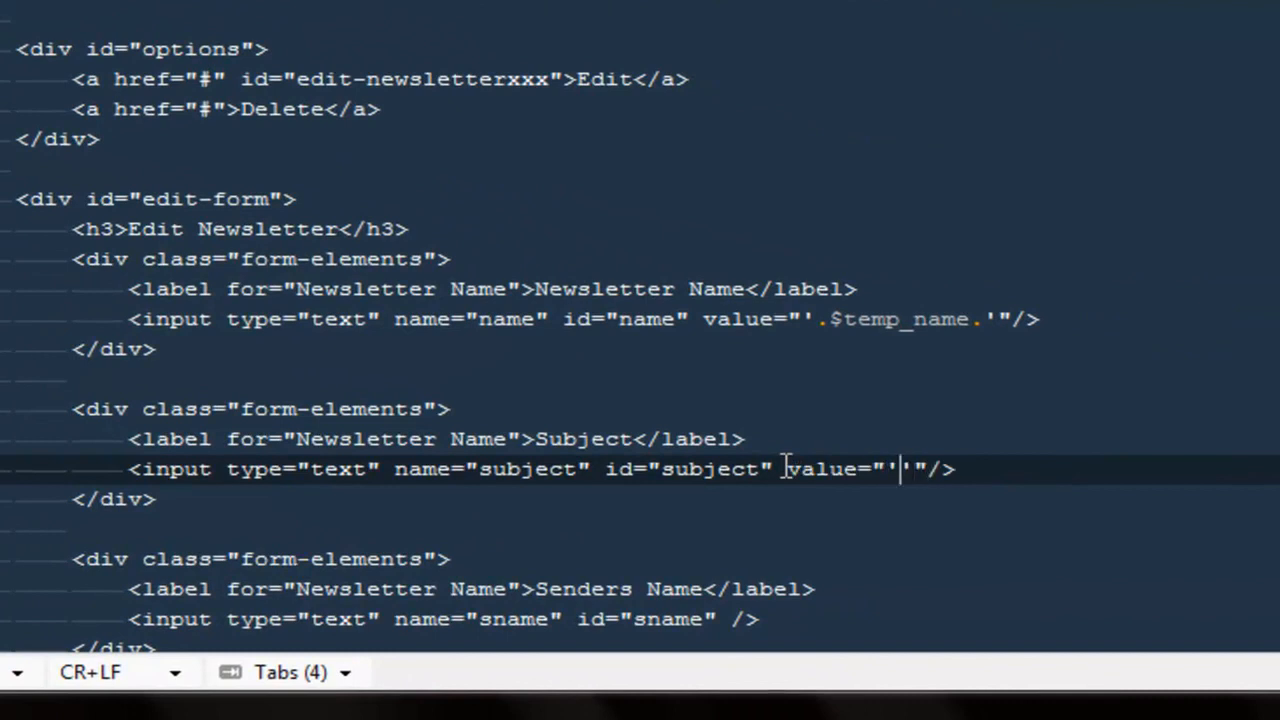
Step: Pre-fill the Subject input with '.$subject.' and start the Sender Name value attribute
{"action": "type", "text": ".."}
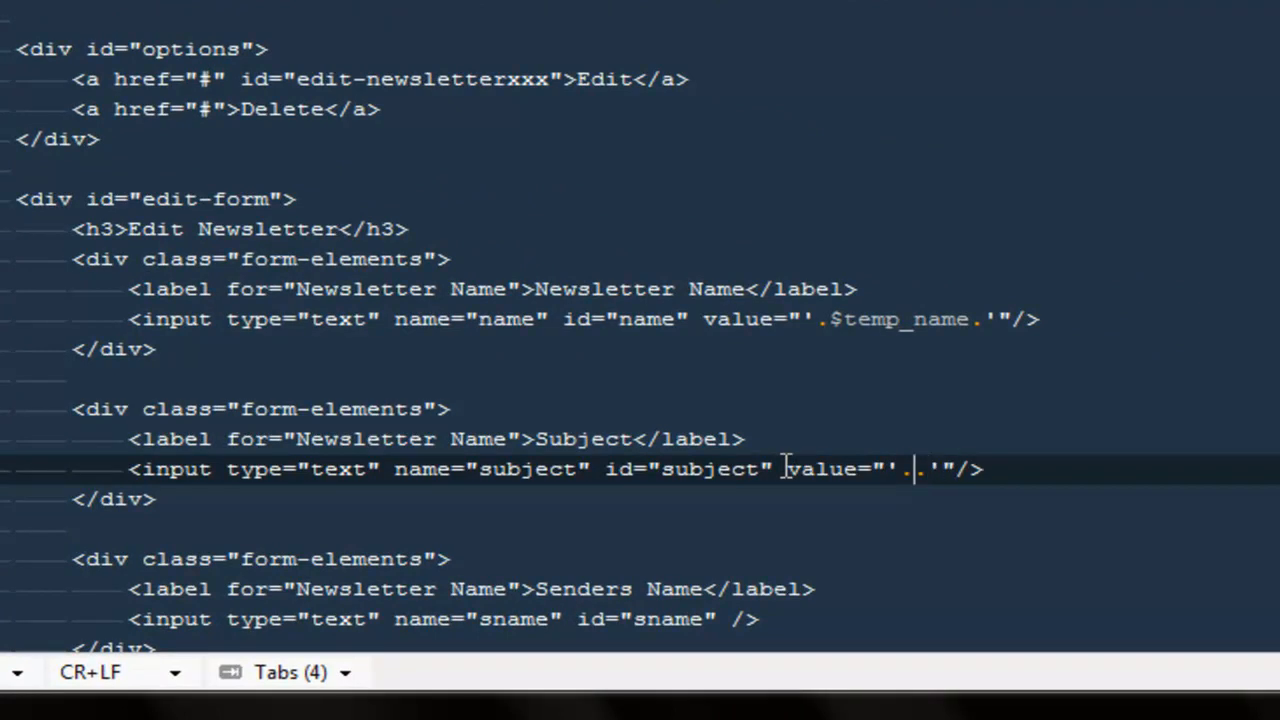
{"action": "type", "text": "$s"}
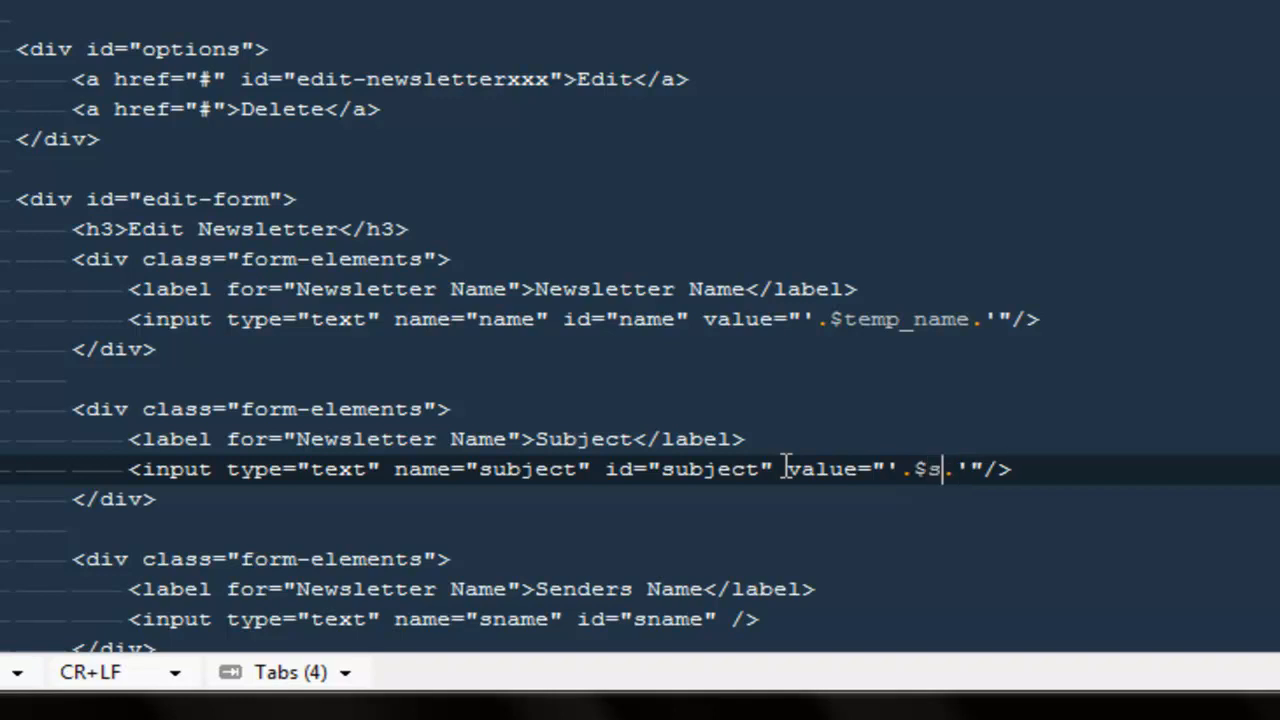
{"action": "type", "text": "ubject"}
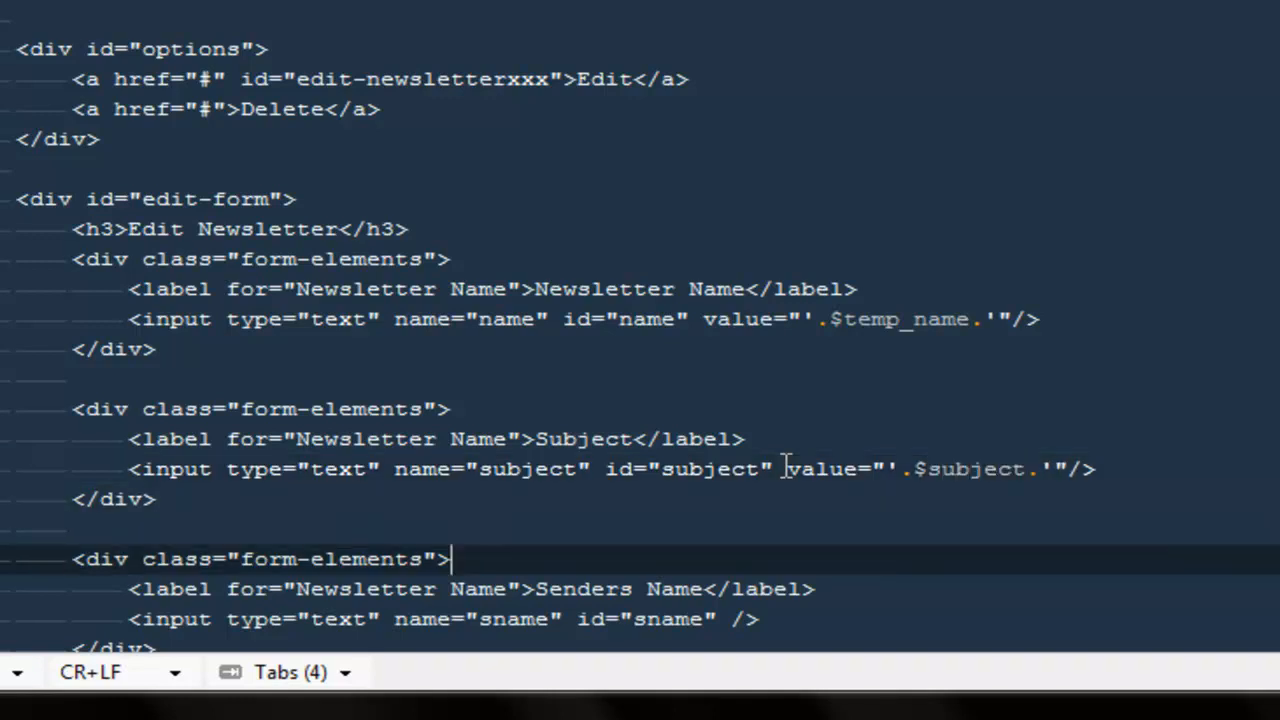
{"action": "type", "text": "v"}
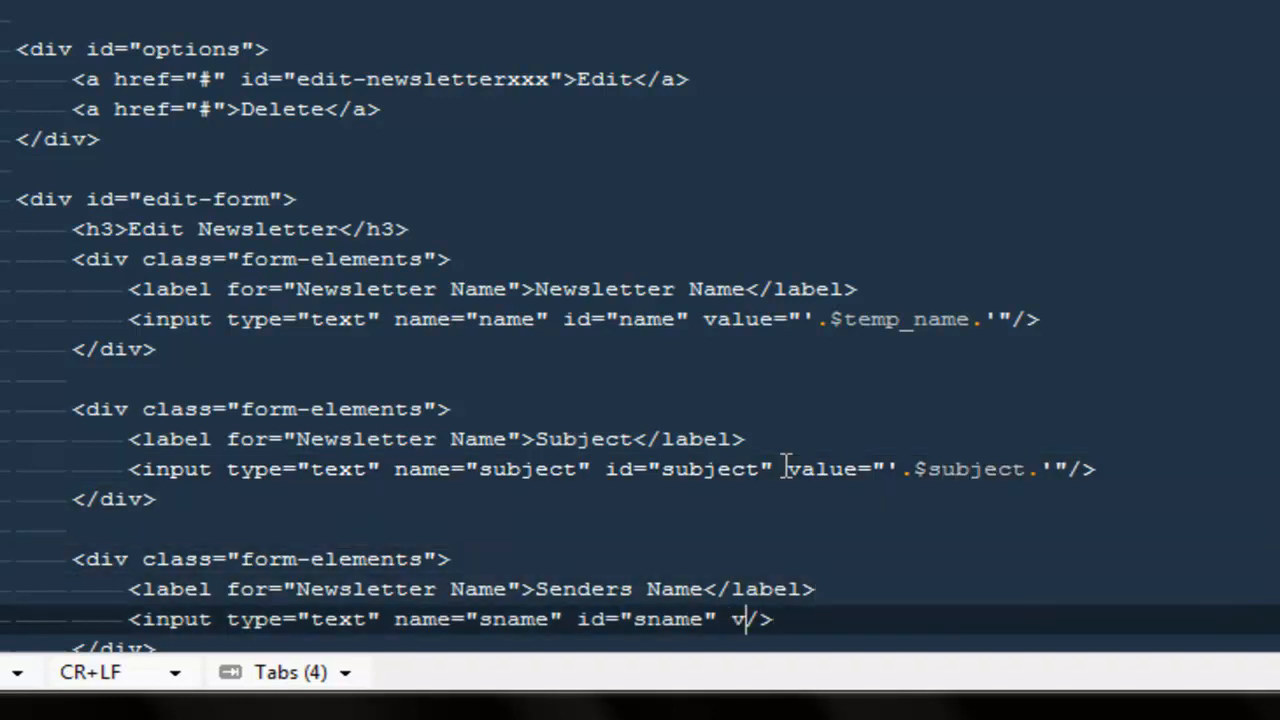
{"action": "type", "text": "alue=\"\""}
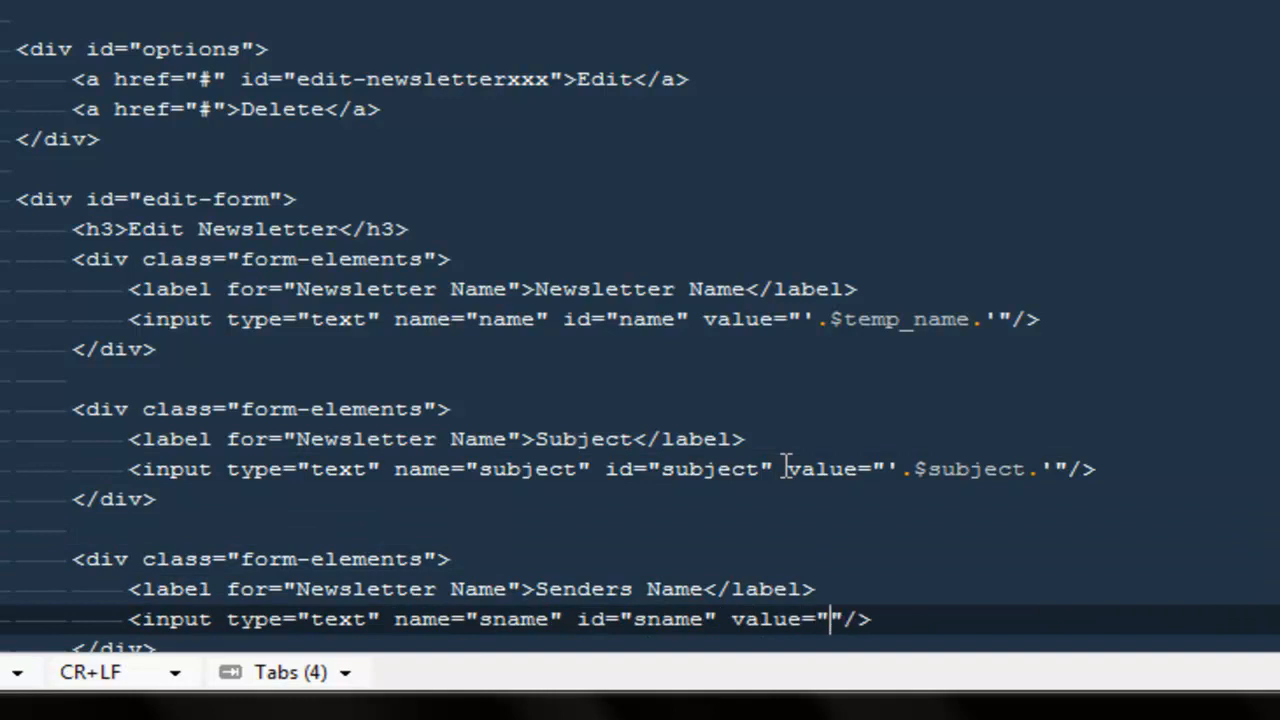
{"action": "type", "text": "'.$."}
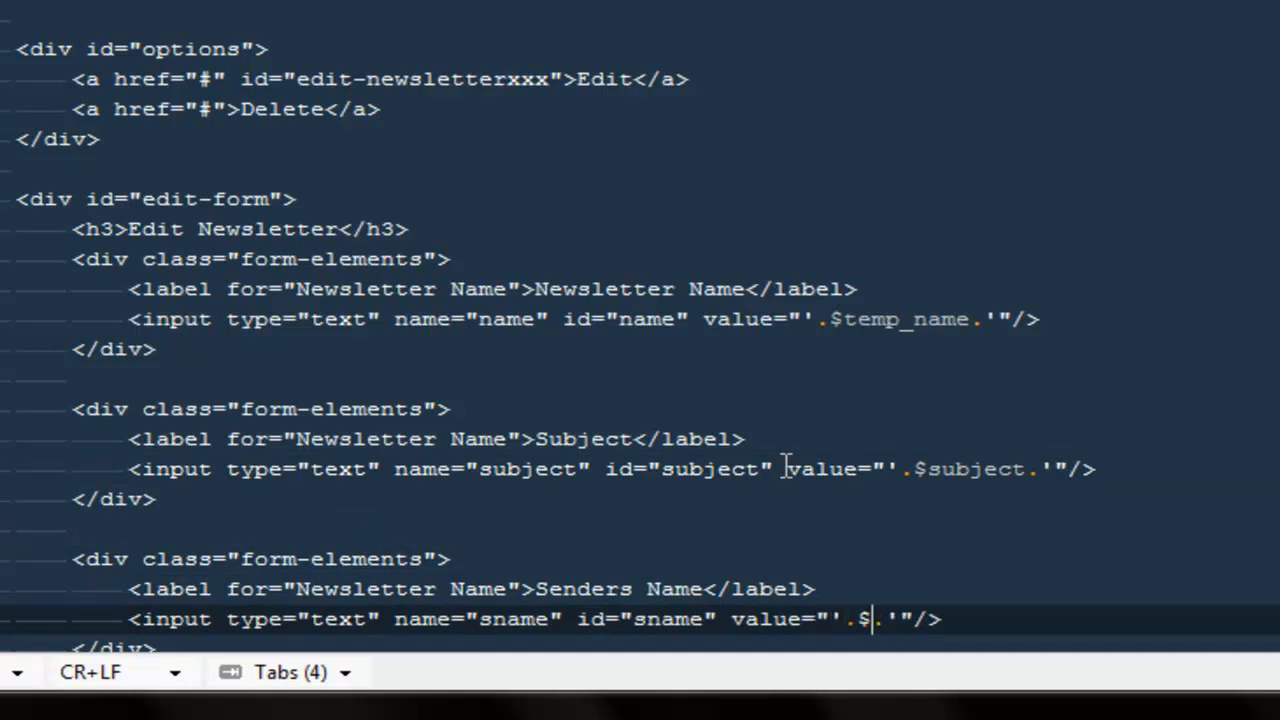
{"action": "type", "text": "ender_name"}
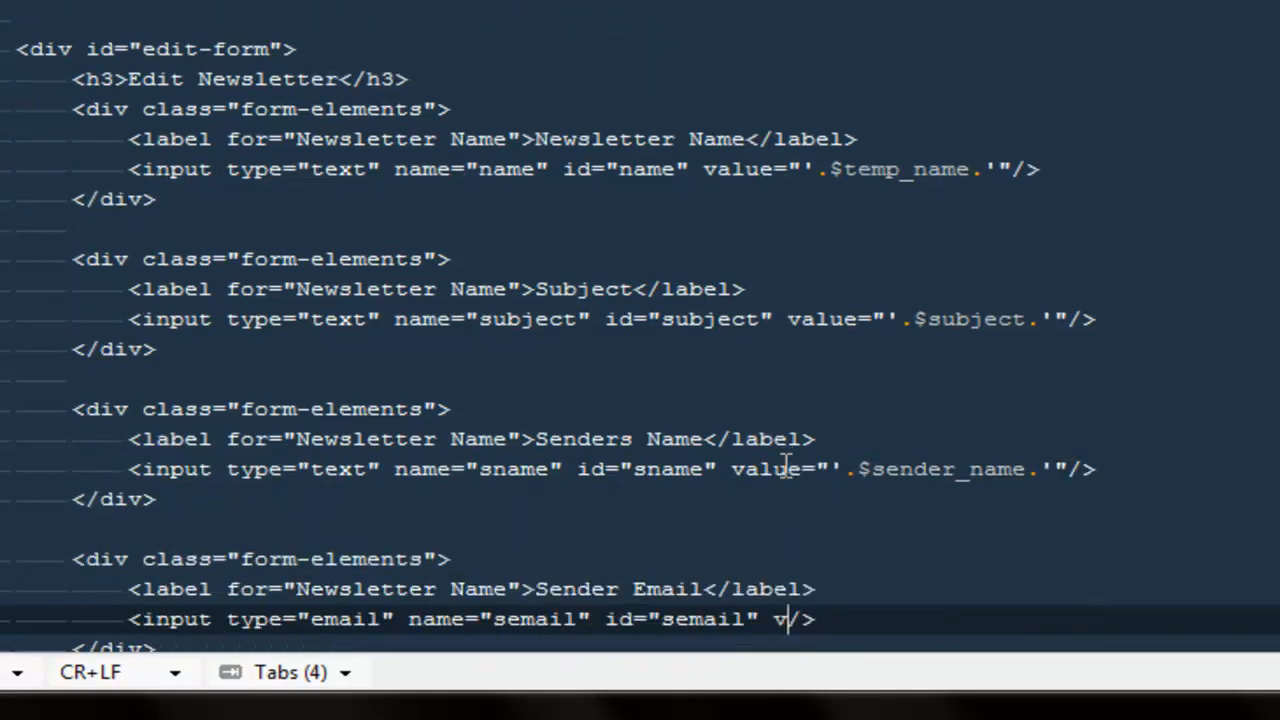
Step: Pre-fill Sender Email with '.$sender_email.' and put '.$description.' inside the textarea
{"action": "type", "text": "alue=\"\""}
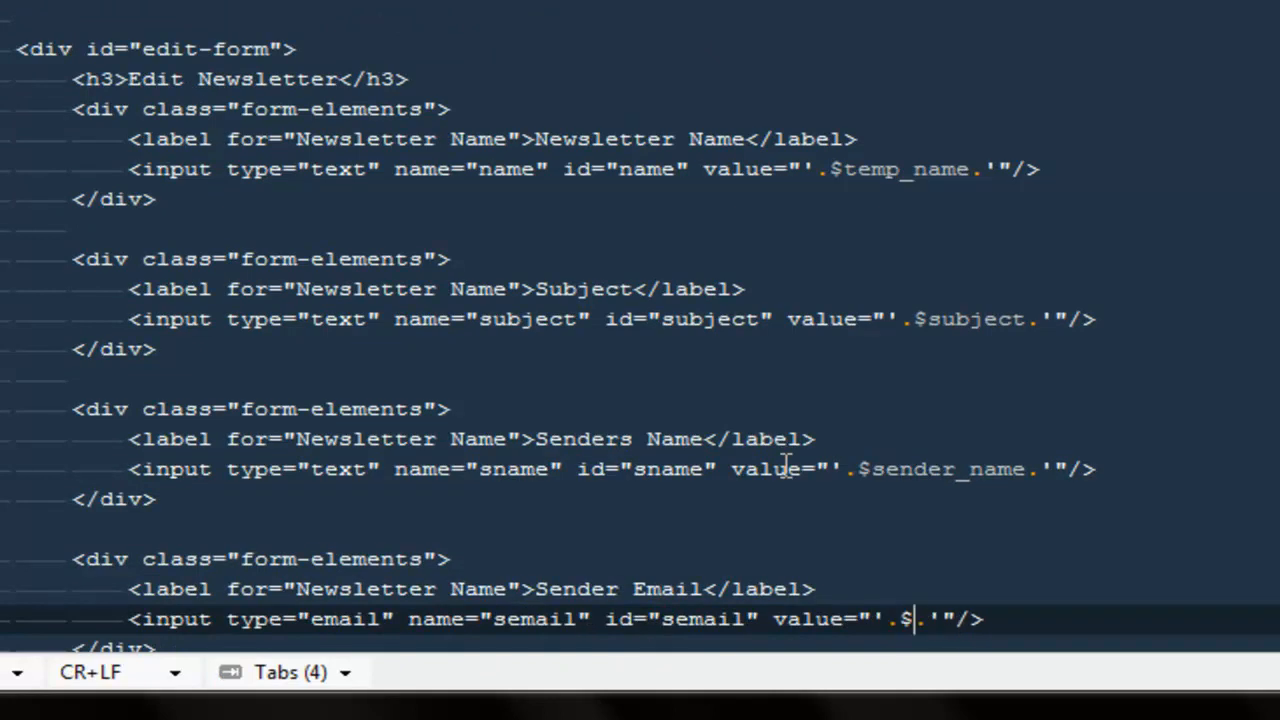
{"action": "type", "text": "sender_email"}
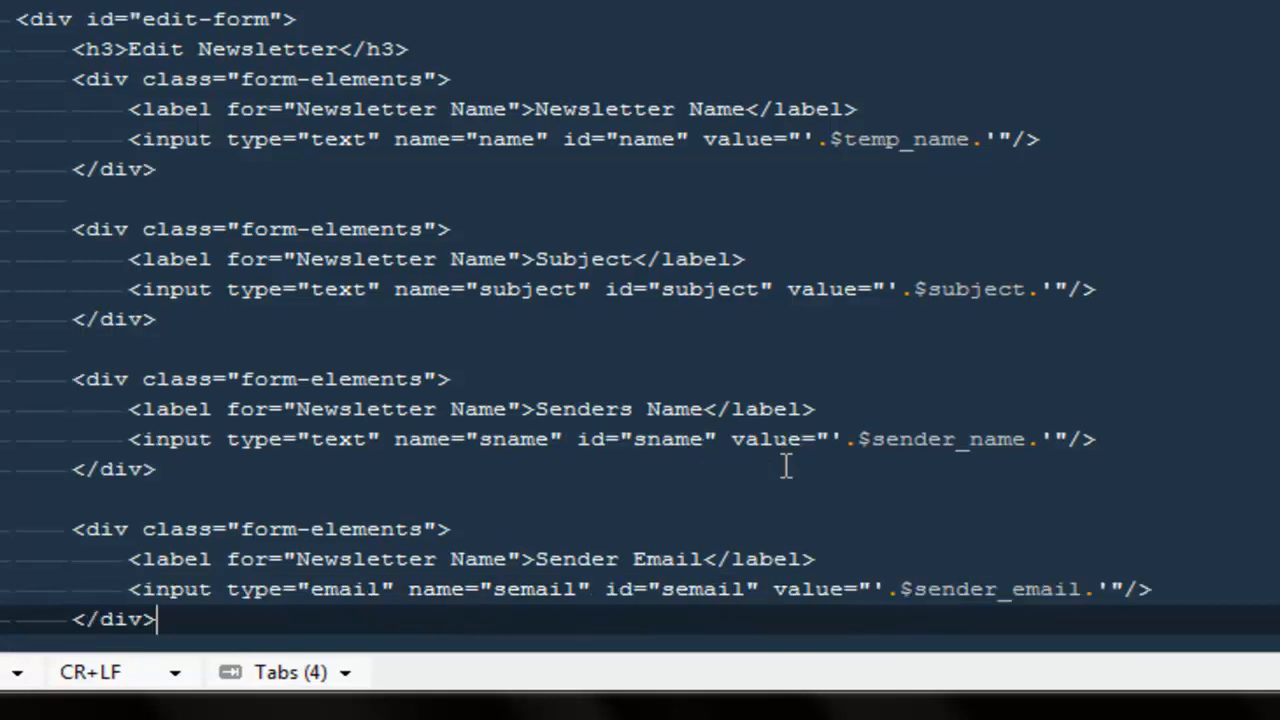
{"action": "scroll", "scroll_direction": "down", "scroll_amount": 3}
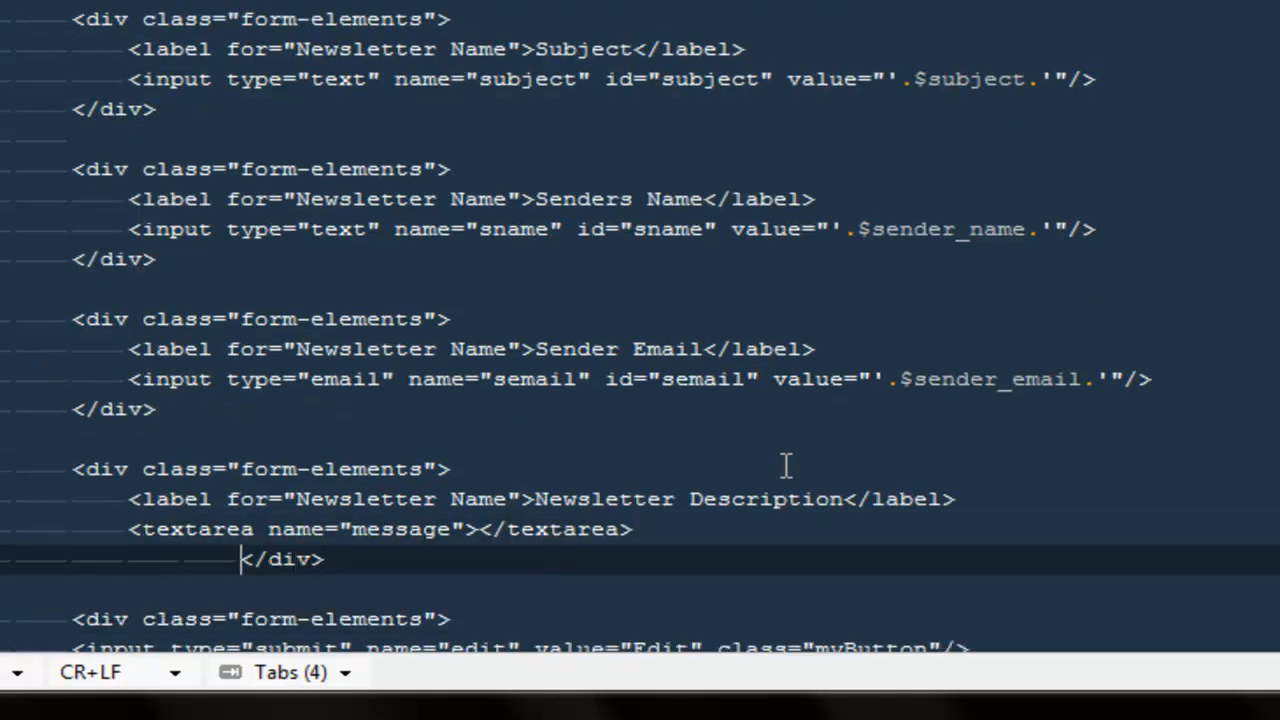
{"action": "type", "text": "'.$d."}
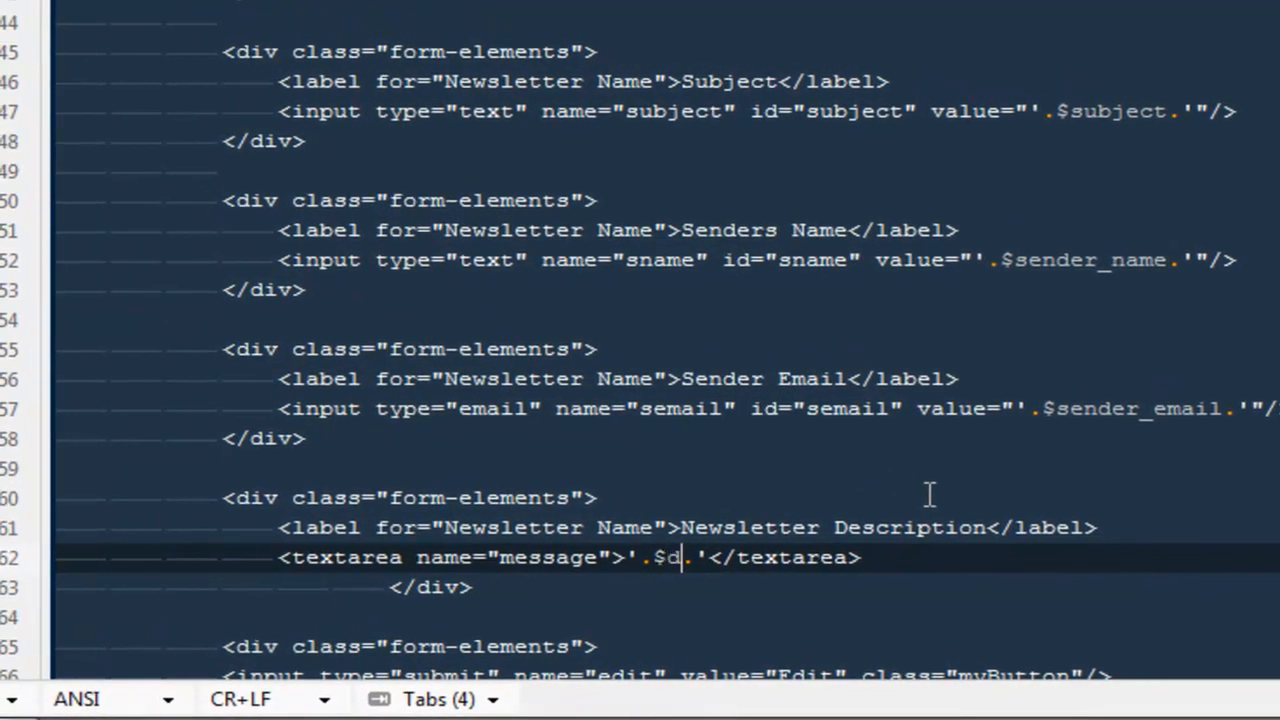
{"action": "type", "text": "escription"}
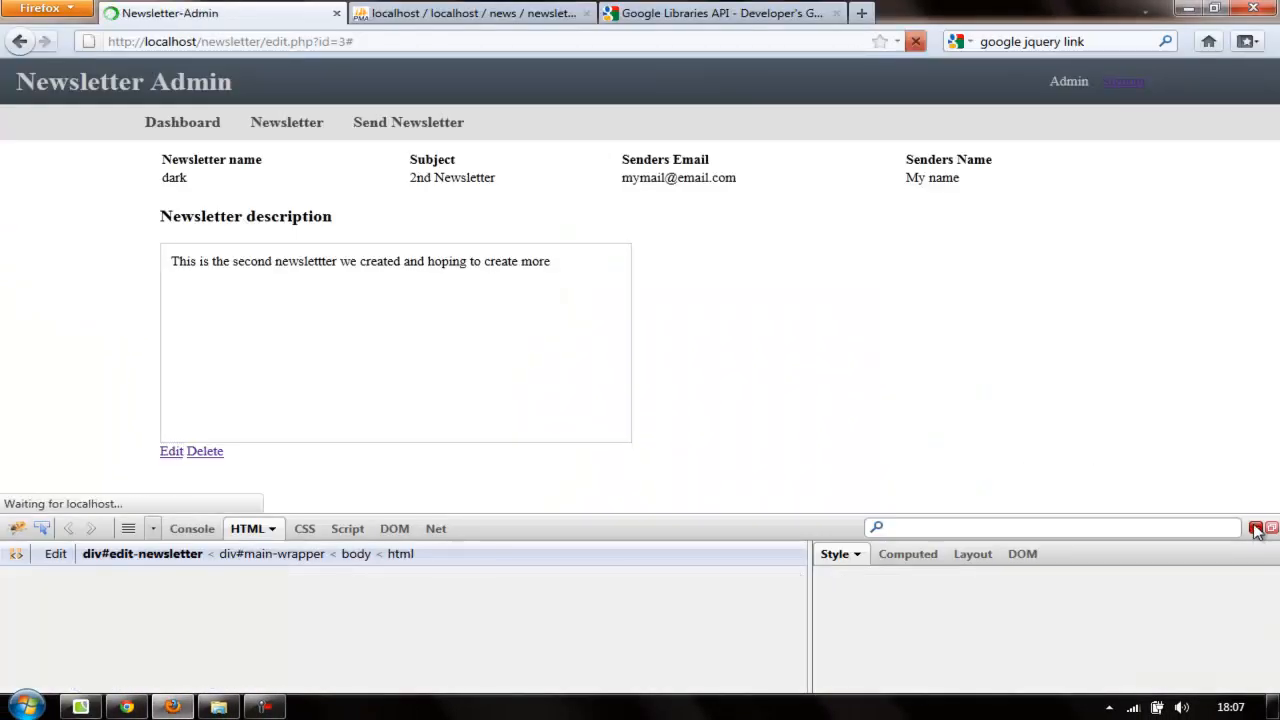
Step: Reveal the Edit Newsletter form and confirm every field is pre-filled, including the description markup
{"action": "left_click", "coordinate": [172, 452]}
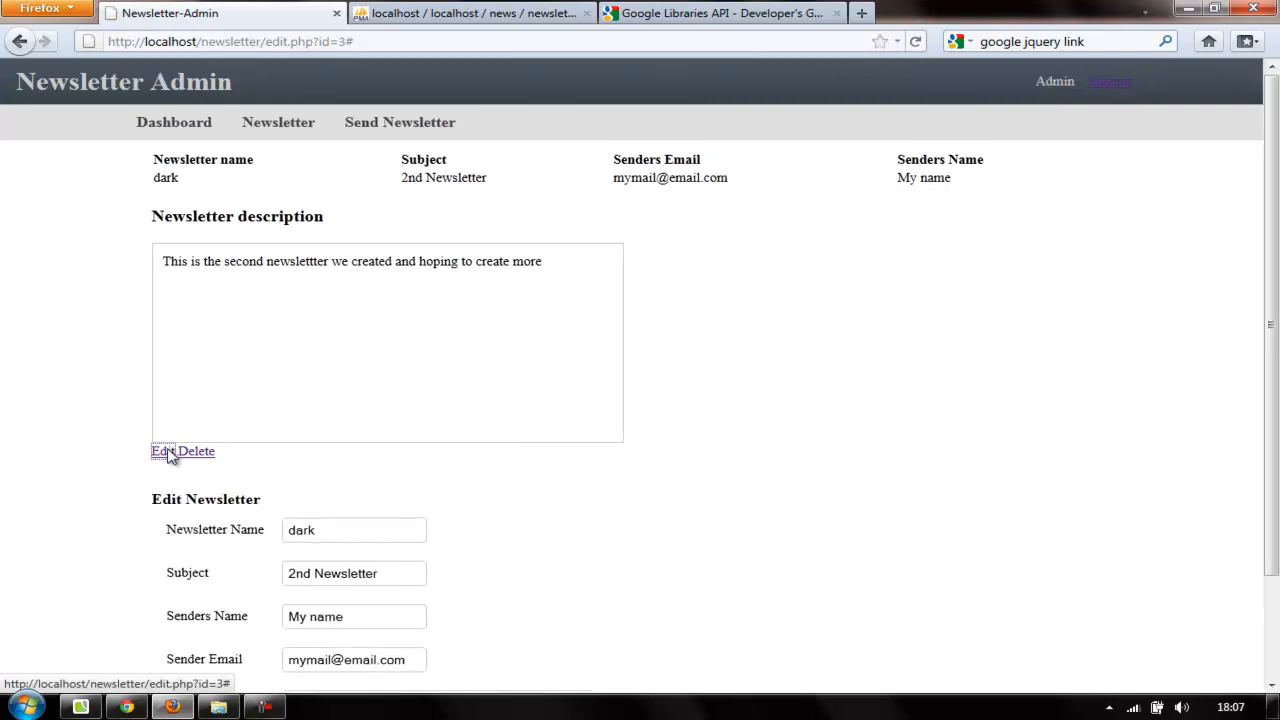
{"action": "scroll", "scroll_direction": "down", "scroll_amount": 3}
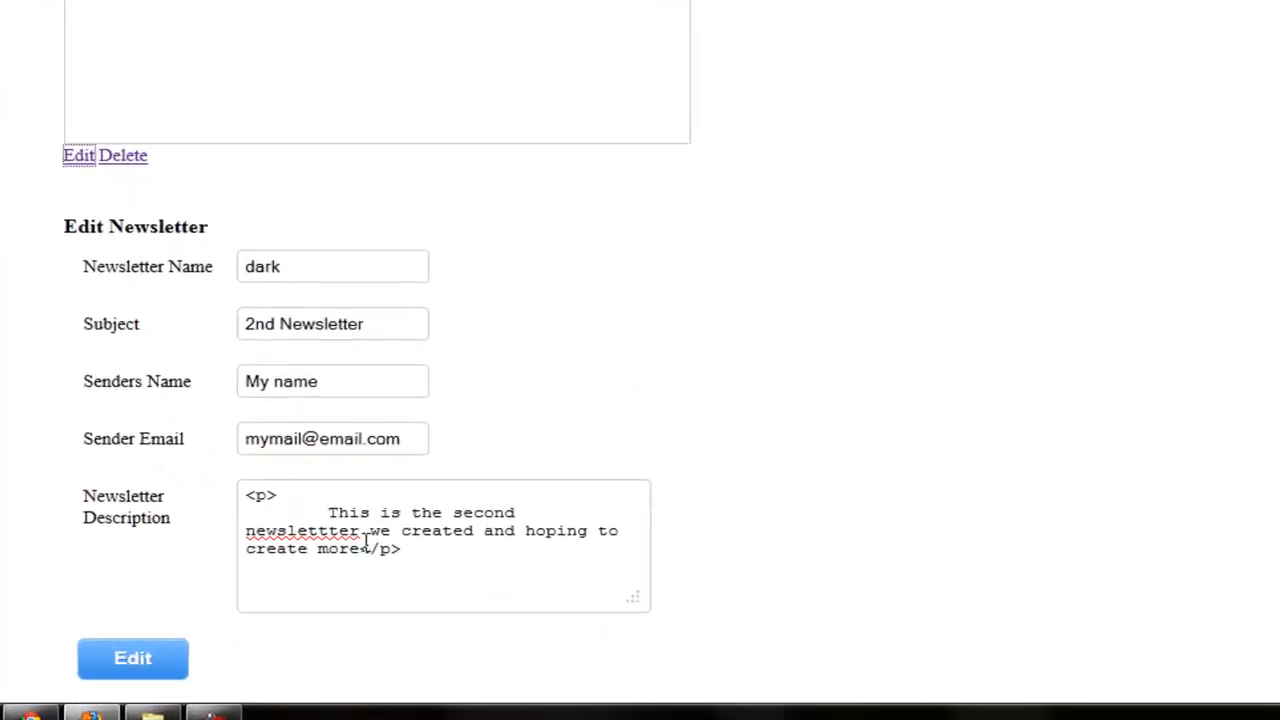
{"action": "scroll", "scroll_direction": "up", "scroll_amount": 3}
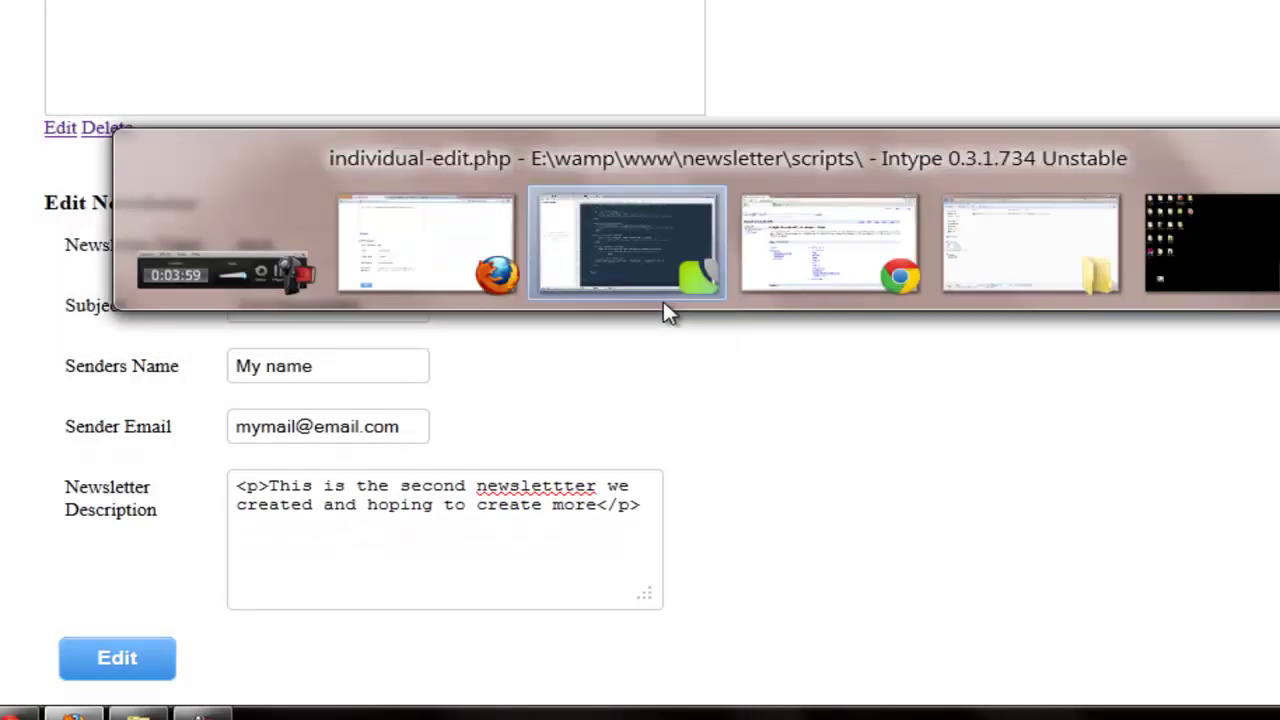
Step: Open newsletter.php from E:\wamp\www\newsletter in Intype to see its ckeditor.js include
{"action": "left_click", "coordinate": [628, 242]}
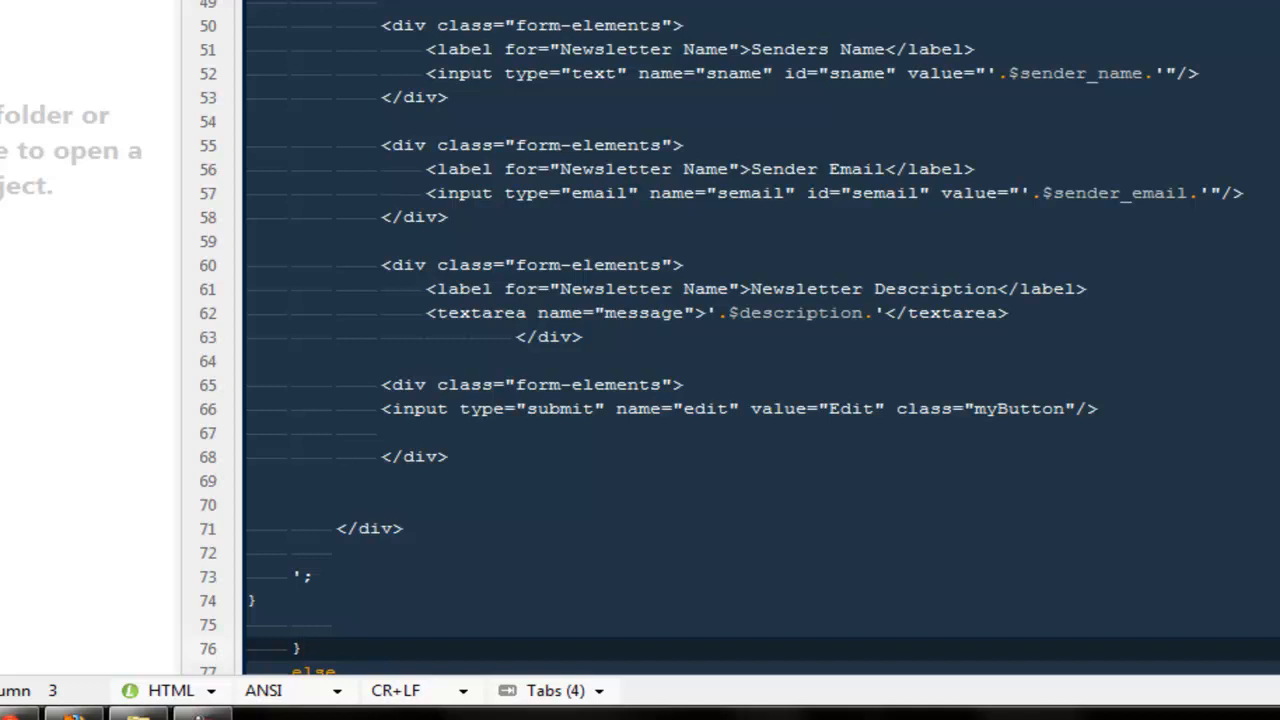
{"action": "scroll", "scroll_direction": "up", "scroll_amount": 3}
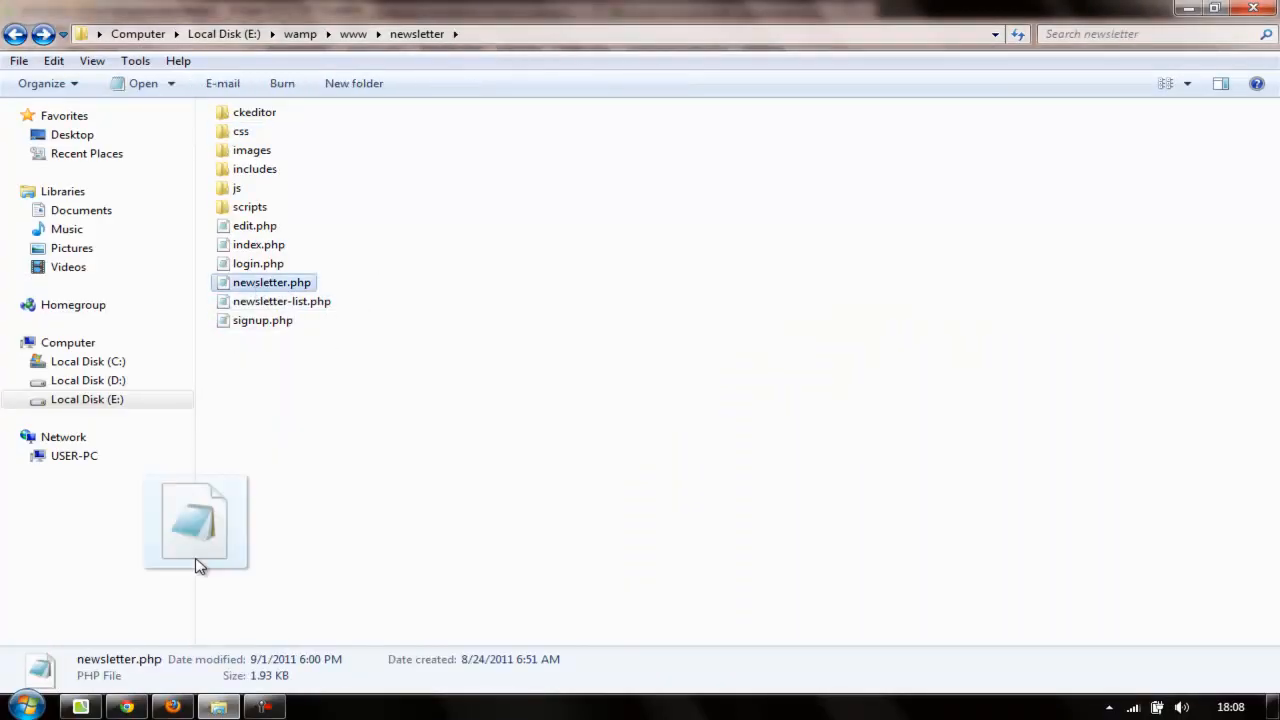
{"action": "double_click", "coordinate": [272, 282]}
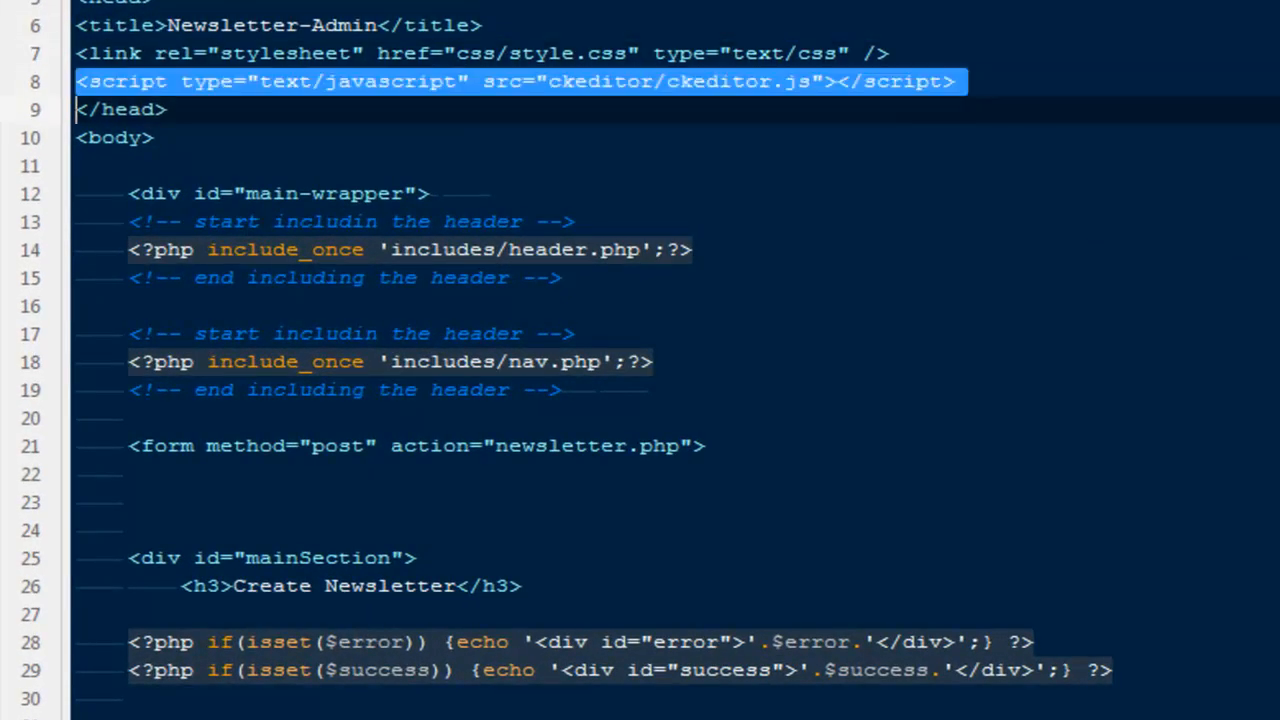
Step: Add the <script src="ckeditor/ckeditor.js"> include to the head of individual-edit.php
{"action": "scroll", "scroll_direction": "down", "scroll_amount": 3}
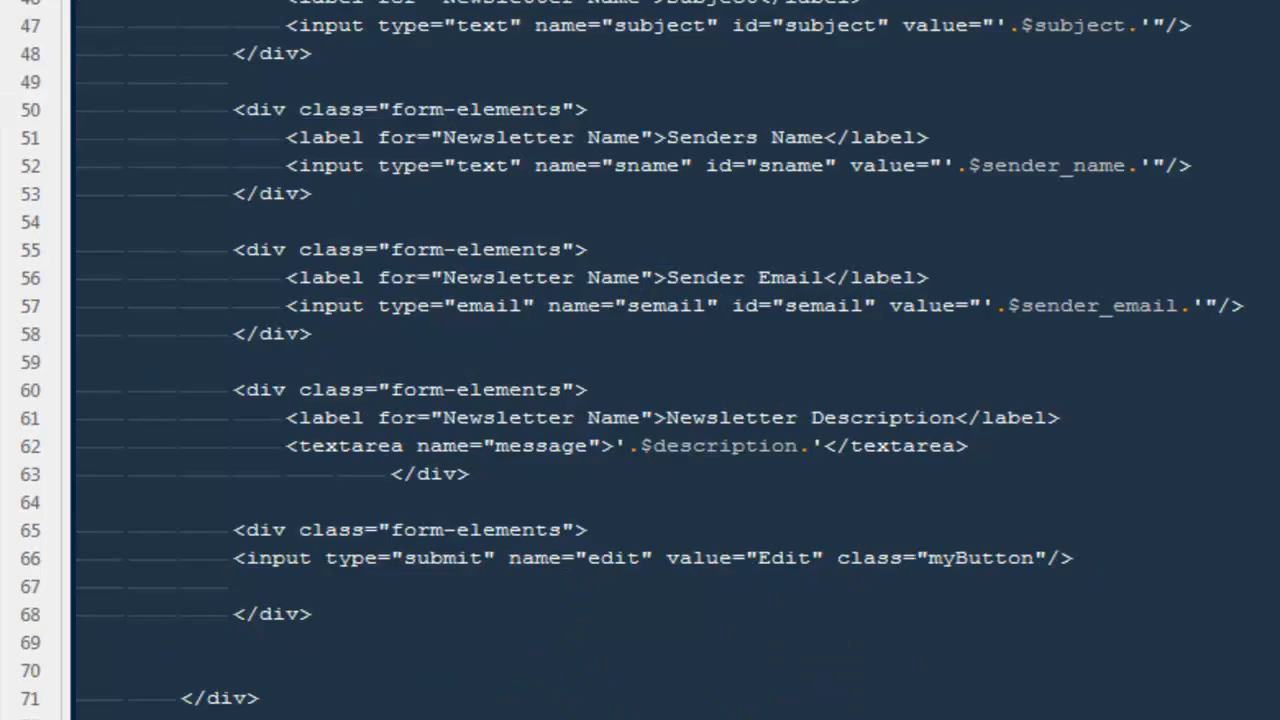
{"action": "scroll", "scroll_direction": "up", "scroll_amount": 3}
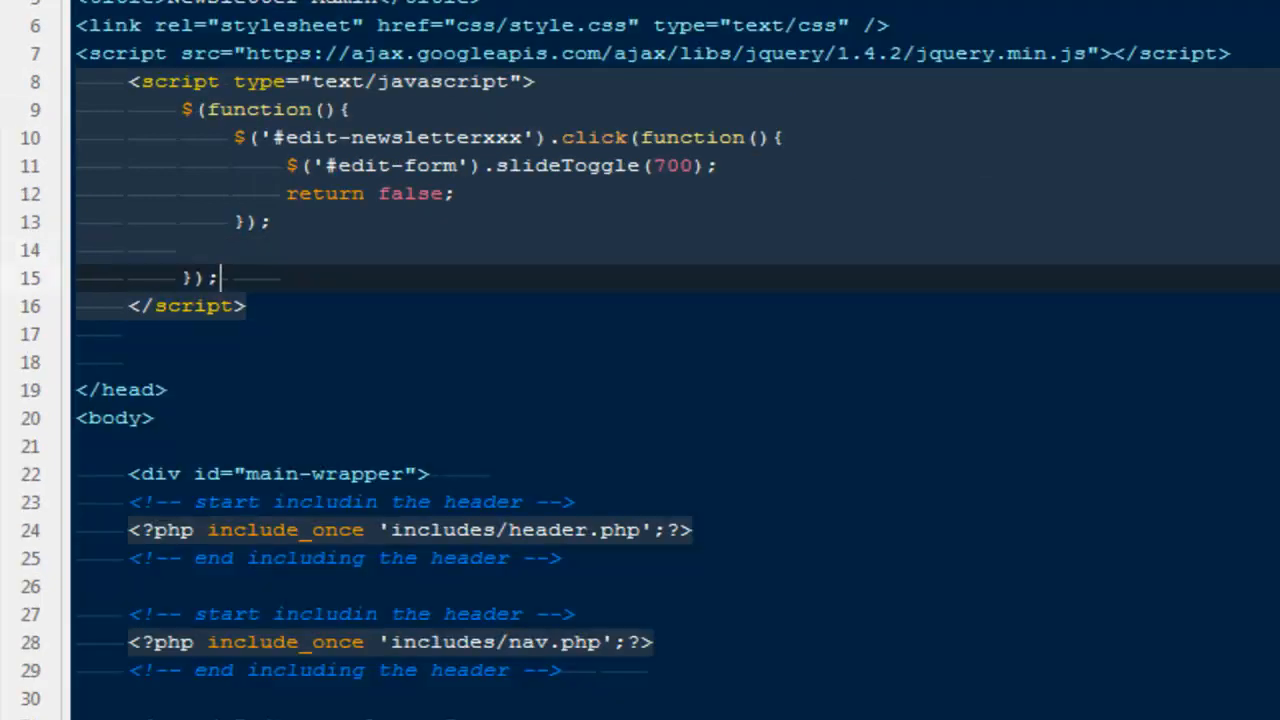
{"action": "type", "text": "<script type=\"text/javascript\" src=\"ckeditor/ckeditor.js\"></script>"}
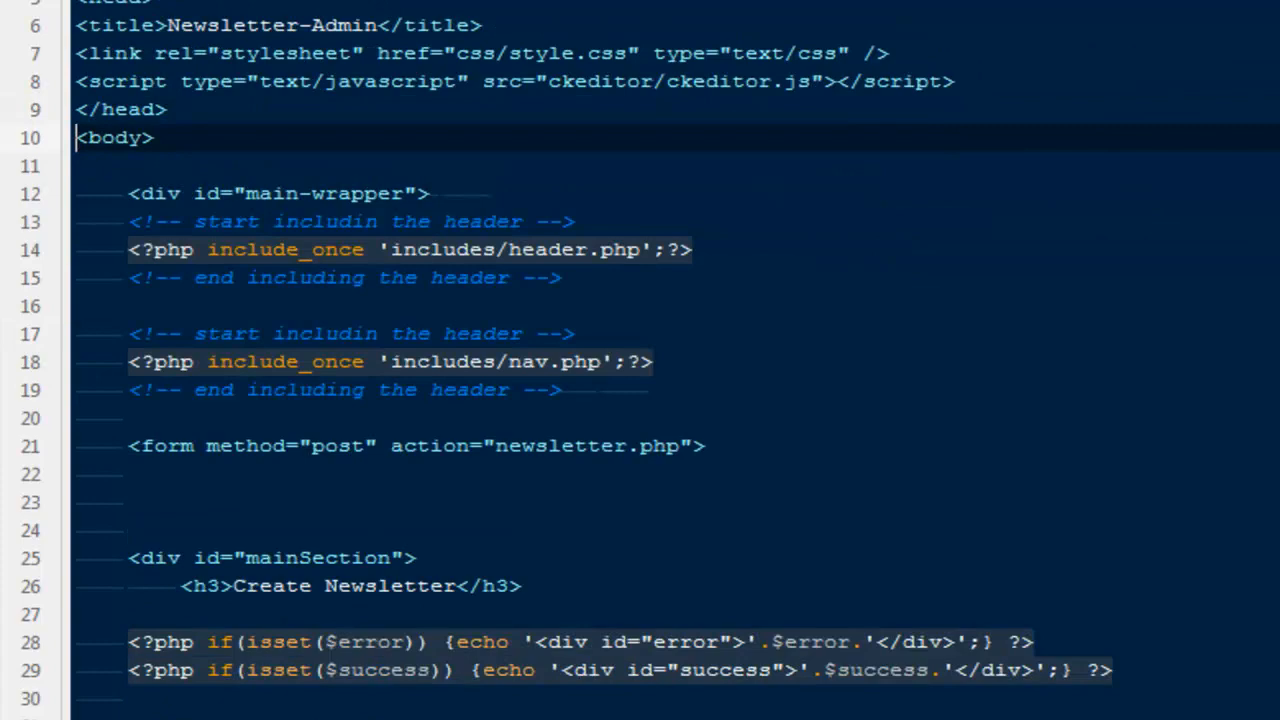
{"action": "scroll", "scroll_direction": "down", "scroll_amount": 3}
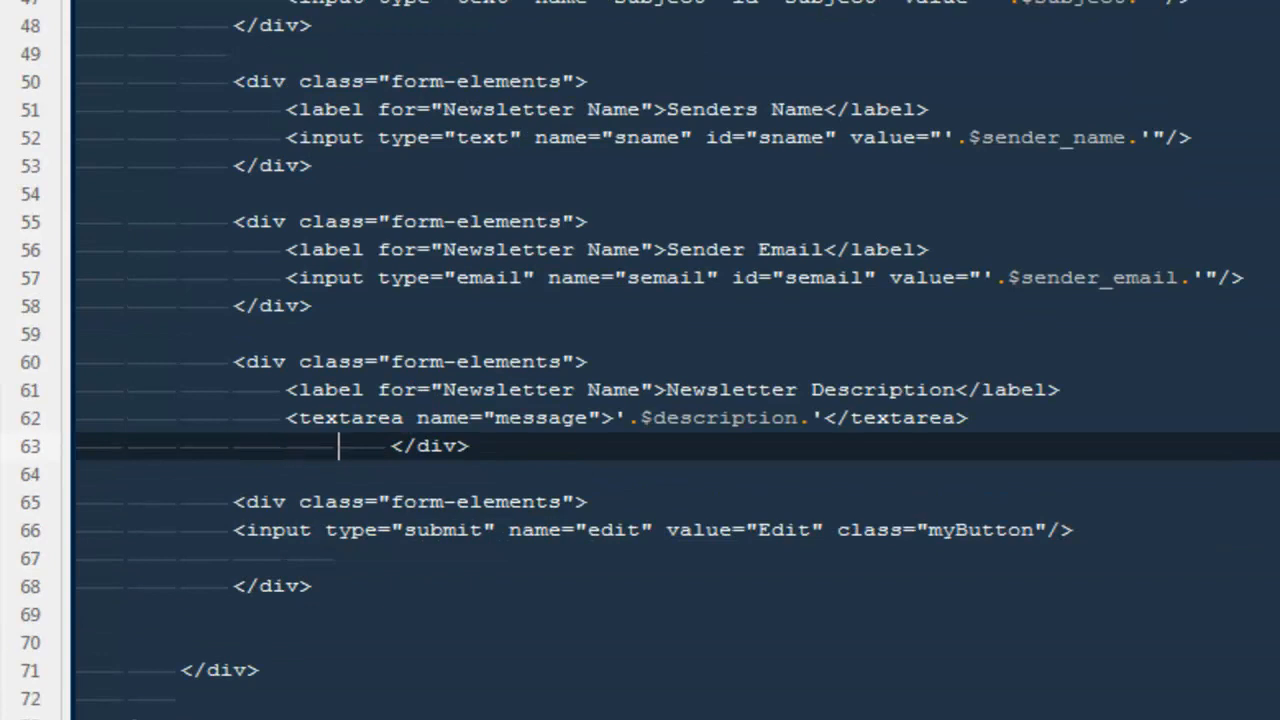
Step: Add a CKEDITOR.replace script block below the description textarea and give the textarea id="message"
{"action": "type", "text": "<script type=\"text/javascript\">"}
{"action": "type", "text": "CKEDITOR.replace('content');"}
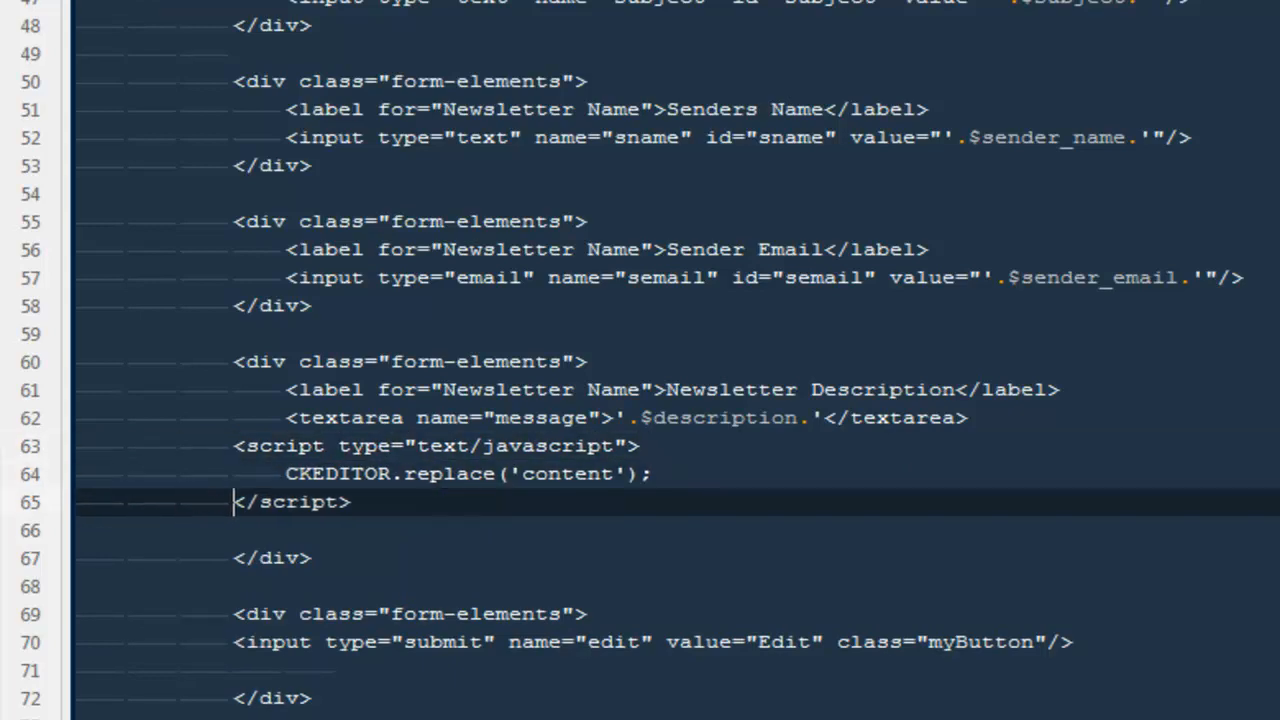
{"action": "scroll", "scroll_direction": "down", "scroll_amount": 3}
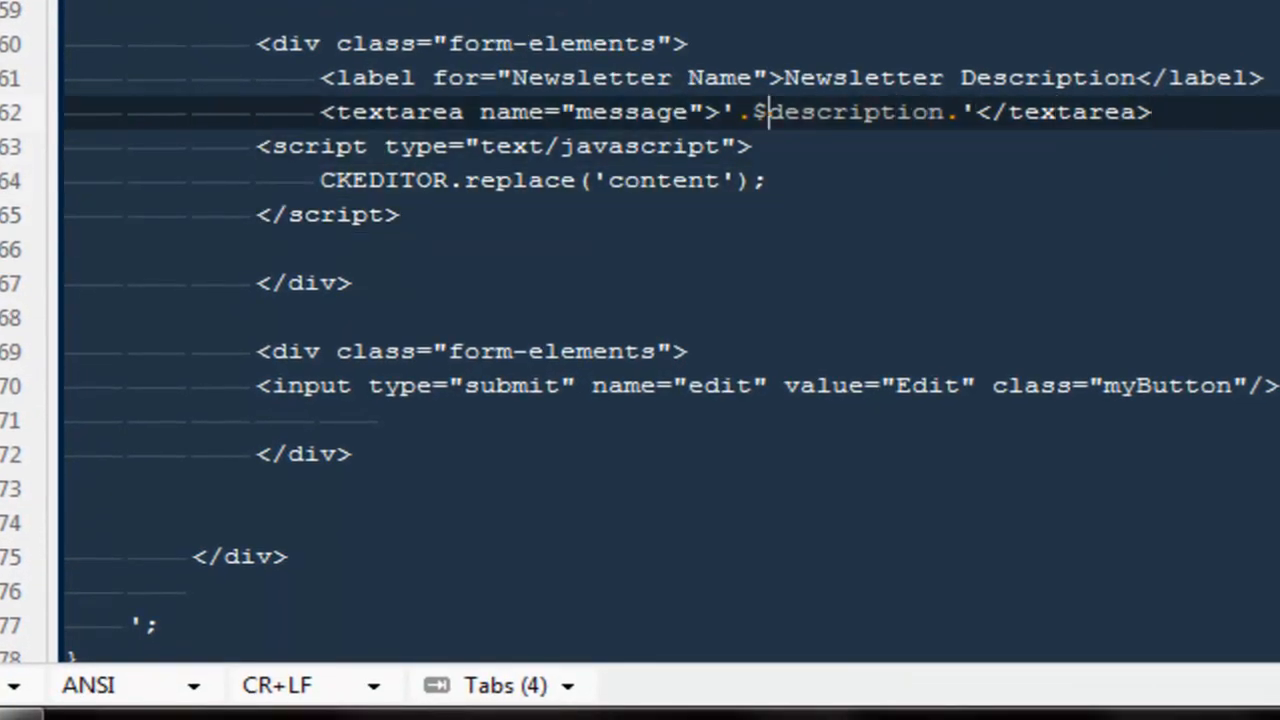
{"action": "type", "text": "id"}
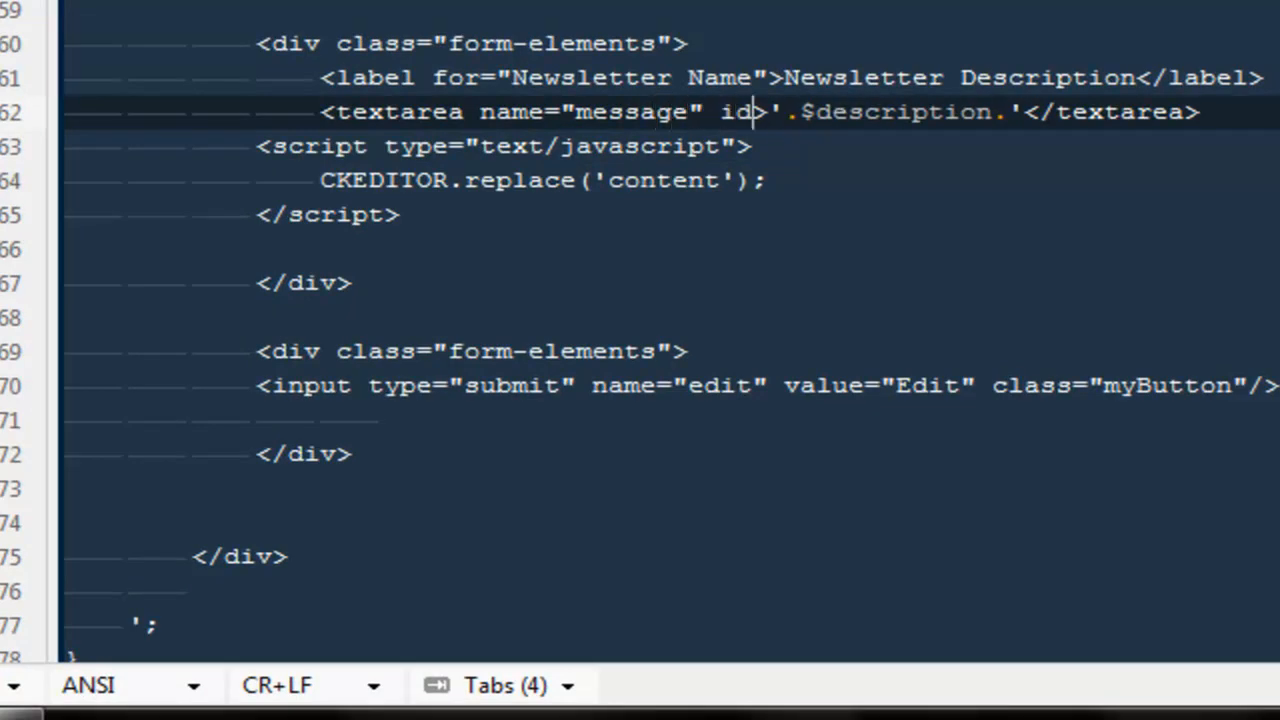
{"action": "type", "text": "["}
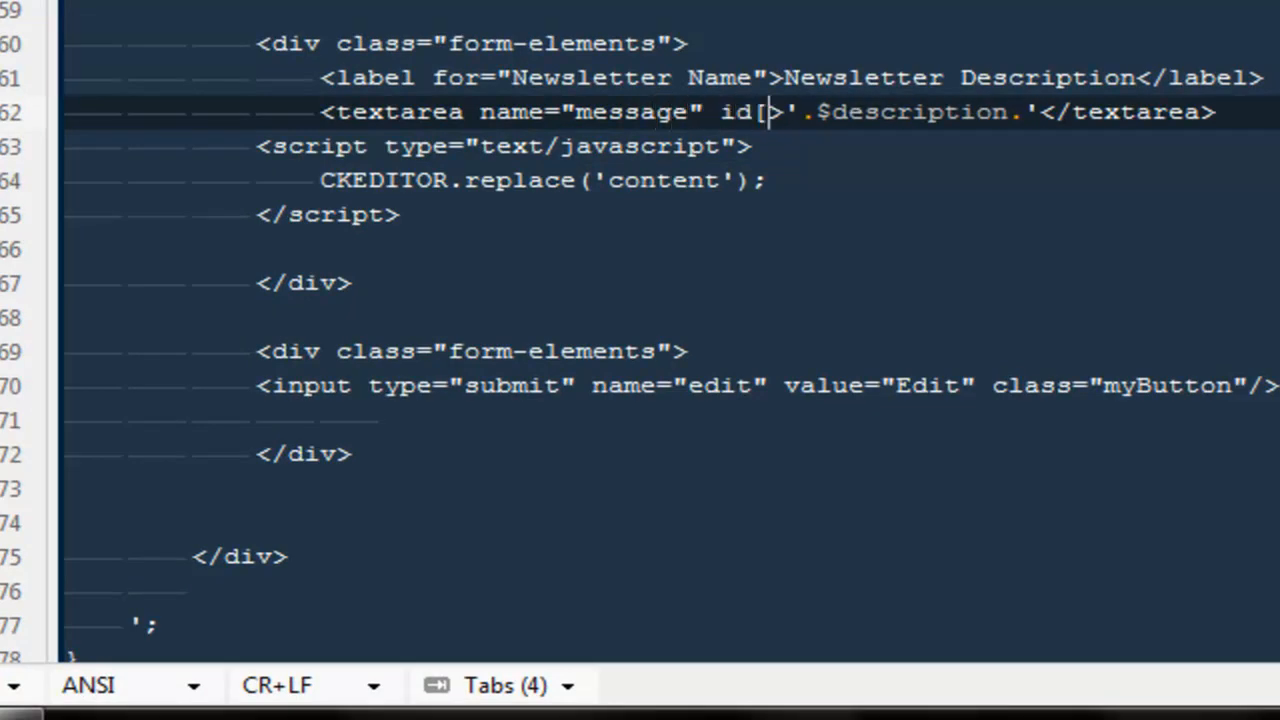
{"action": "type", "text": "=\""}
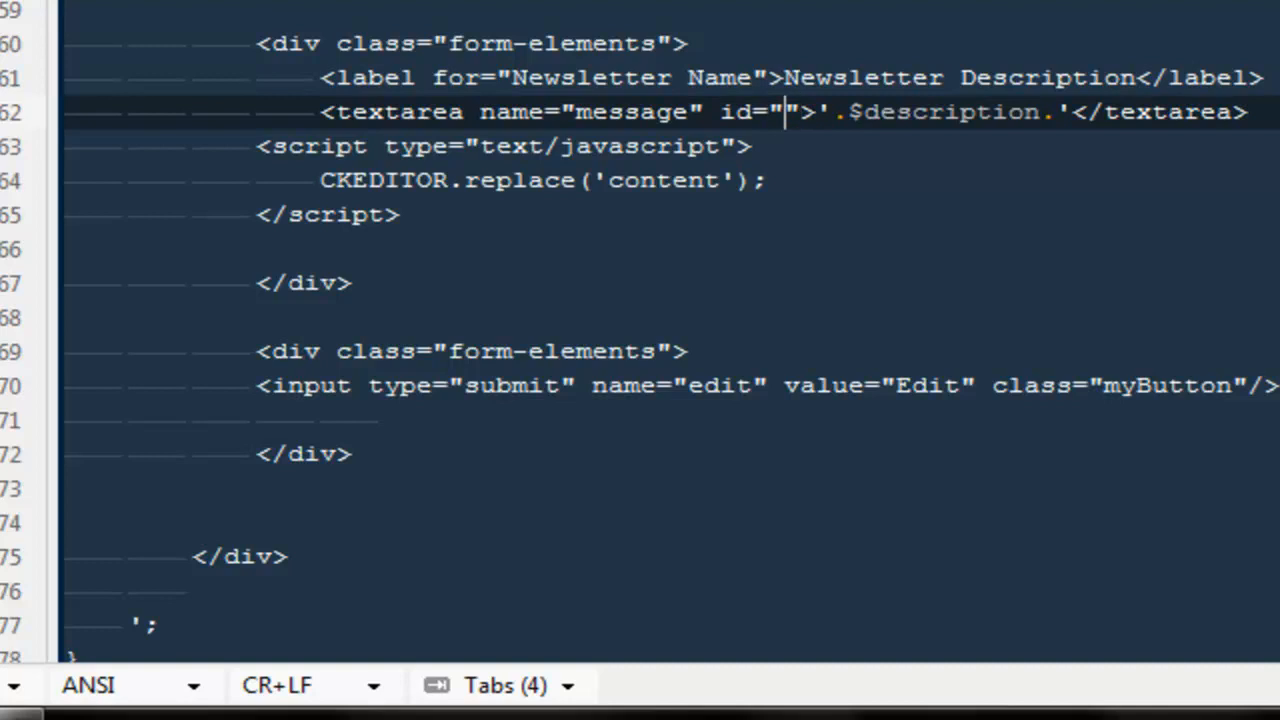
{"action": "type", "text": "message"}
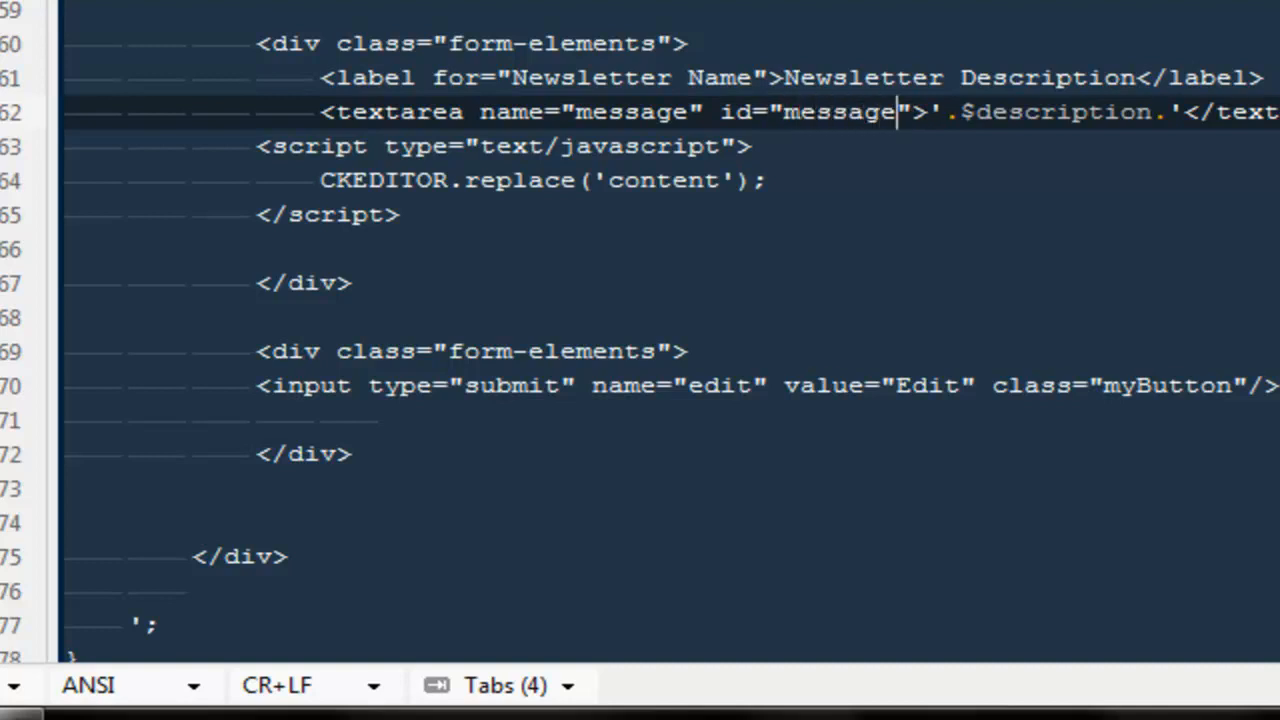
{"action": "left_click", "coordinate": [678, 180]}
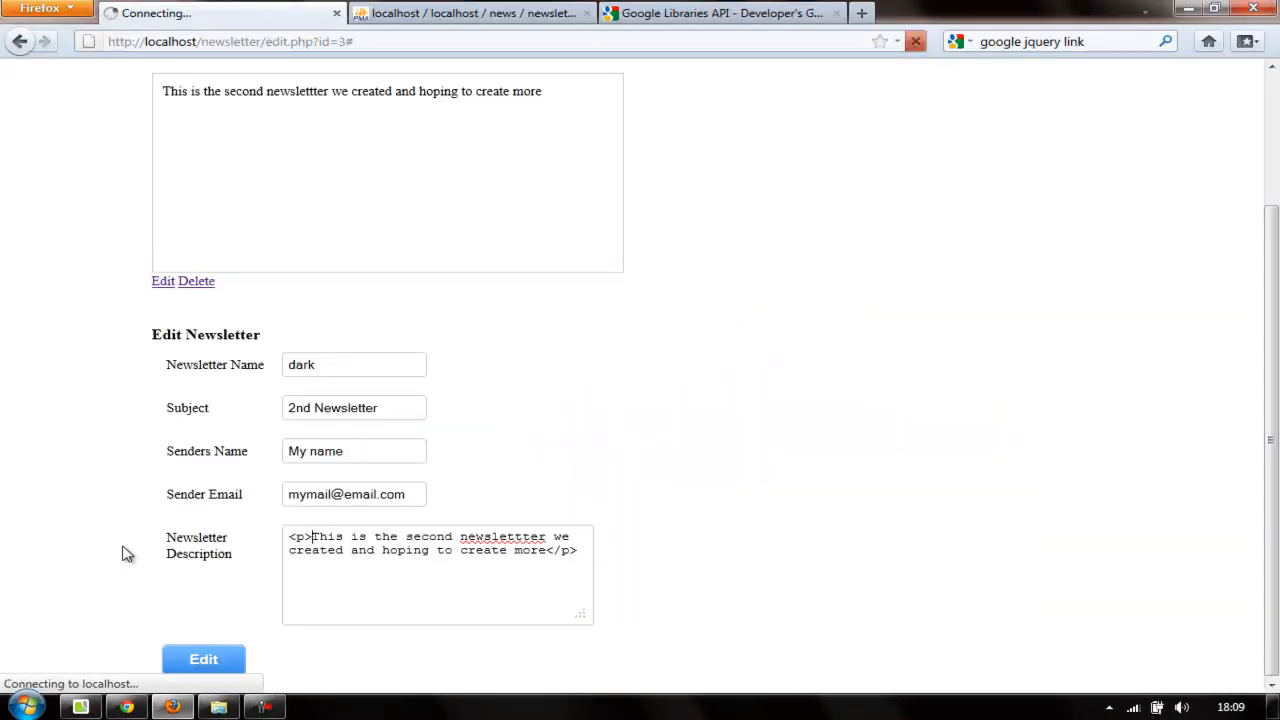
Step: Fix the replace call to target 'message' so the newsletter page reloads without the parse error
{"action": "left_click", "coordinate": [204, 660]}
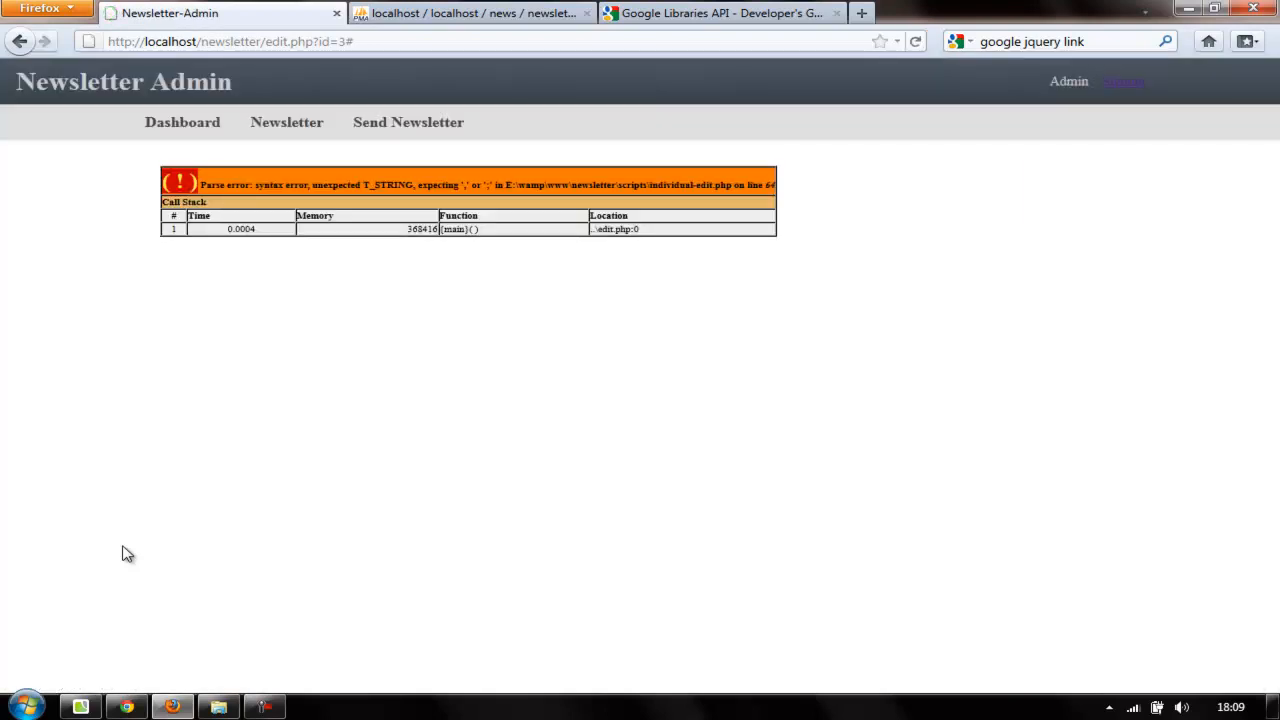
{"action": "left_click", "coordinate": [264, 706]}
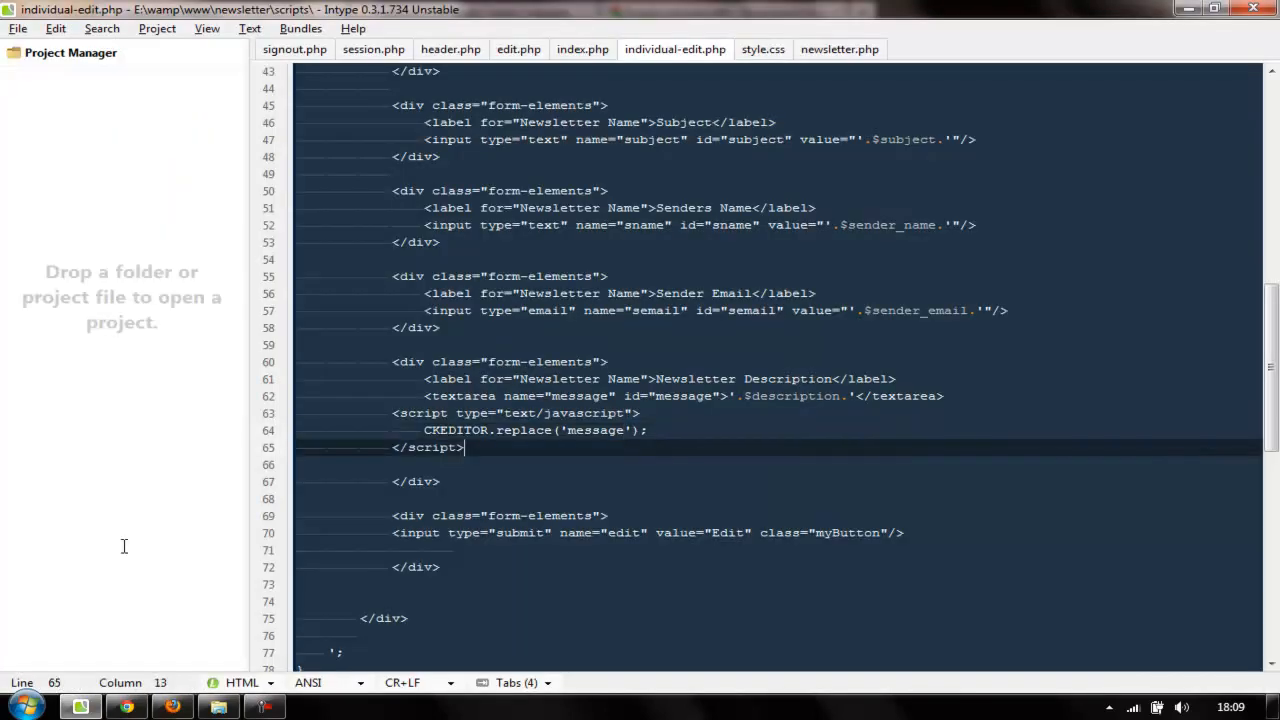
{"action": "left_click", "coordinate": [568, 430]}
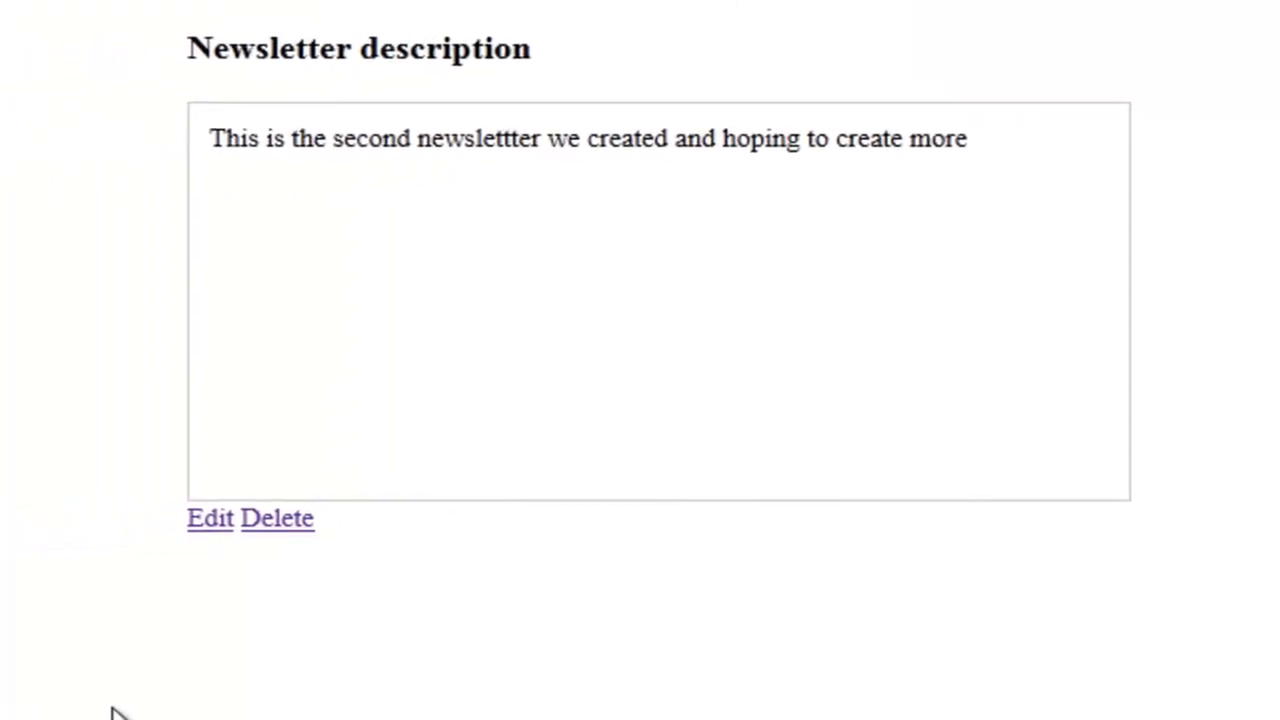
Step: Reveal the edit form and start editing the description inside the CKEditor rich-text box
{"action": "left_click", "coordinate": [208, 518]}
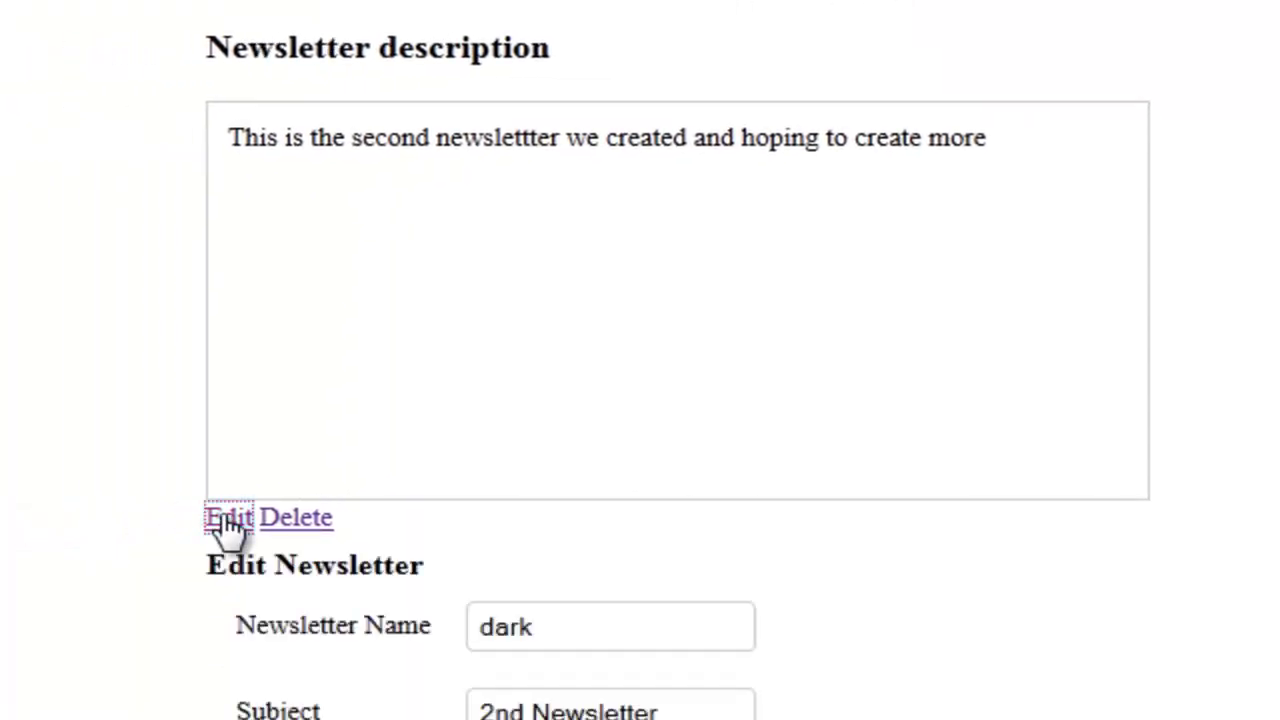
{"action": "scroll", "scroll_direction": "down", "scroll_amount": 3}
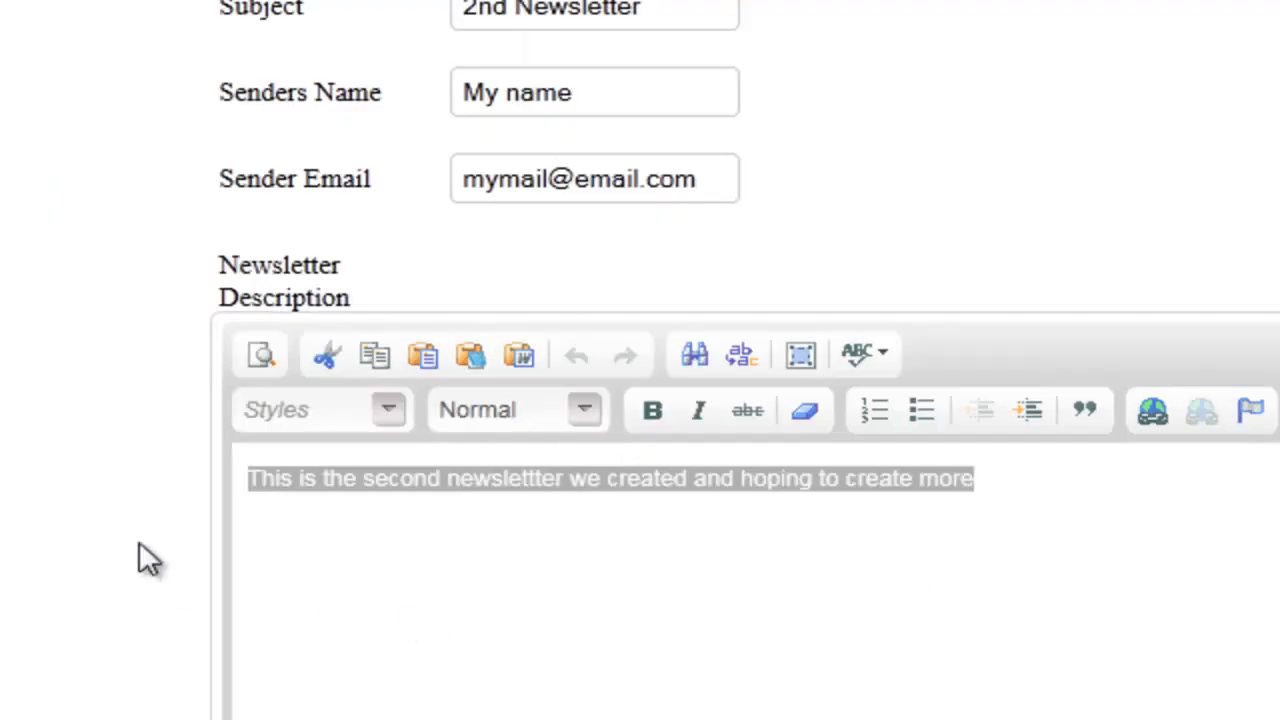
{"action": "left_click", "coordinate": [590, 478]}
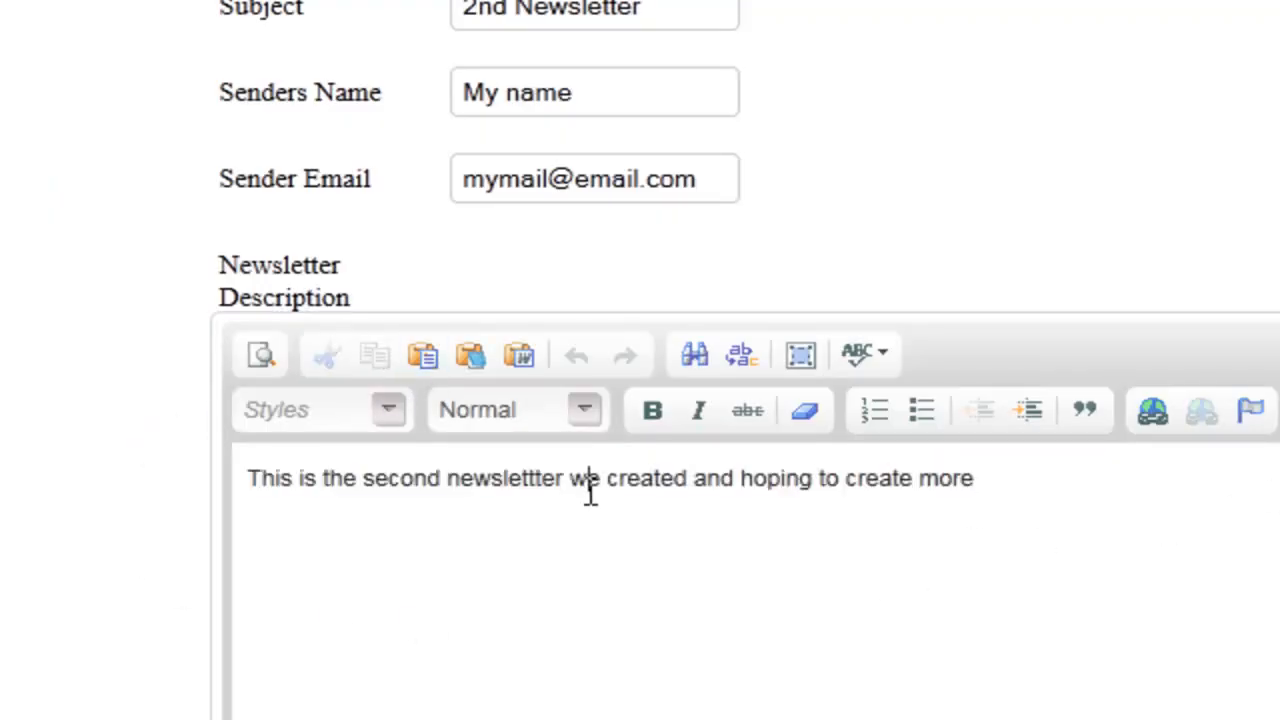